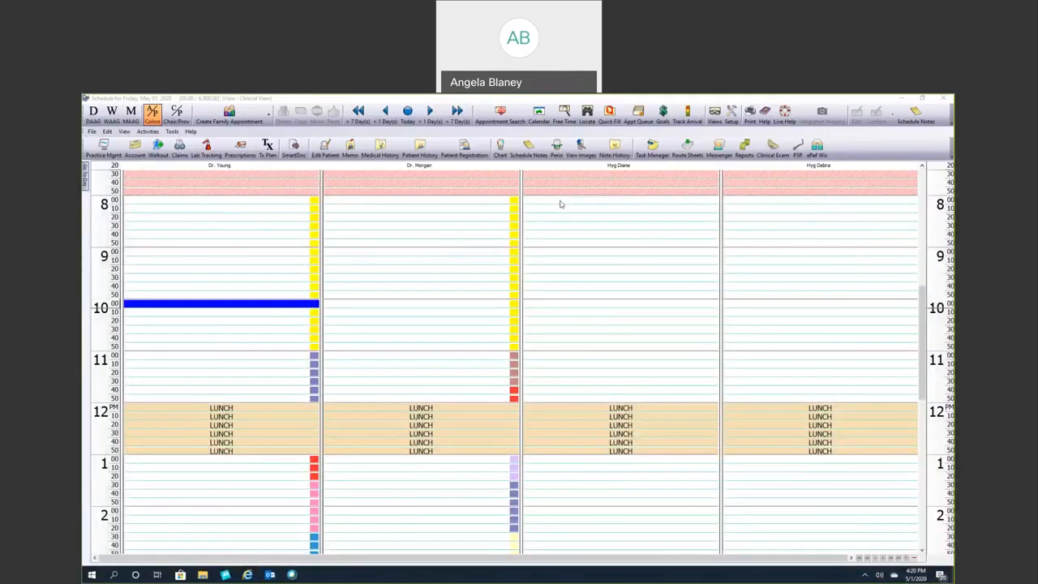
mouse_move(548, 208)
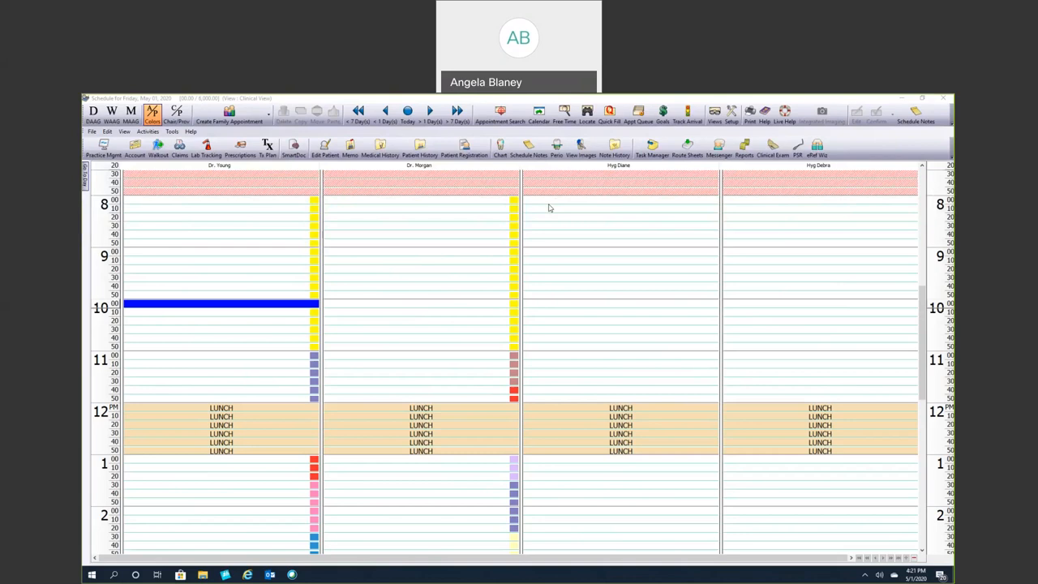
mouse_move(620, 136)
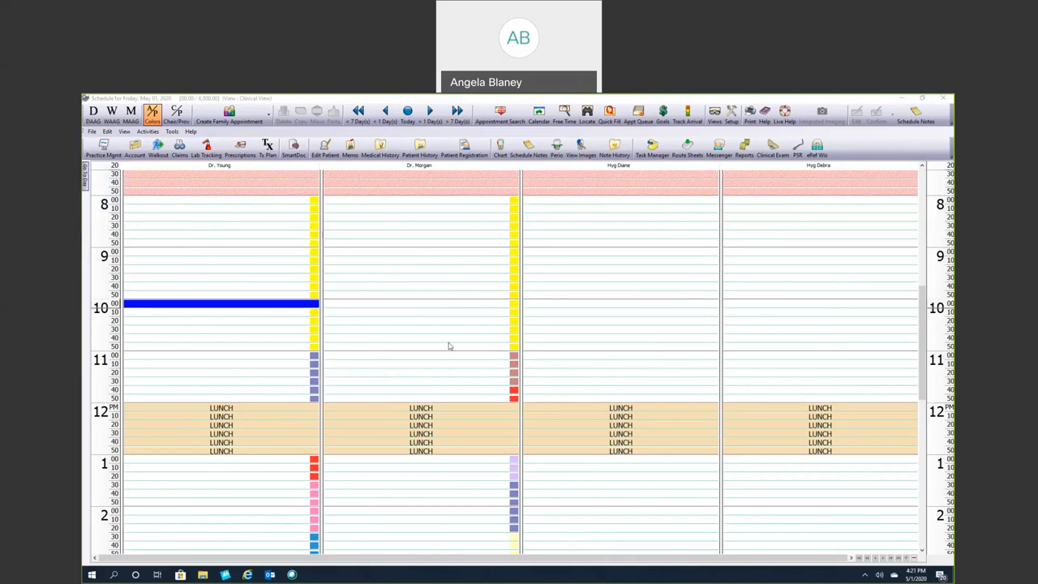
mouse_move(597, 130)
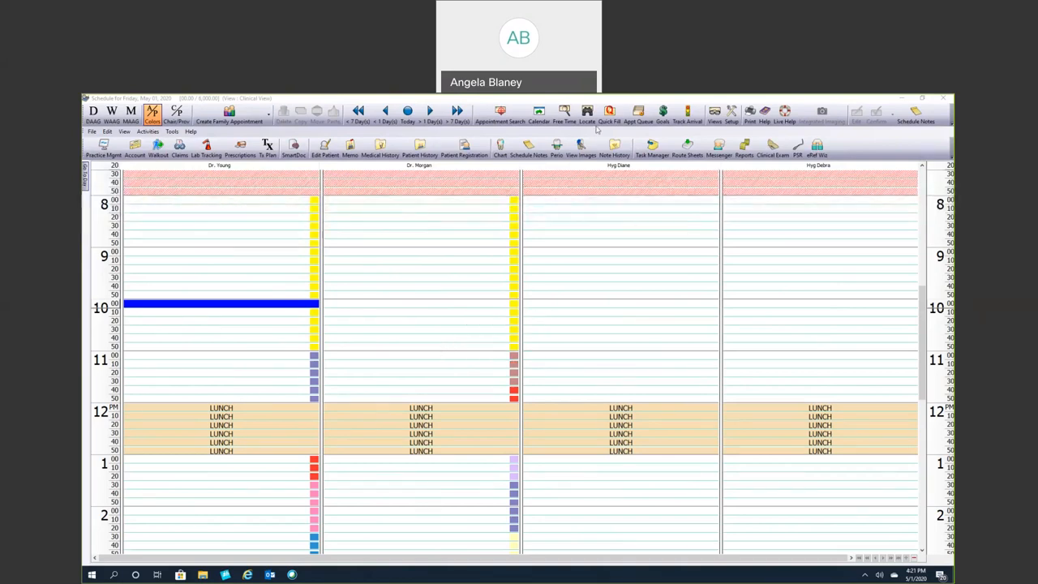
Step: Show the Appointment Queue list from the schedule toolbar
left_click(610, 112)
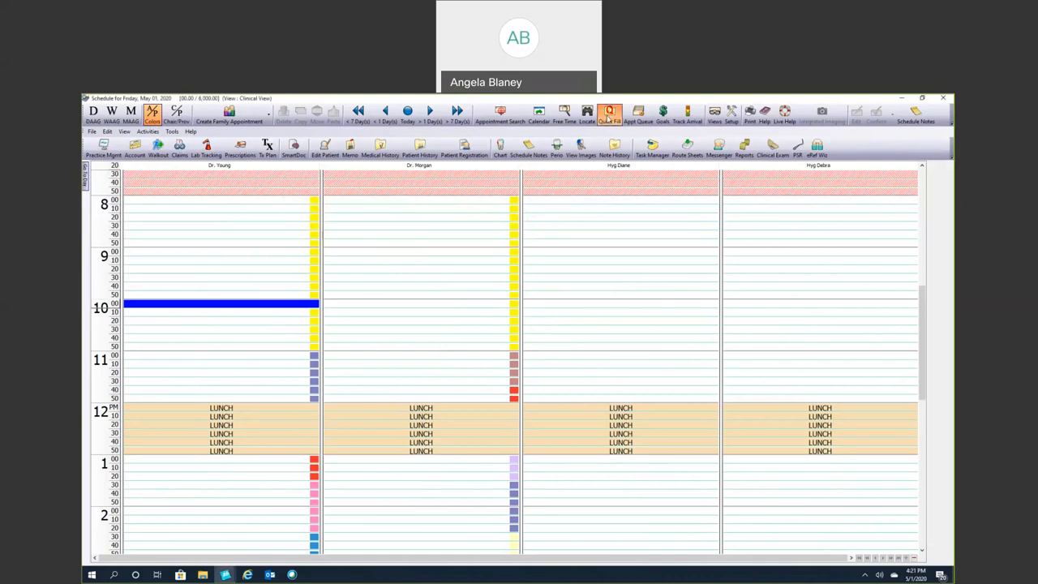
left_click(610, 112)
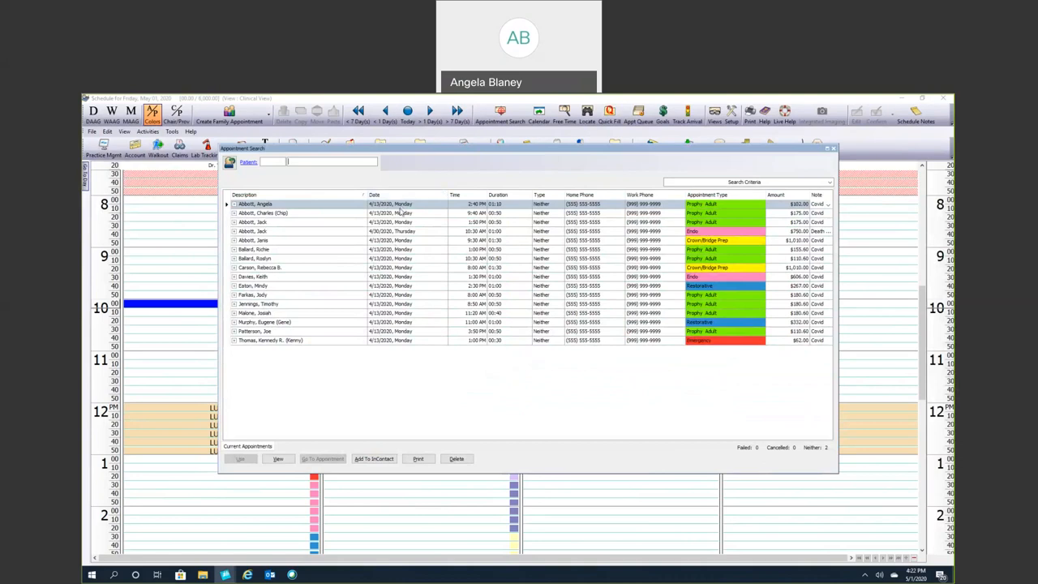
mouse_move(710, 205)
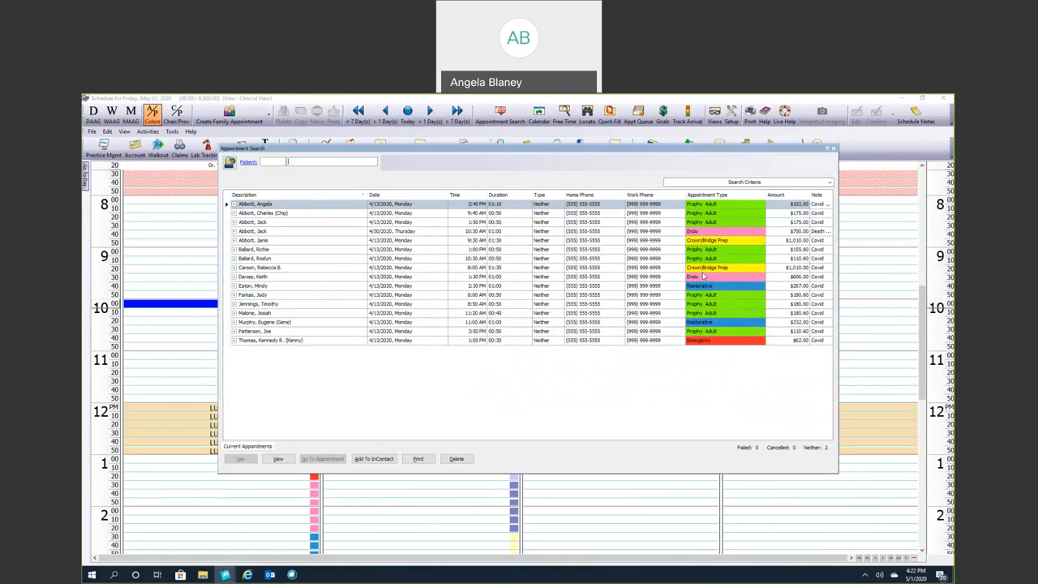
mouse_move(668, 212)
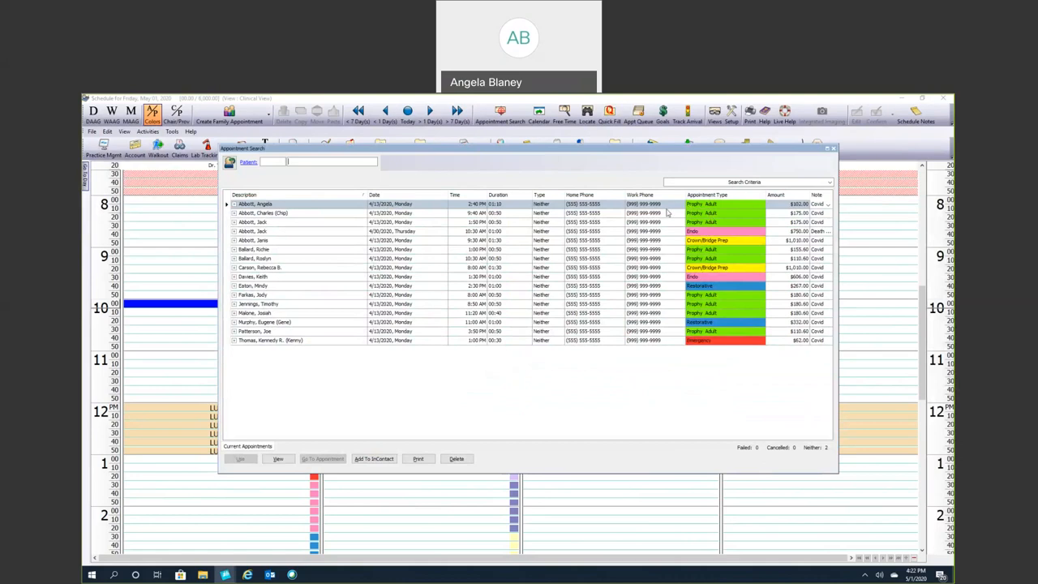
mouse_move(811, 212)
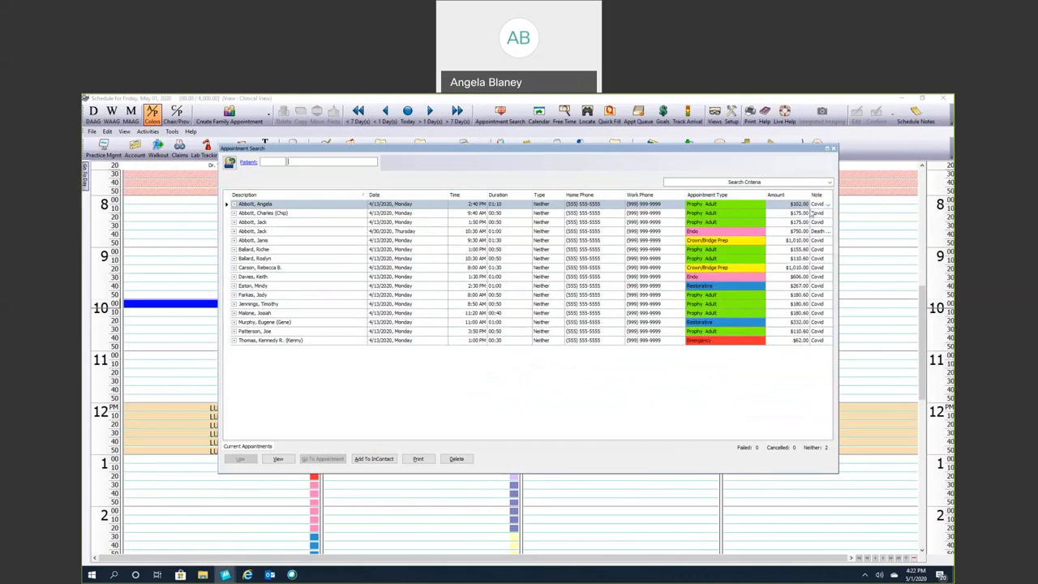
mouse_move(819, 217)
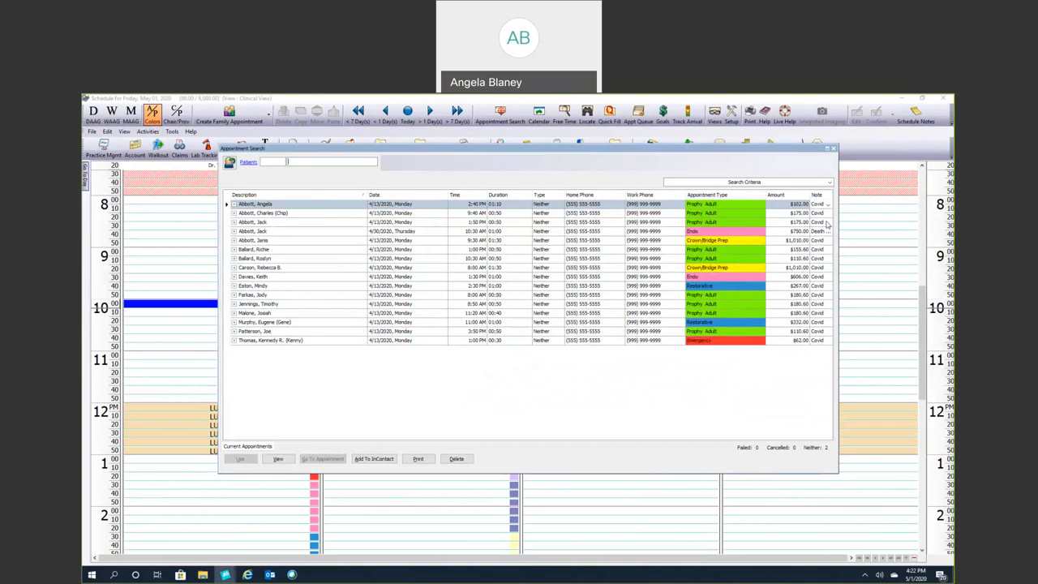
mouse_move(413, 246)
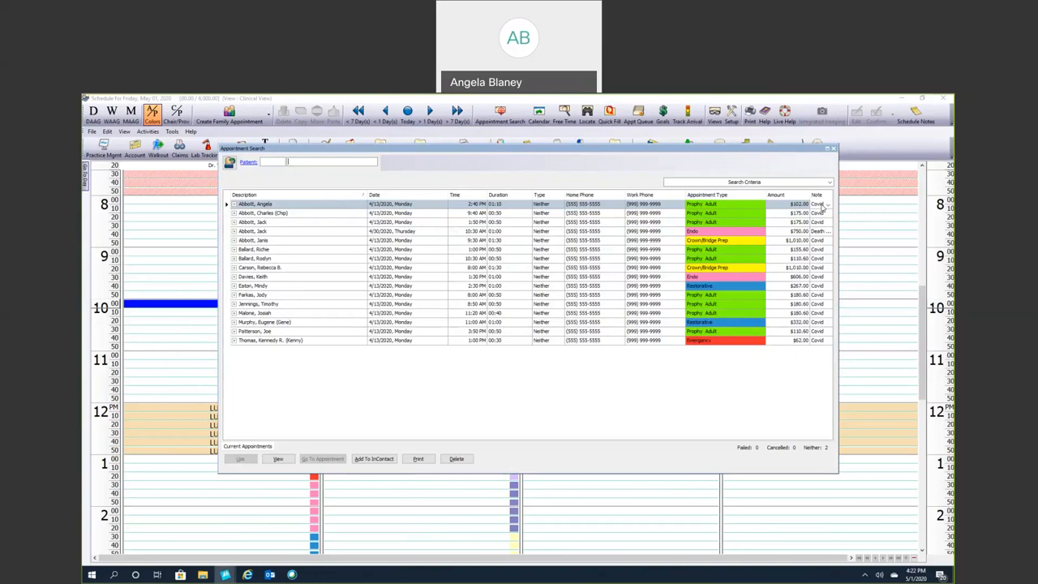
Step: Select the first patient entry in the Appointment Queue
left_click(825, 205)
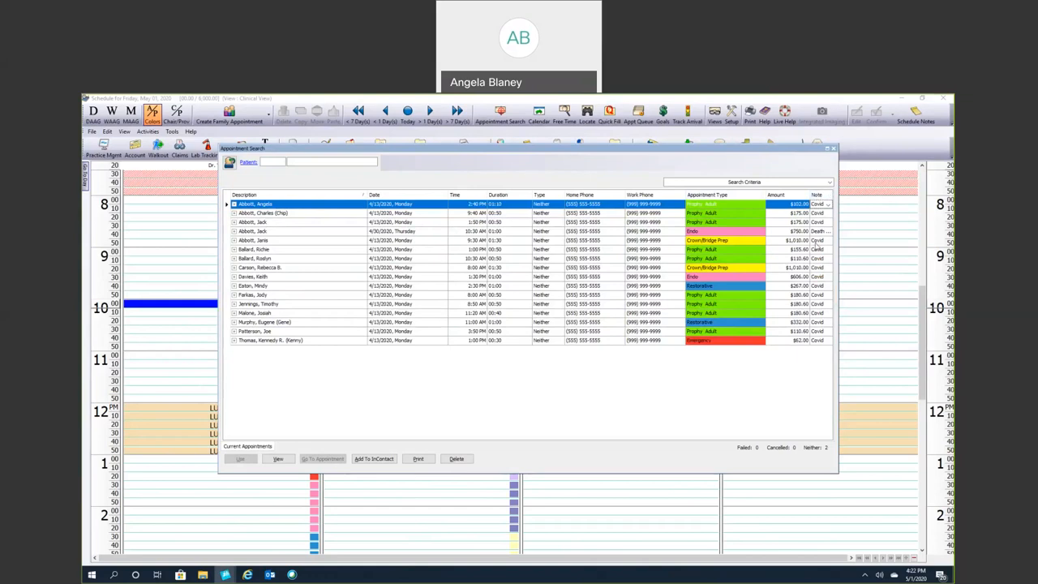
mouse_move(818, 246)
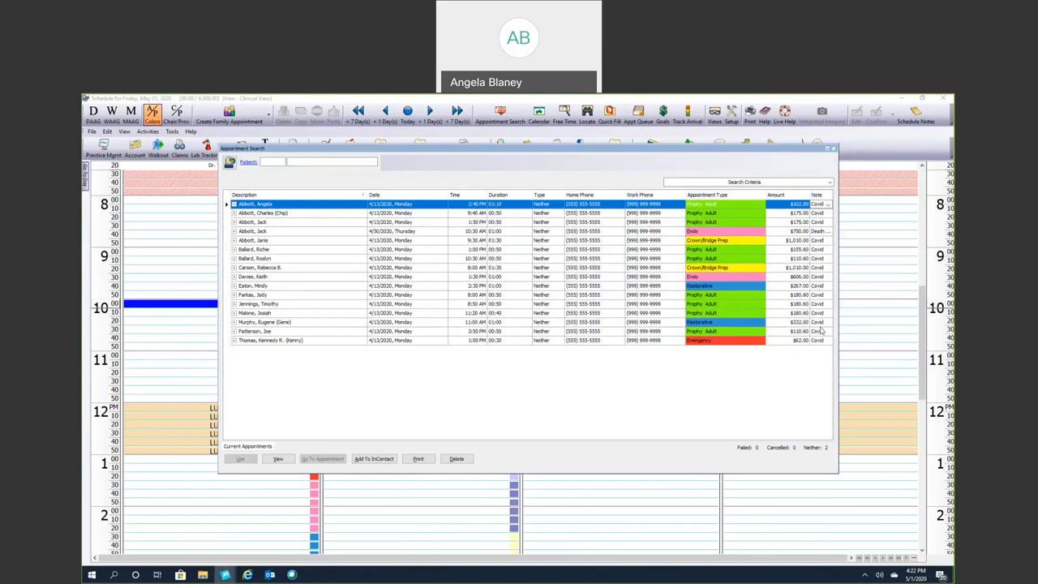
mouse_move(761, 309)
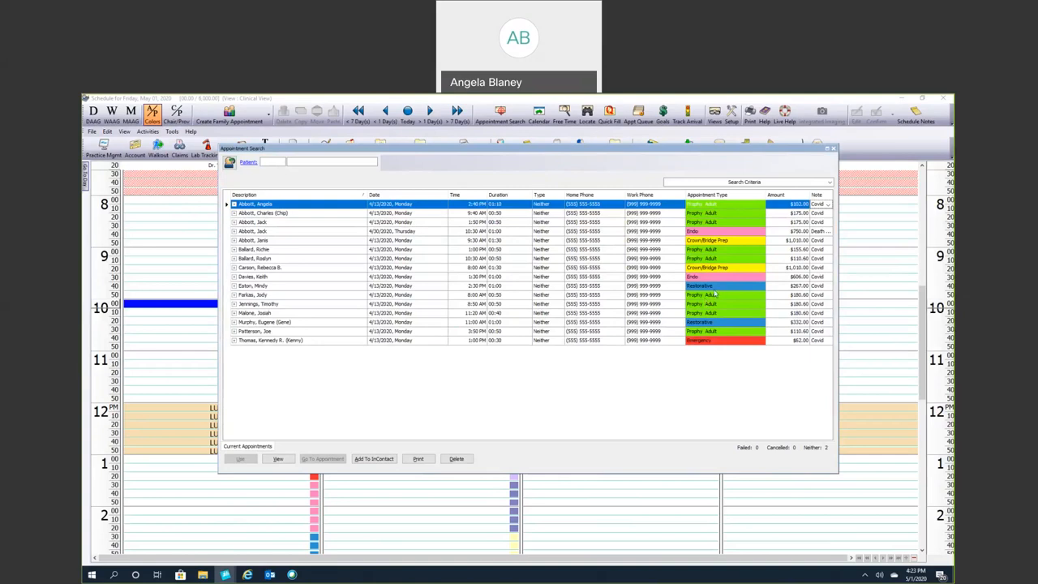
mouse_move(711, 231)
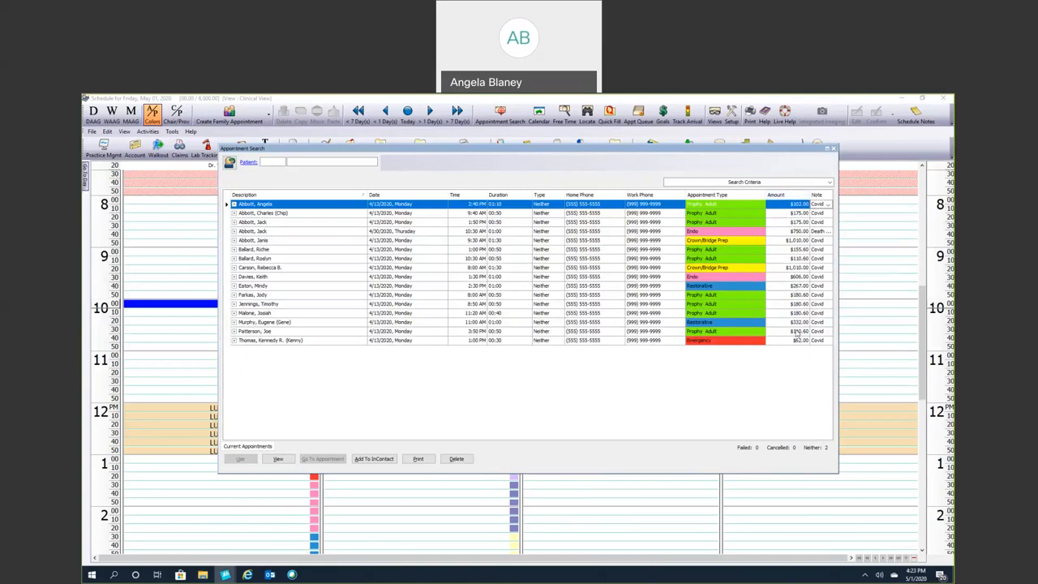
mouse_move(788, 235)
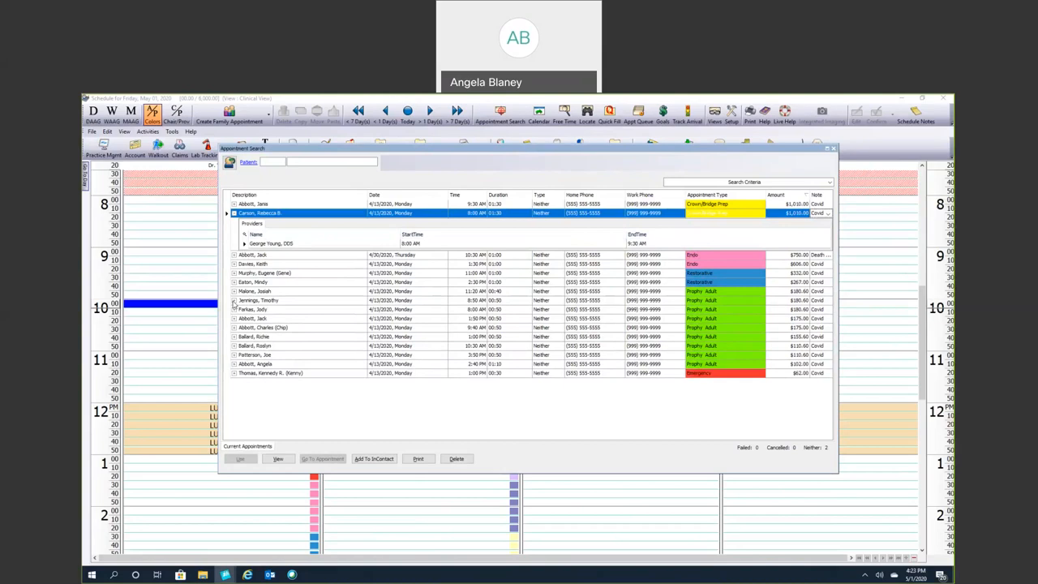
Step: Expand another queue entry to check its providers, then close the Appointment Queue
left_click(233, 300)
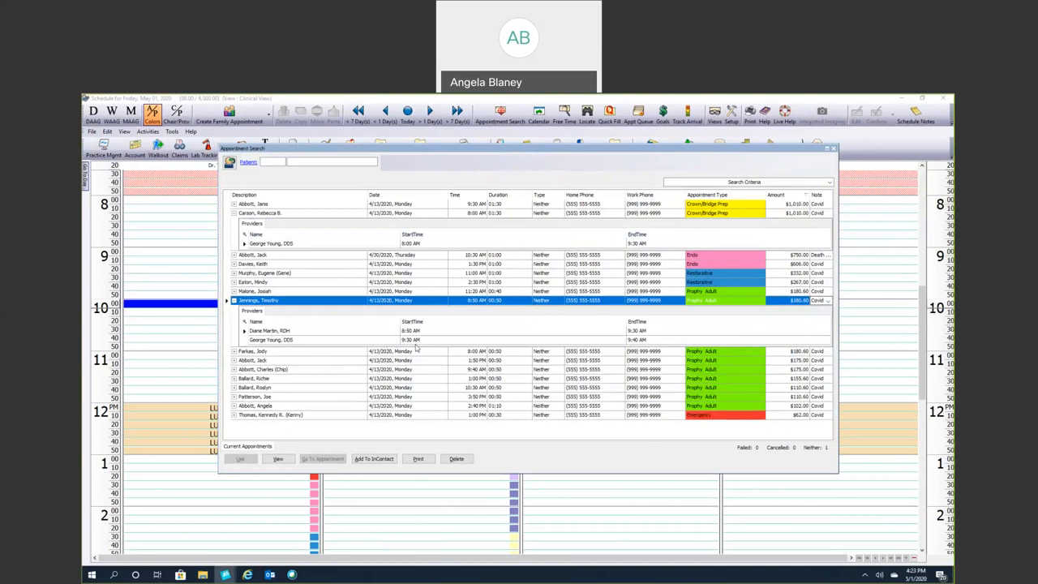
mouse_move(412, 344)
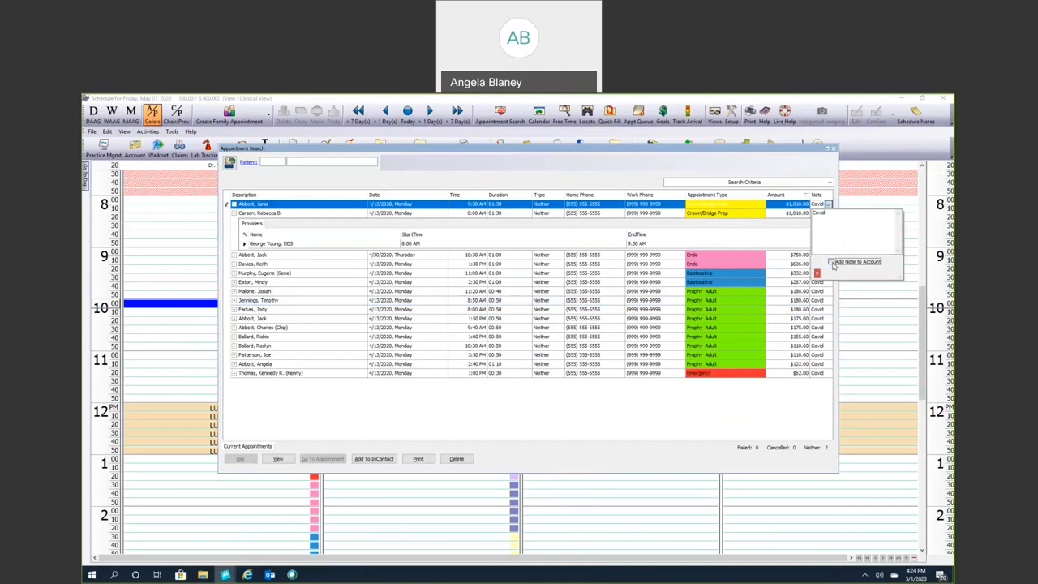
mouse_move(848, 270)
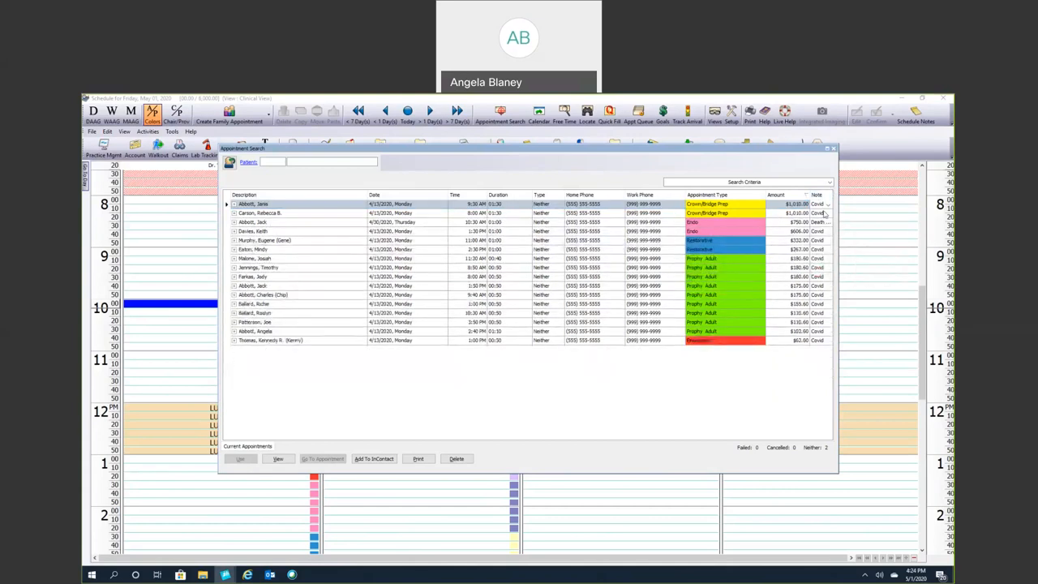
mouse_move(694, 489)
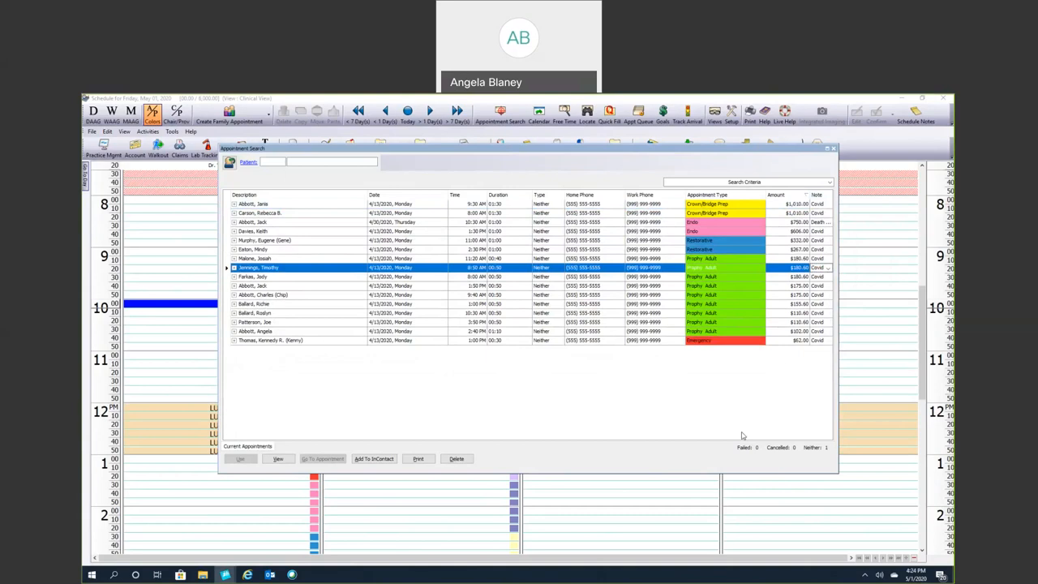
mouse_move(364, 259)
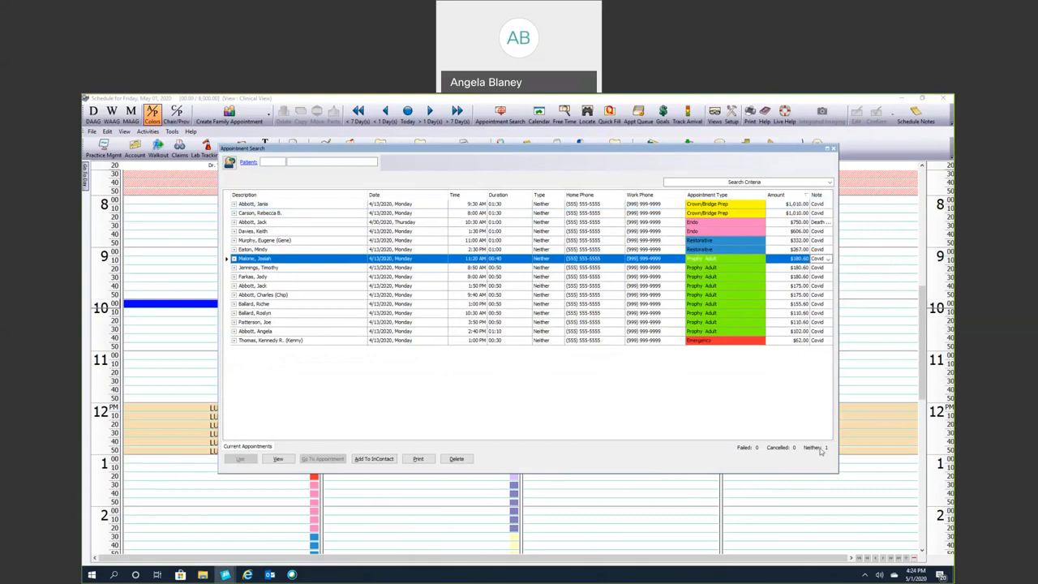
mouse_move(830, 185)
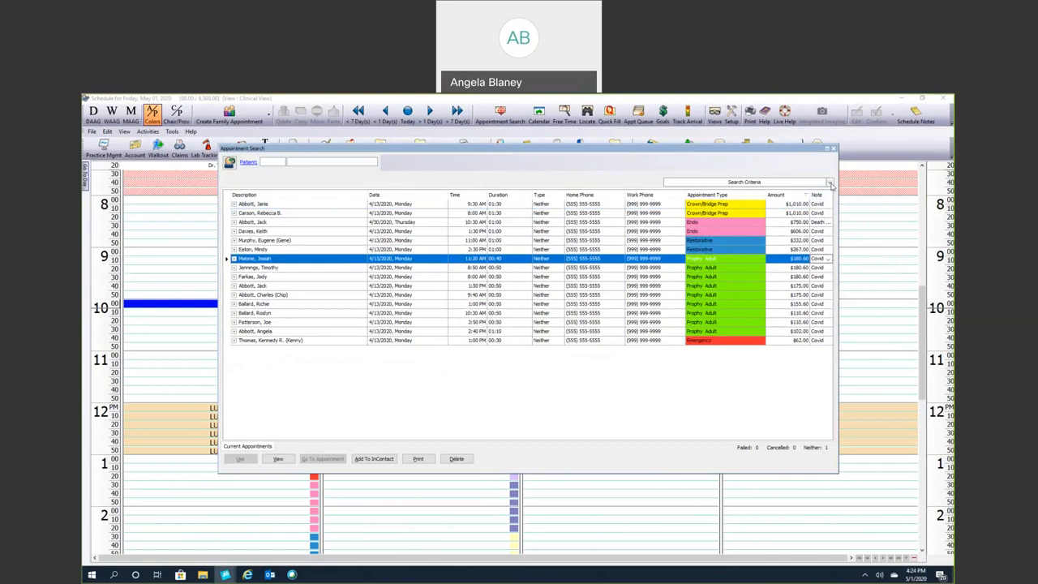
left_click(829, 182)
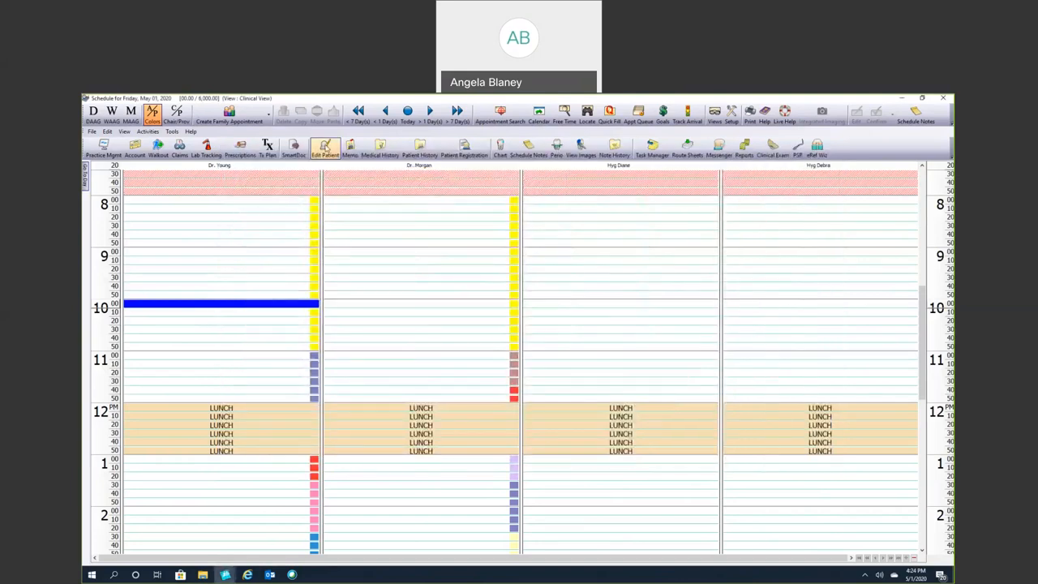
Step: Bring up the patient's record for editing and show their scheduling preferences
left_click(324, 146)
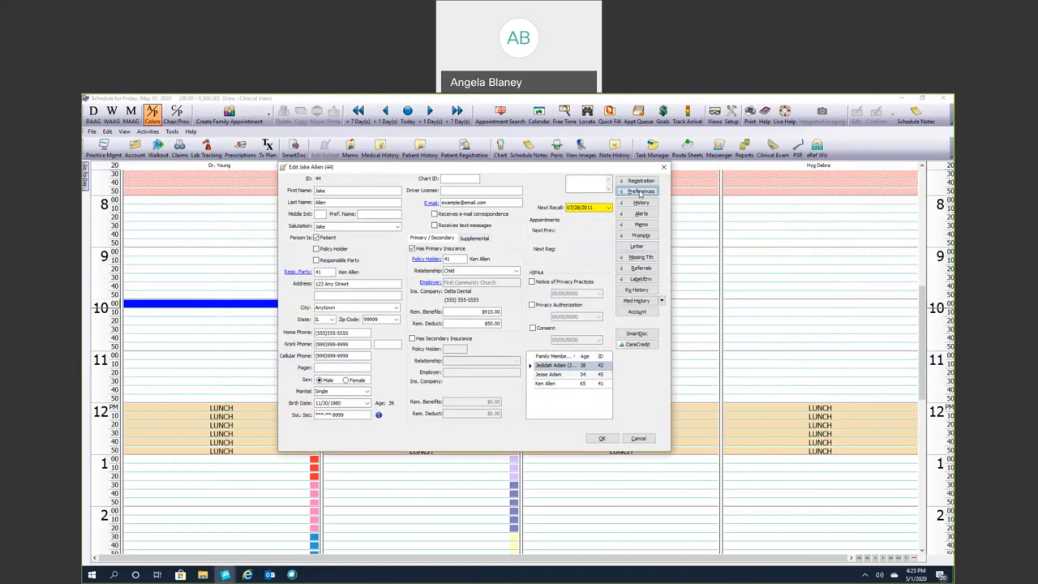
left_click(639, 191)
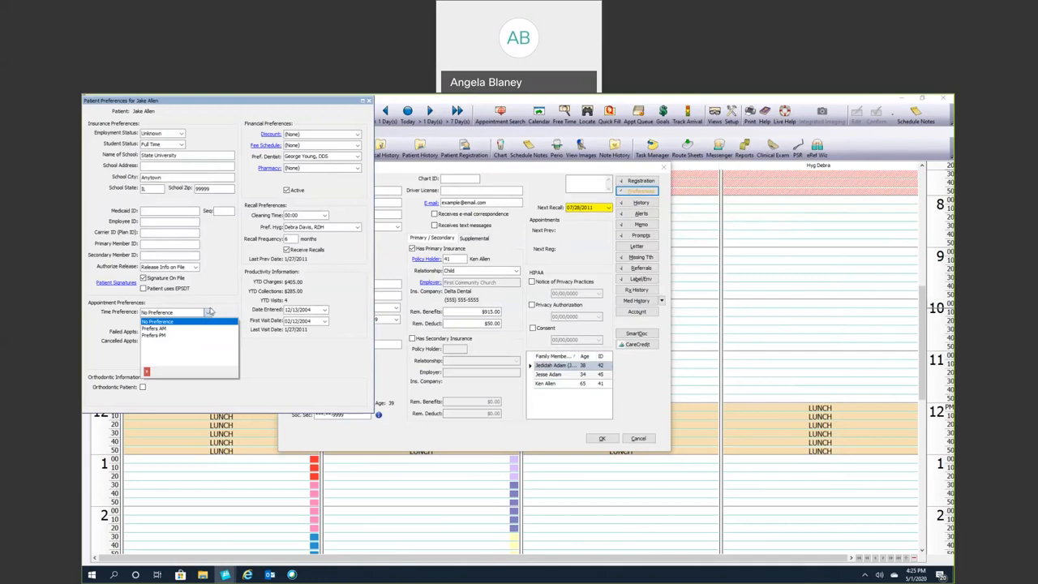
Step: Give the patient a time preference and mark them available on short notice
left_click(171, 312)
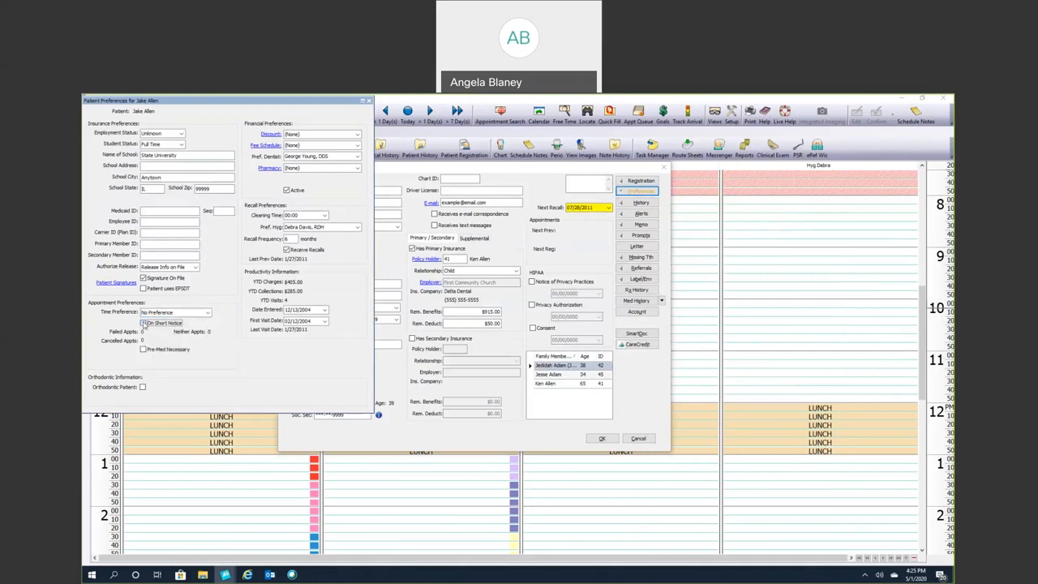
left_click(143, 323)
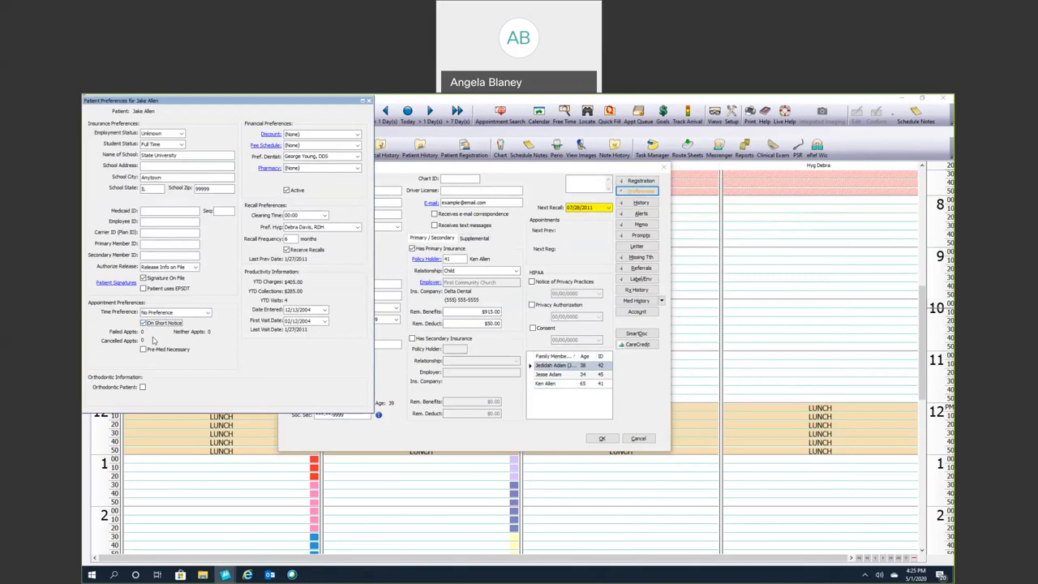
mouse_move(156, 341)
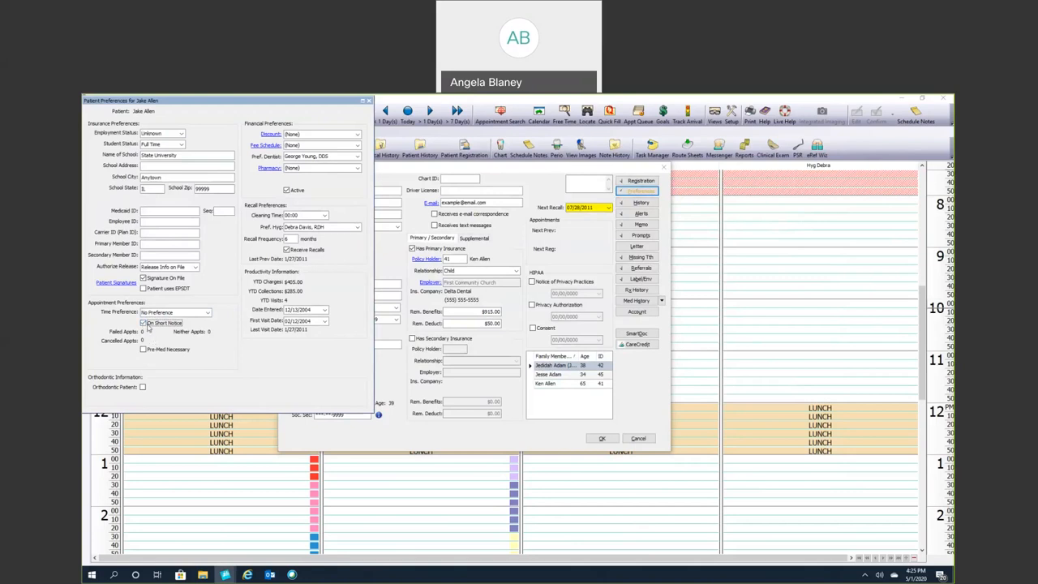
mouse_move(156, 340)
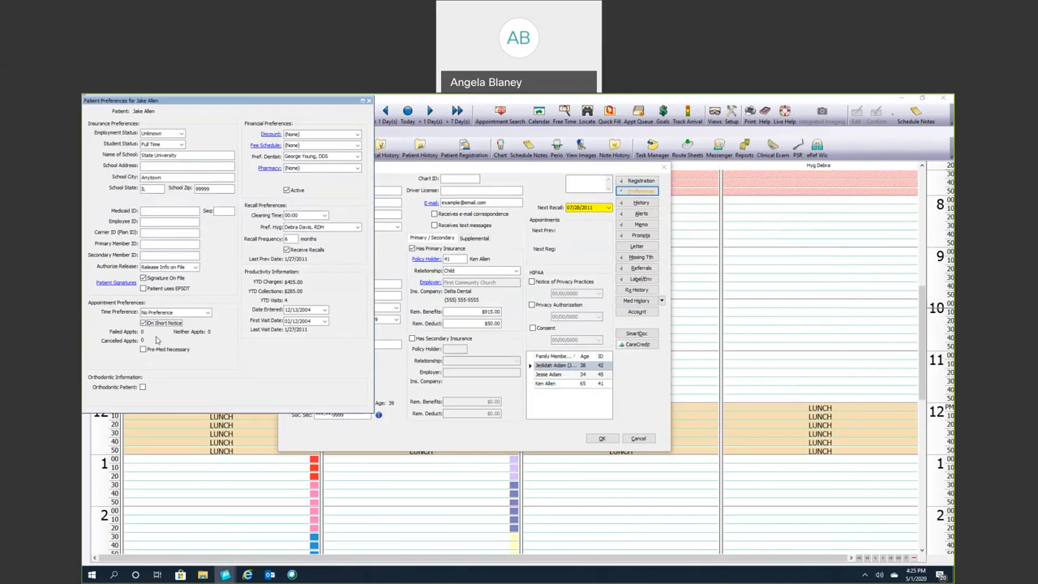
mouse_move(159, 340)
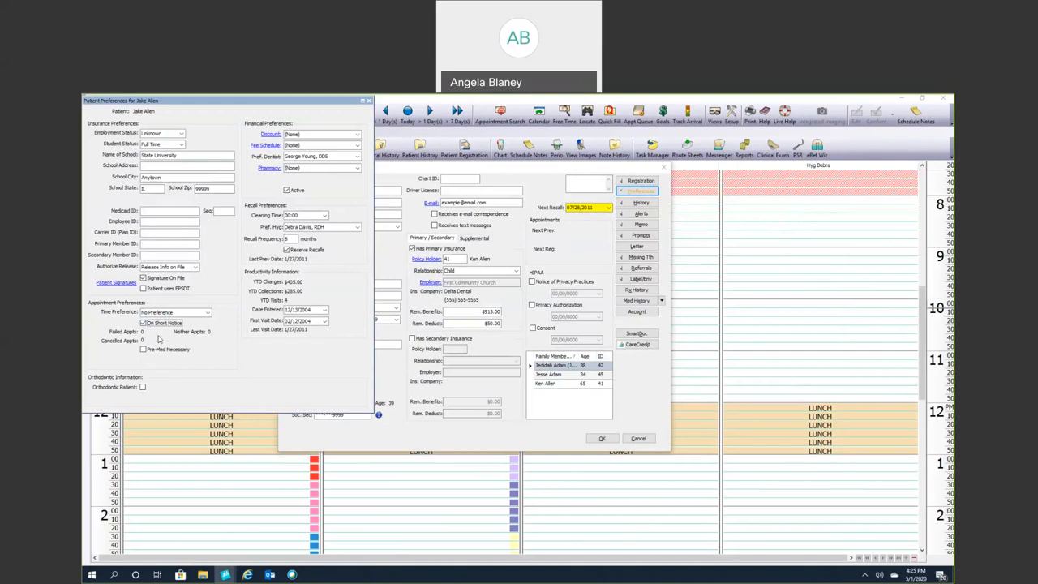
mouse_move(159, 339)
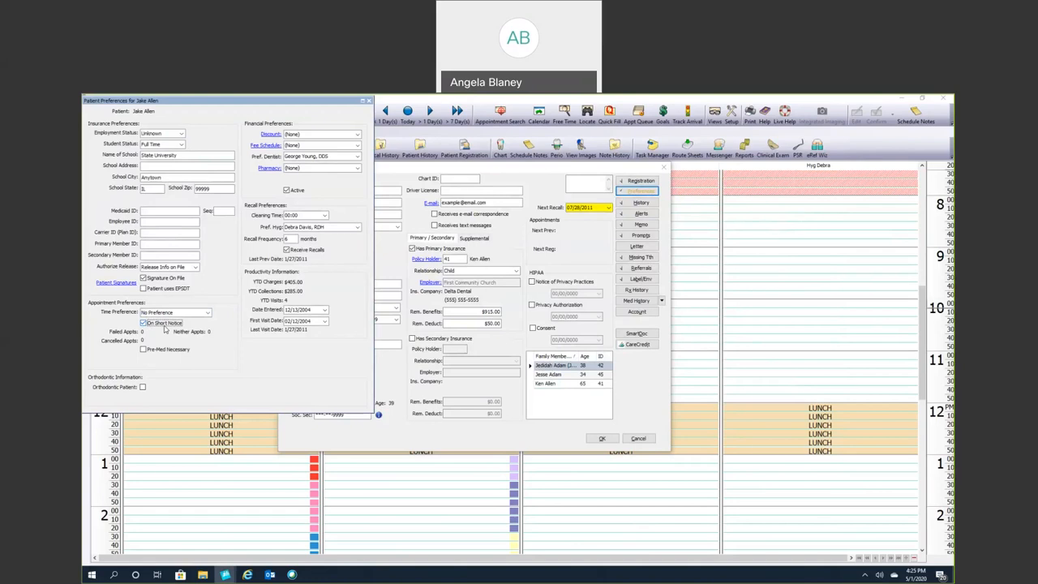
mouse_move(347, 127)
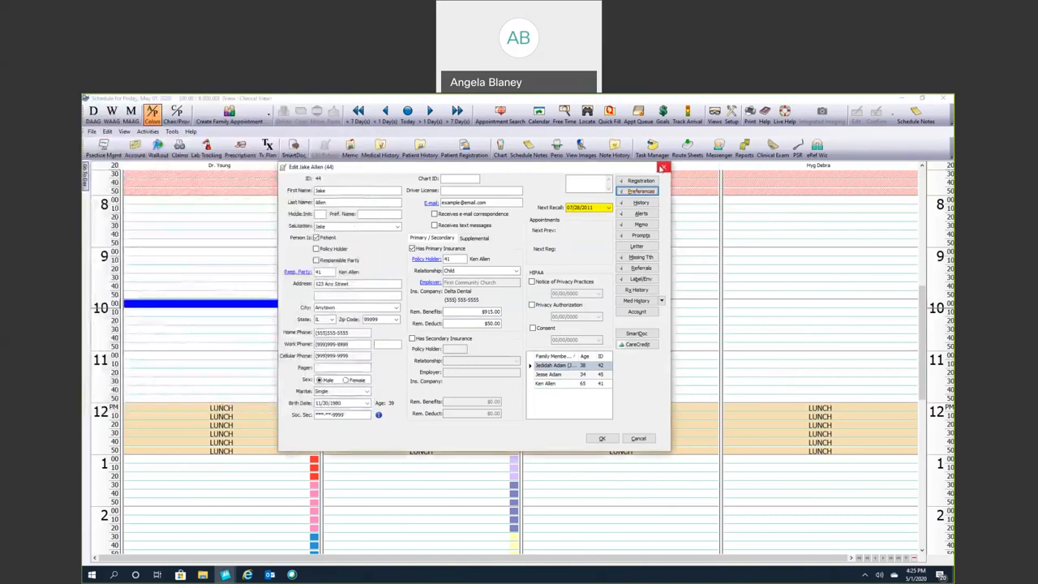
Step: Discard the patient record edits and bring up Appointment Search with its criteria shown
left_click(663, 167)
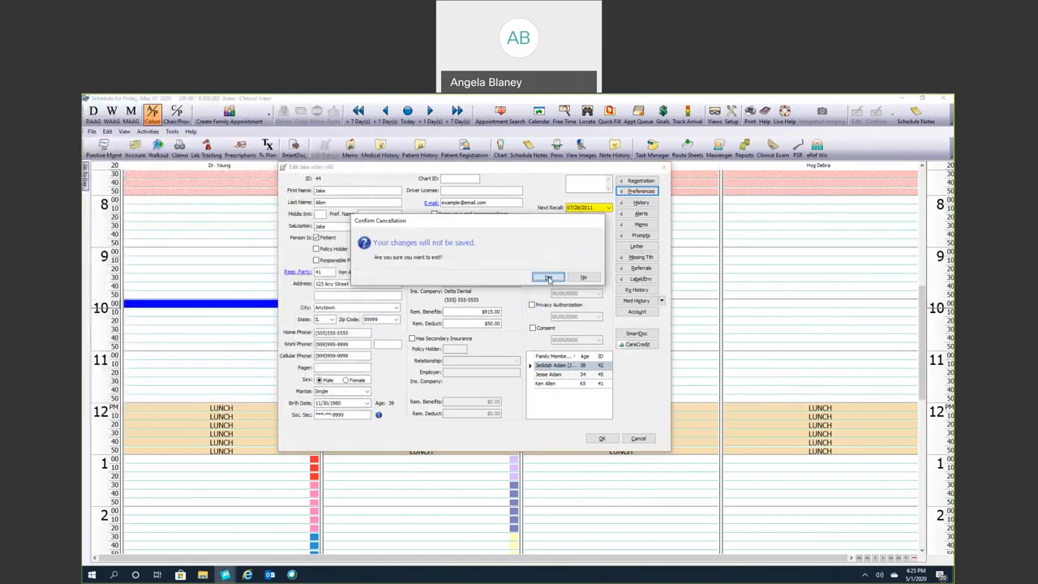
left_click(549, 278)
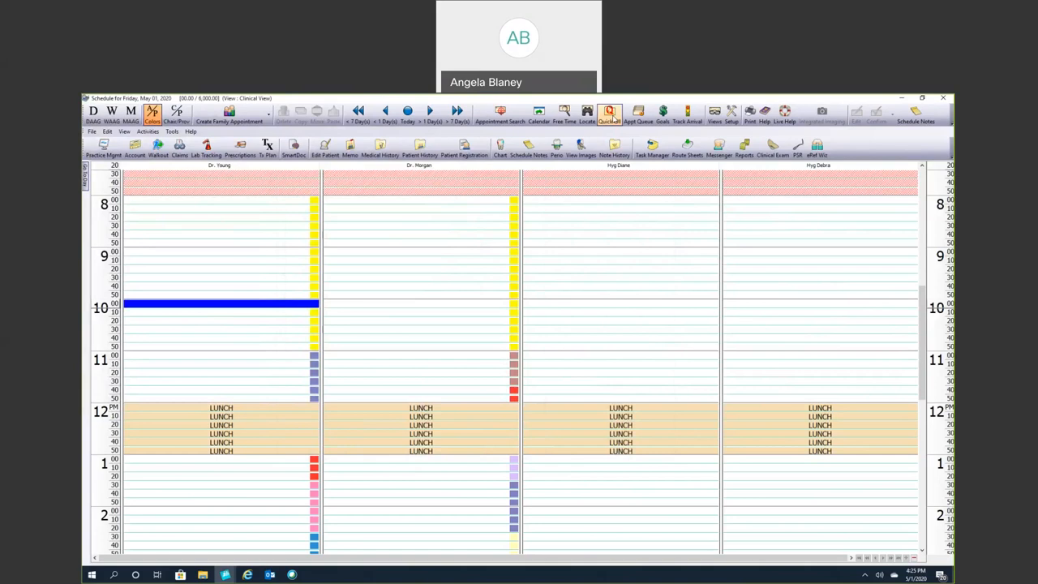
left_click(610, 110)
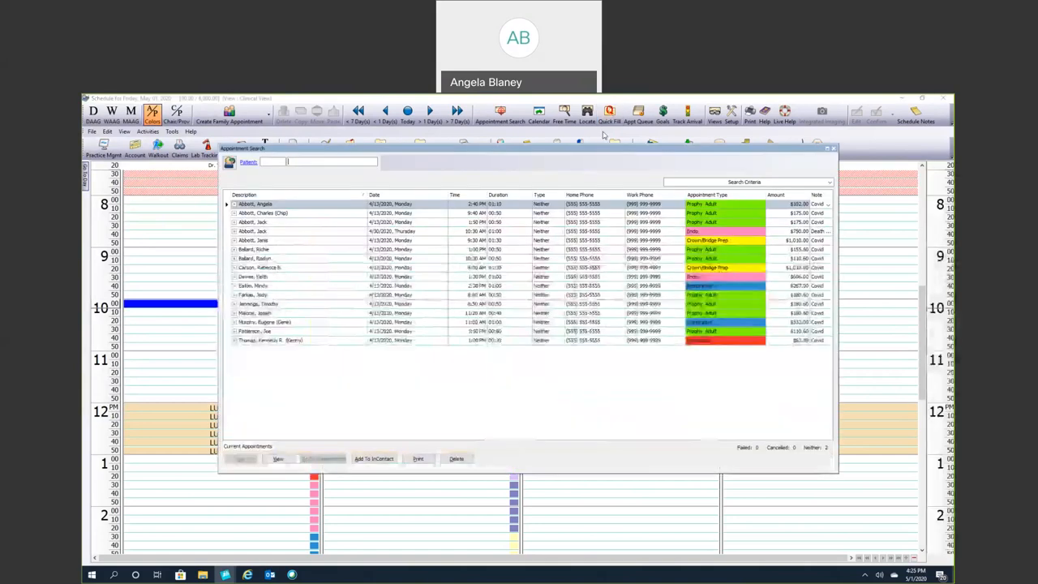
left_click(829, 182)
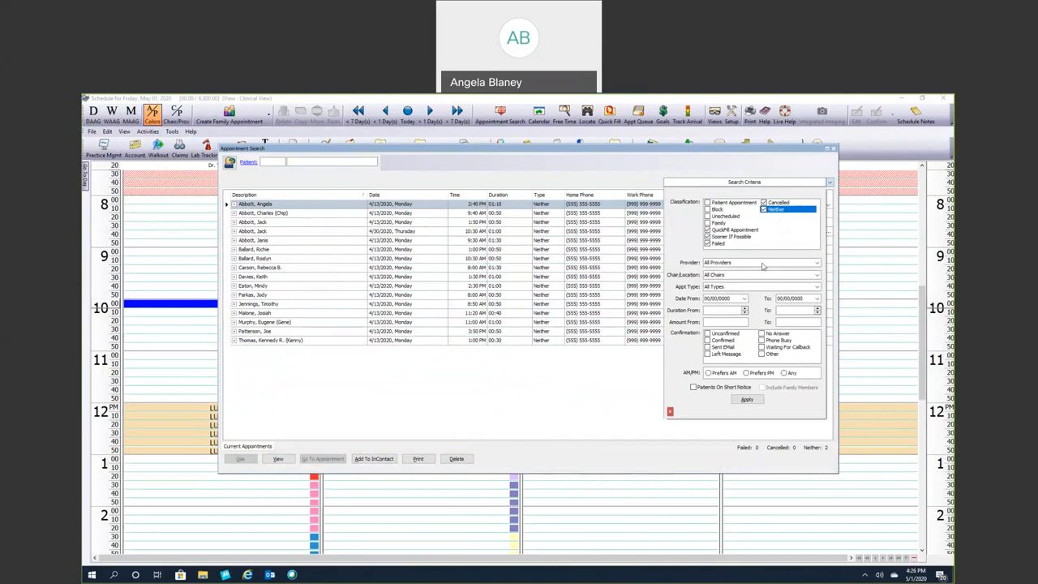
mouse_move(735, 264)
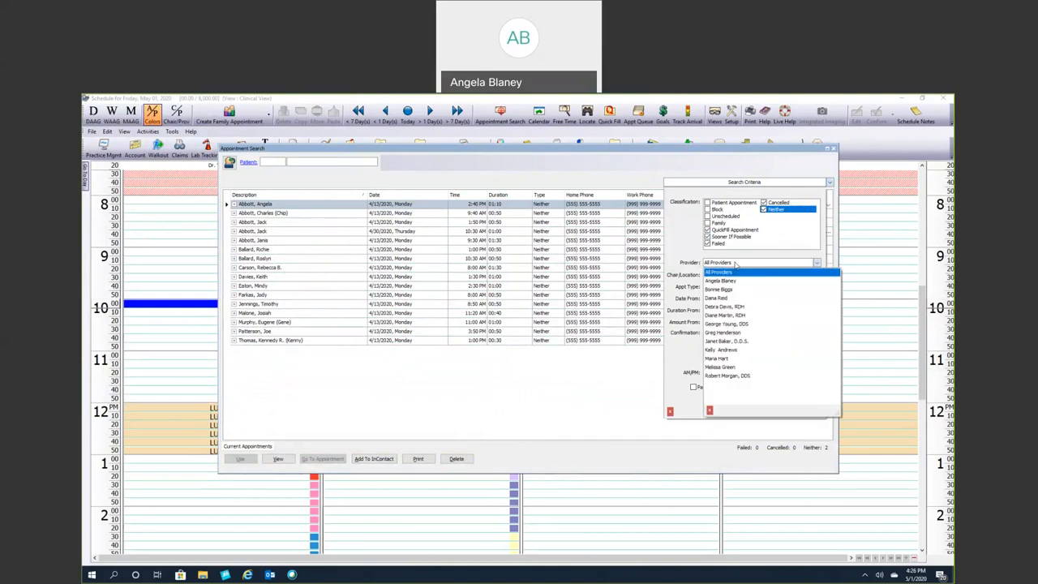
Step: Filter the search to All Providers and the Prophy Adult appointment type
left_click(717, 273)
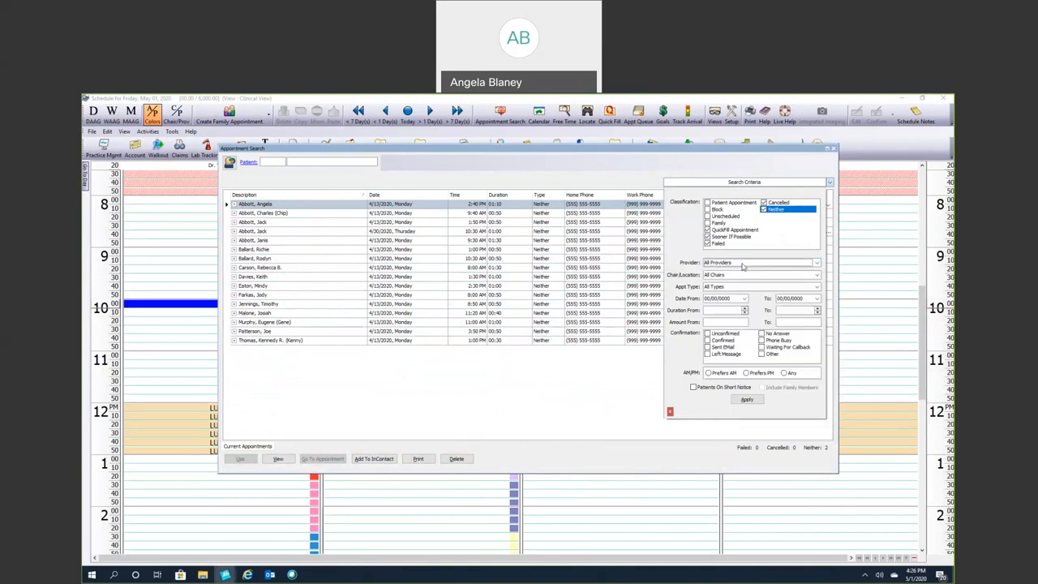
left_click(816, 275)
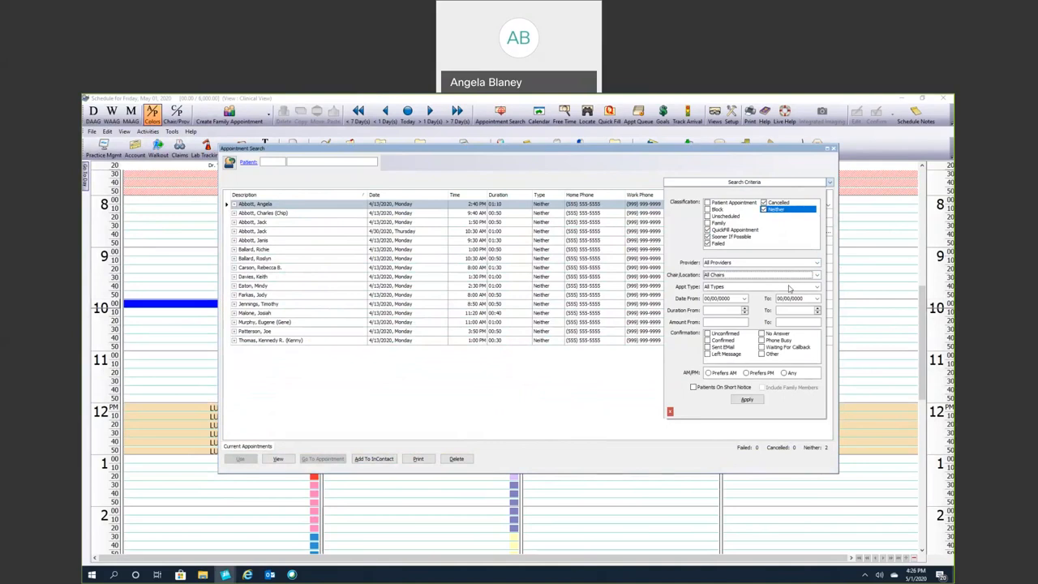
left_click(818, 286)
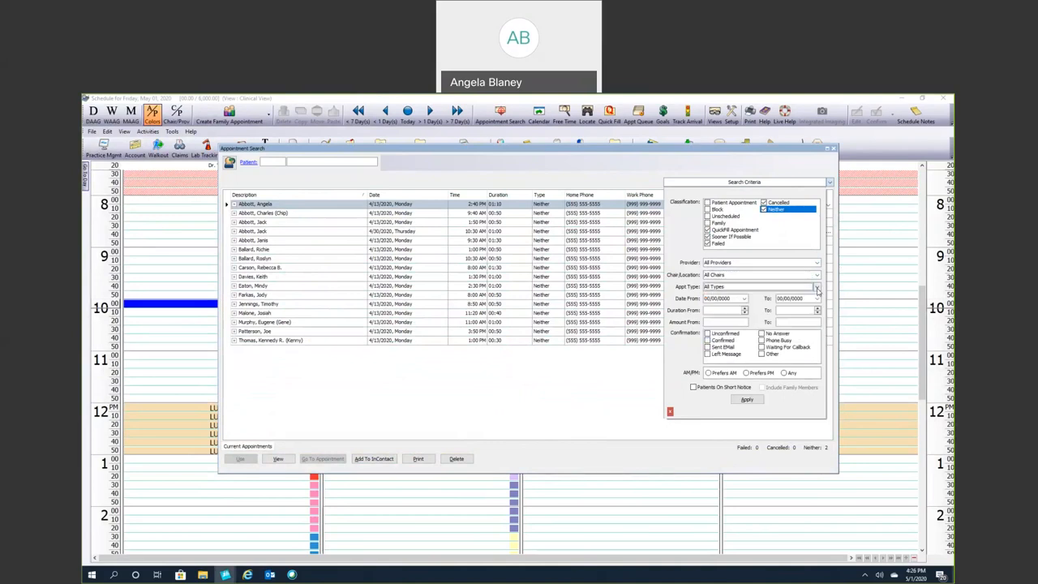
left_click(816, 285)
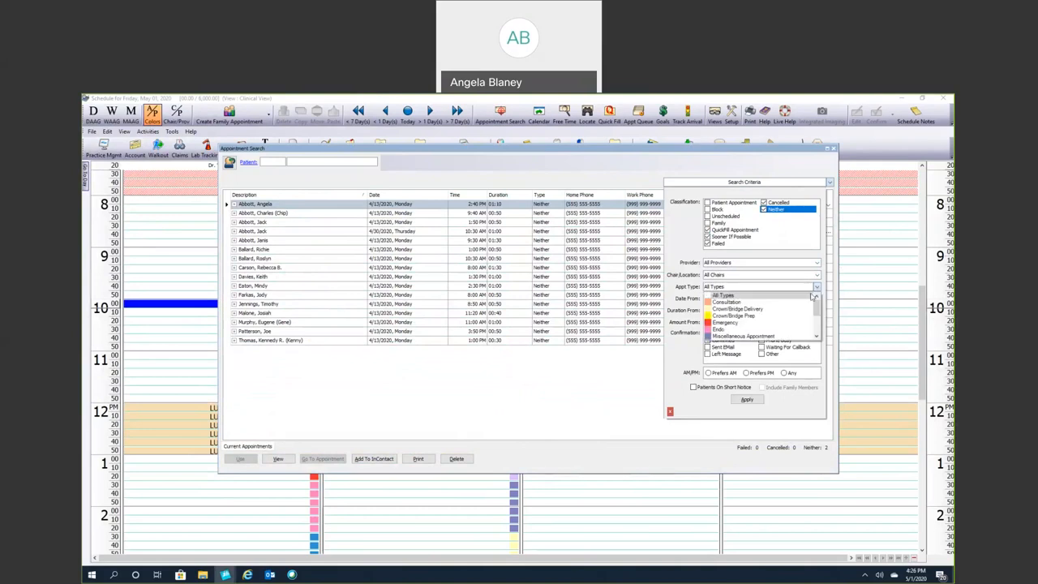
left_click(730, 292)
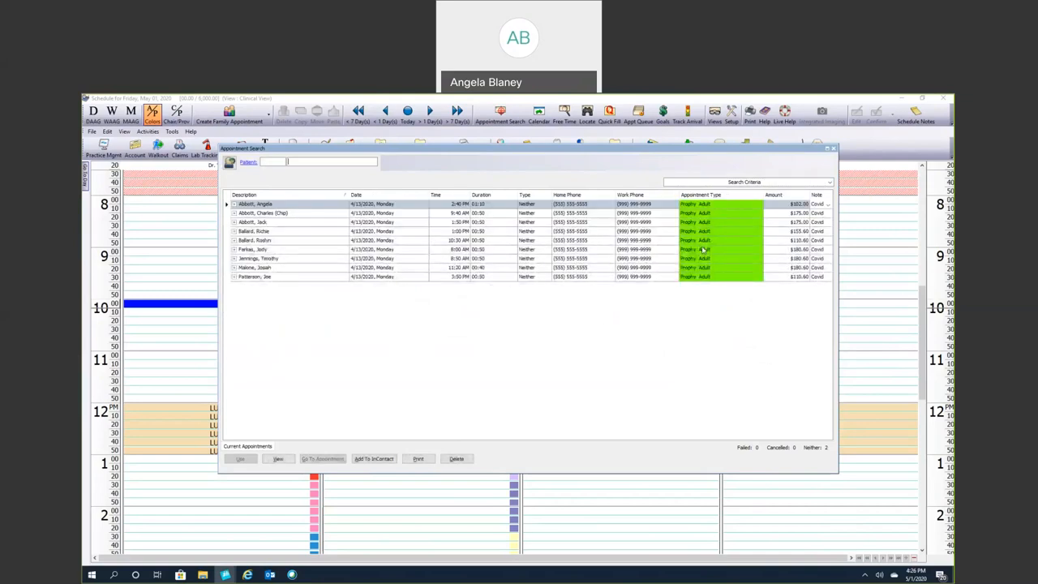
mouse_move(723, 215)
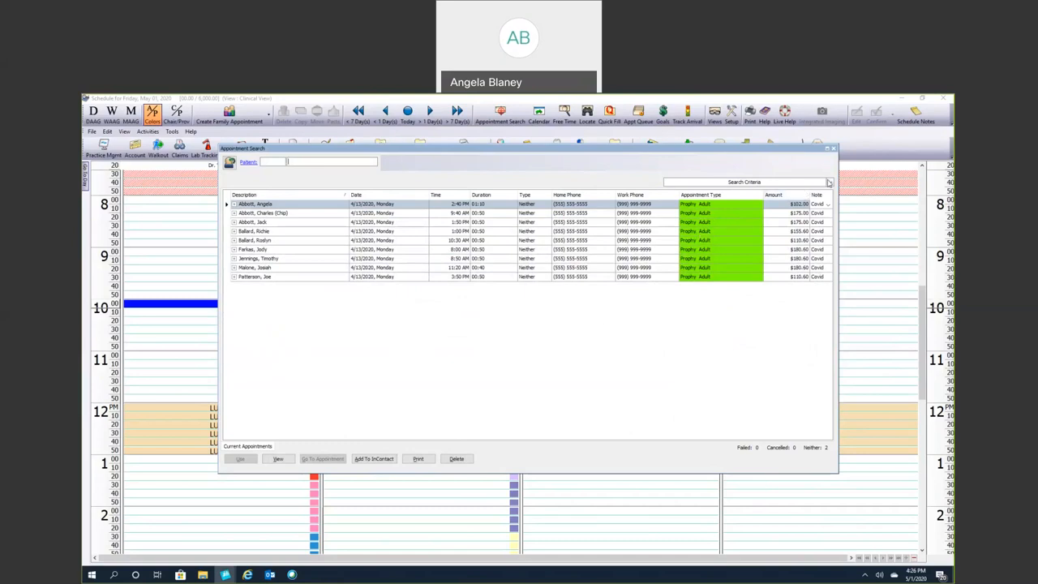
Step: Bring the search criteria back into view to adjust the type filter
left_click(827, 182)
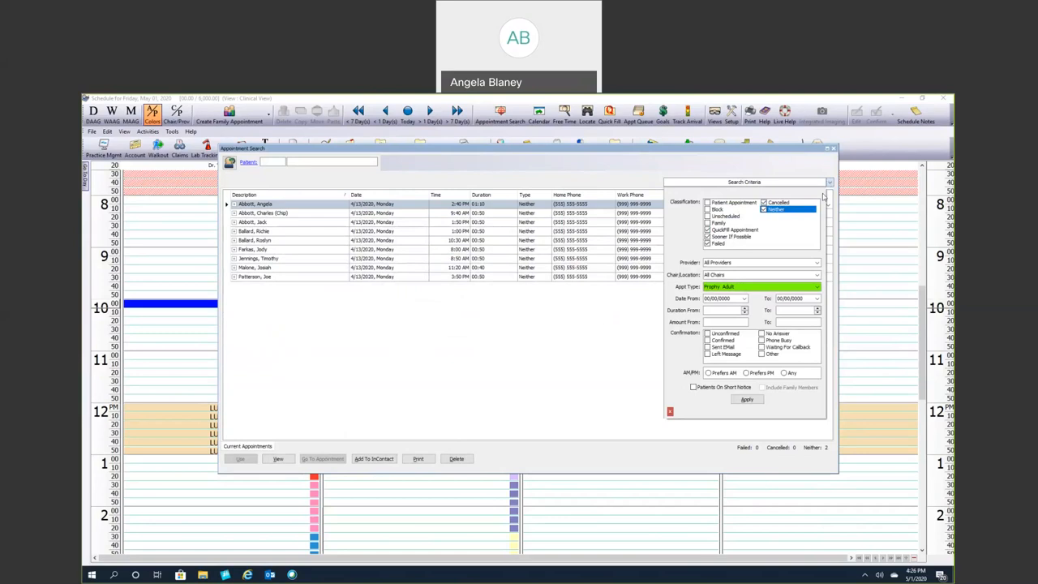
mouse_move(805, 286)
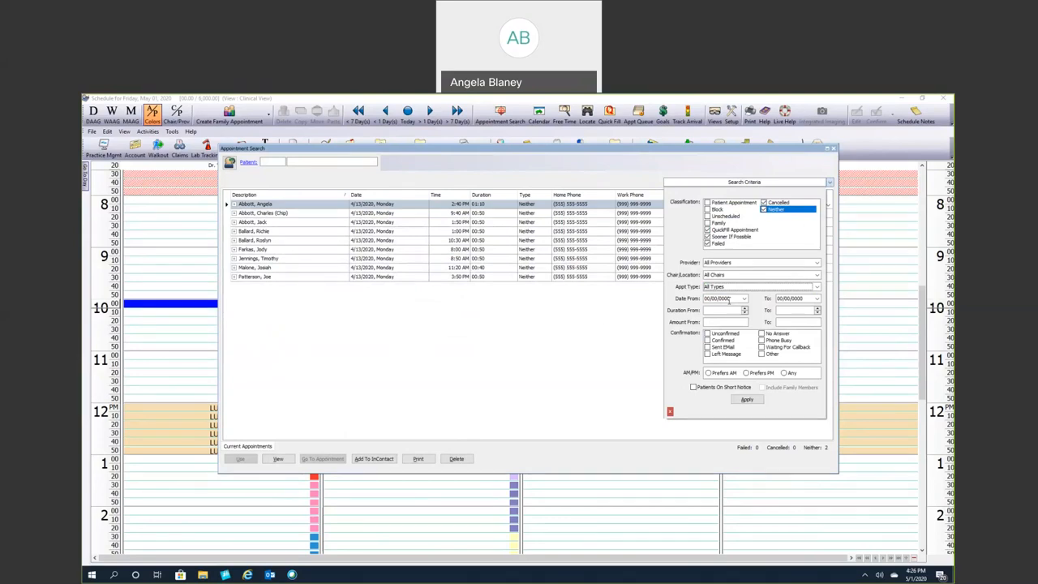
mouse_move(727, 310)
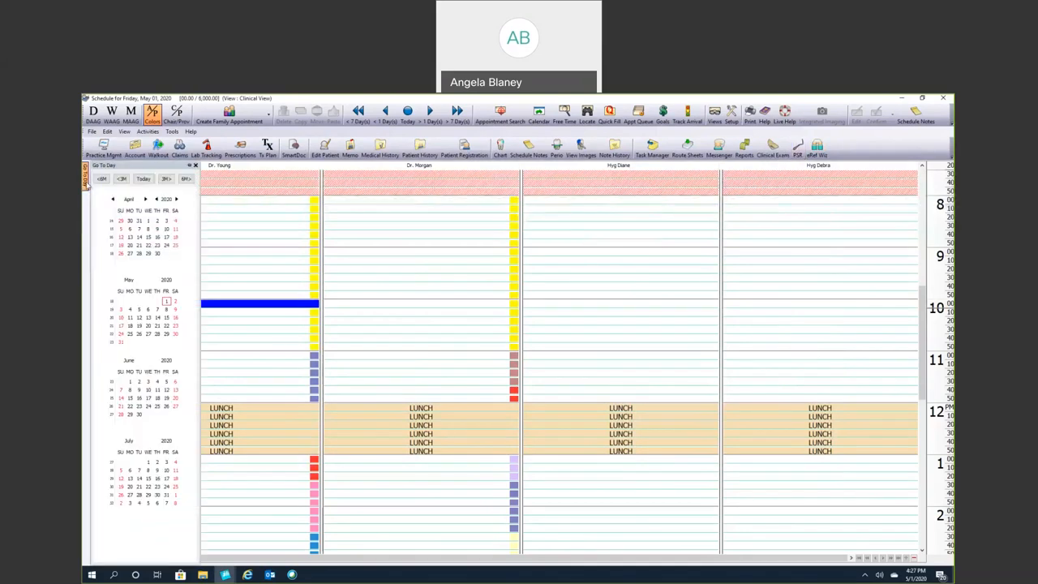
Step: Save the patient's Crown/Bridge Prep appointment, accepting the past-date warning
left_click(130, 237)
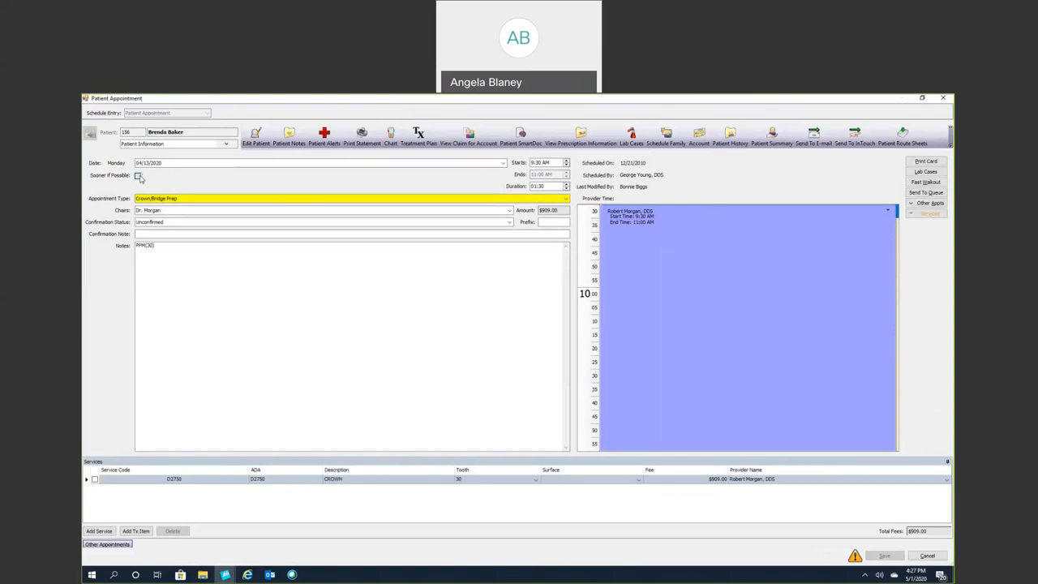
left_click(138, 175)
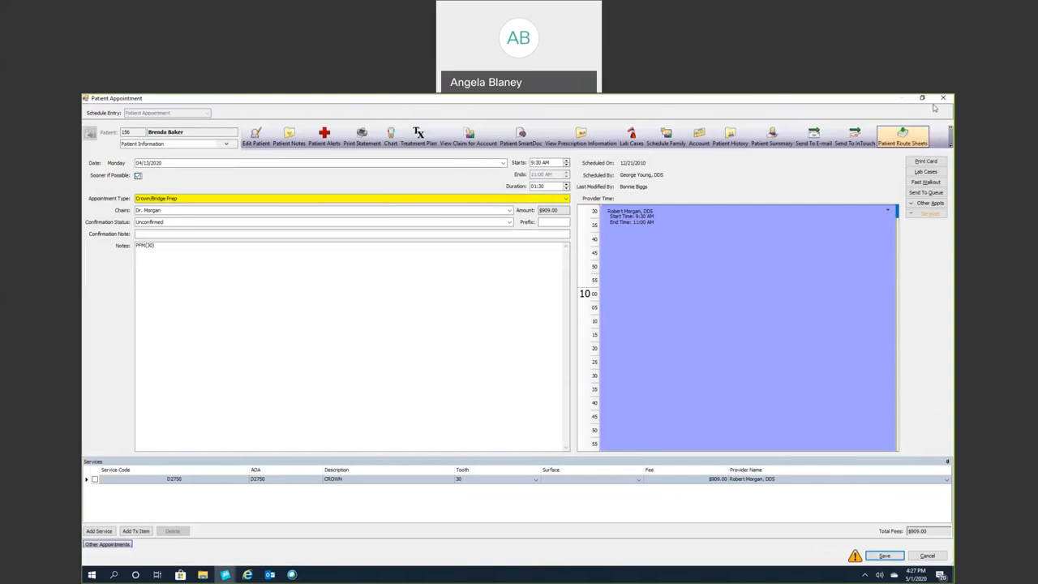
left_click(882, 555)
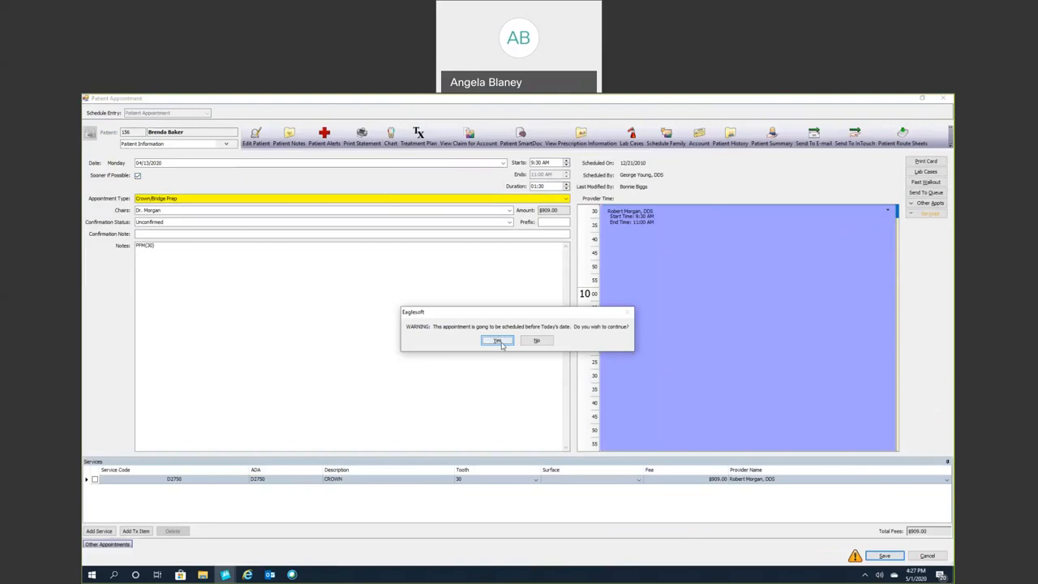
left_click(496, 341)
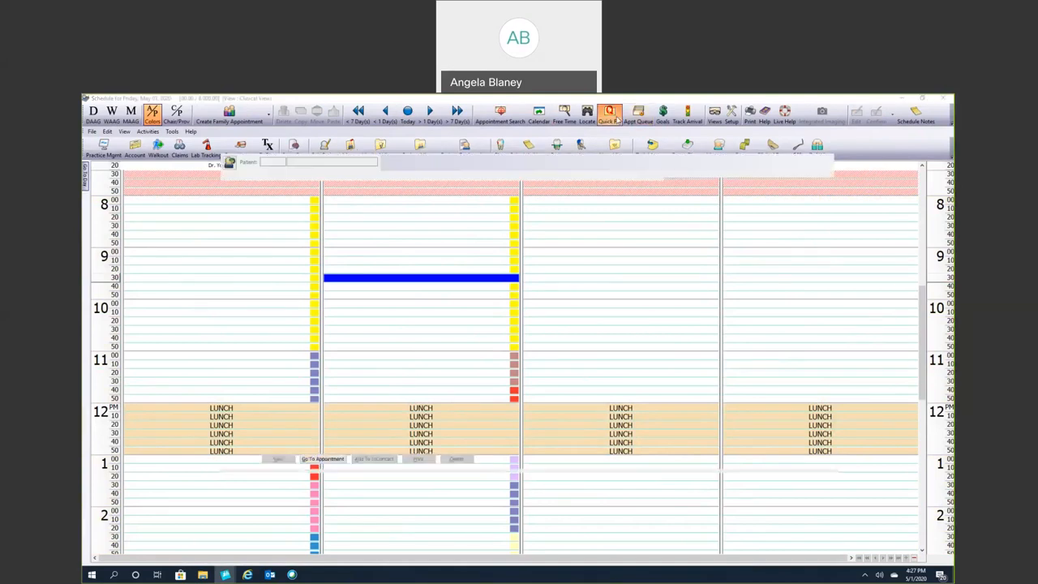
Step: Bring up Appointment Search again to list all April 13 appointments
left_click(608, 110)
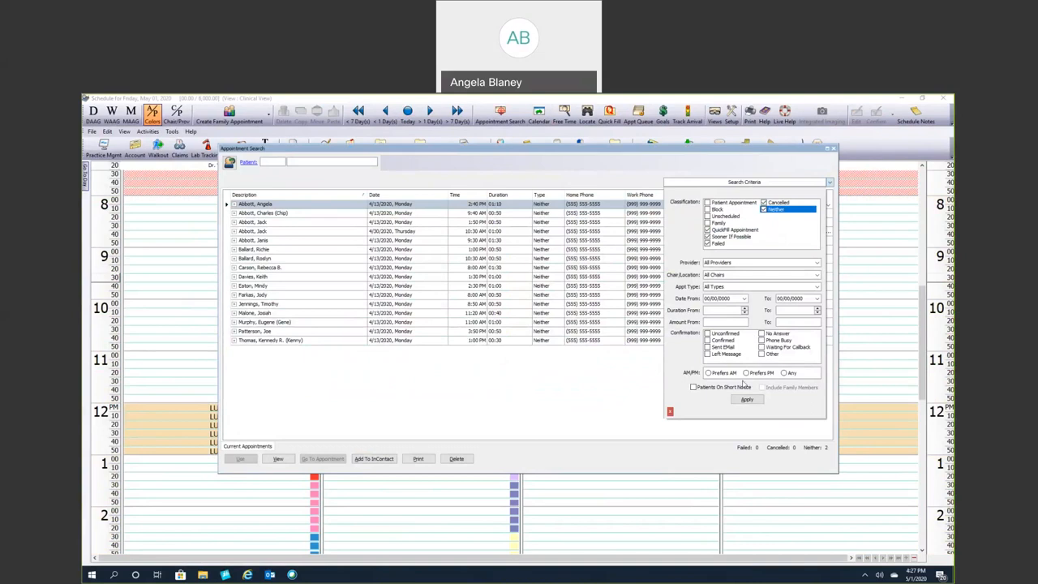
mouse_move(785, 360)
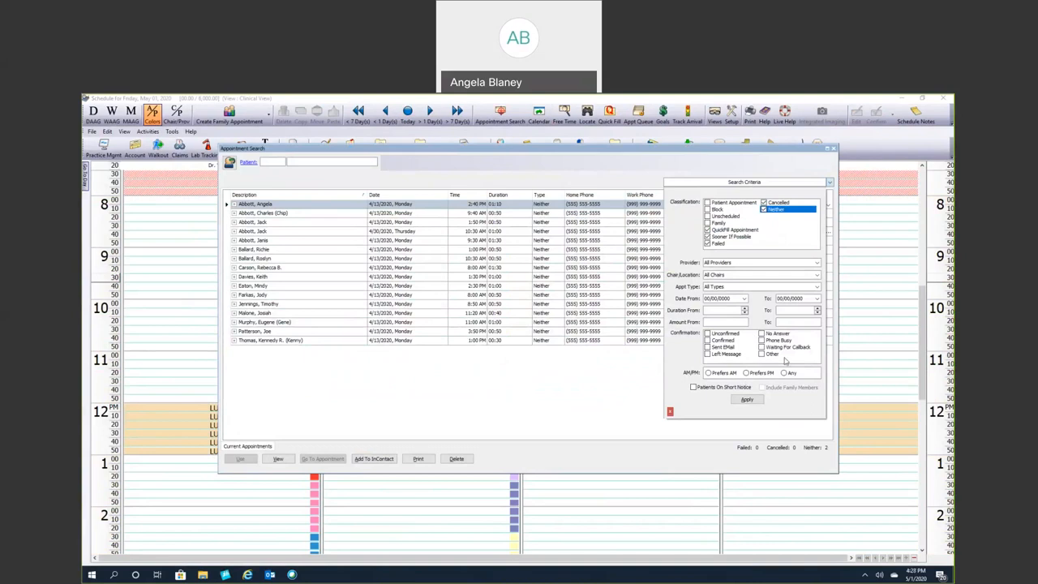
mouse_move(762, 274)
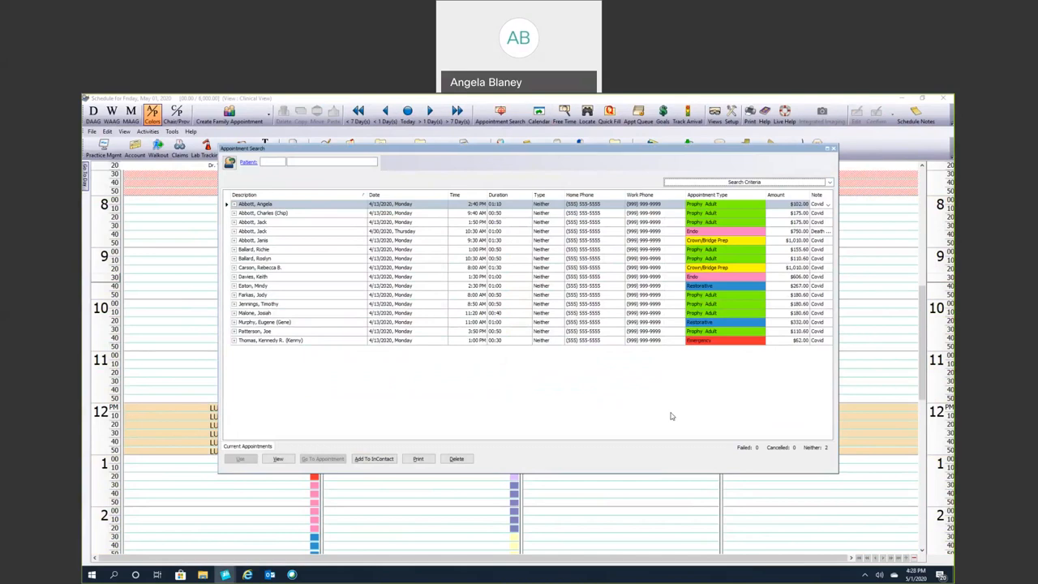
mouse_move(370, 431)
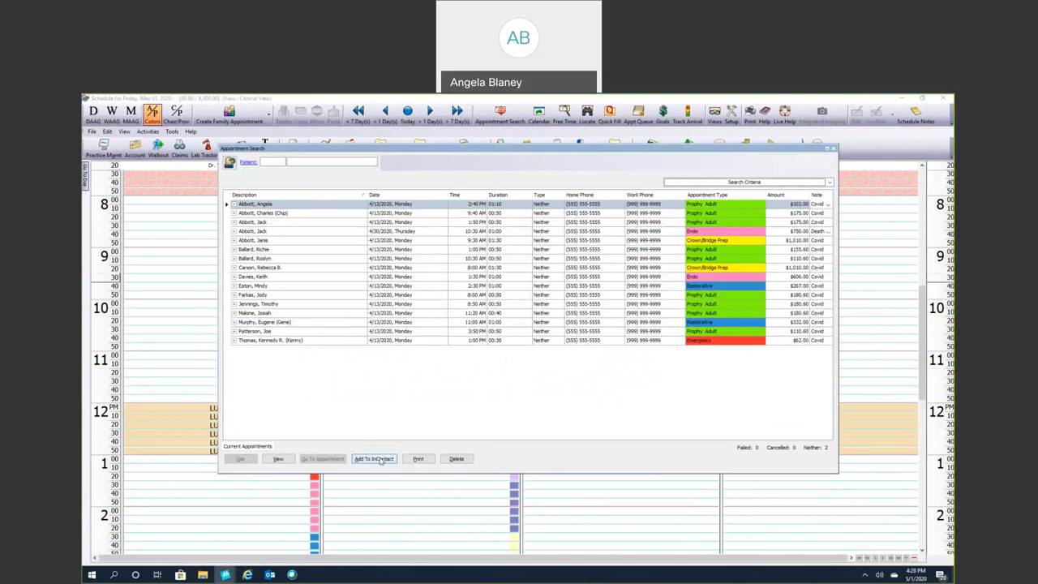
mouse_move(373, 458)
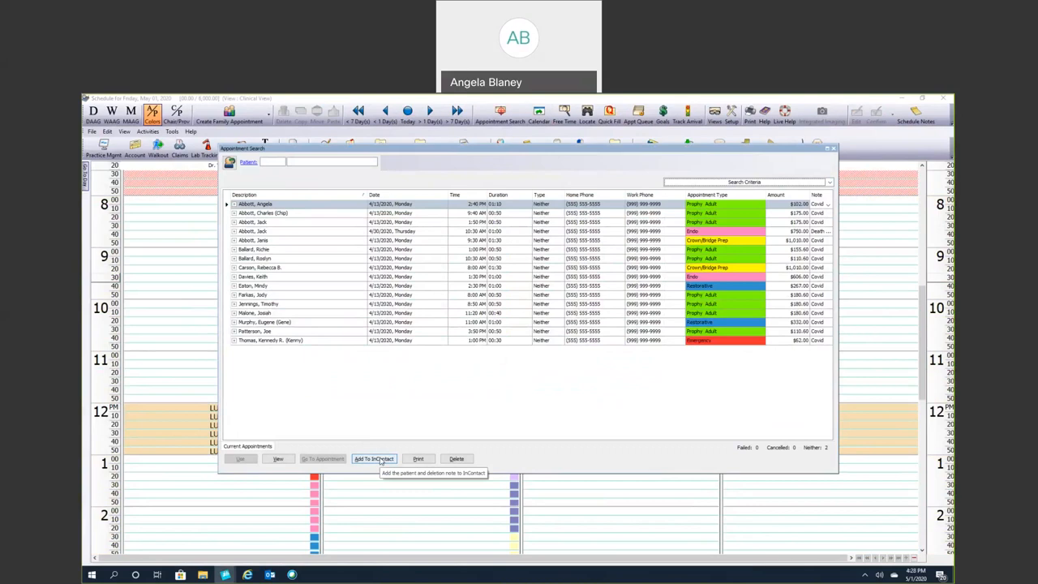
mouse_move(678, 207)
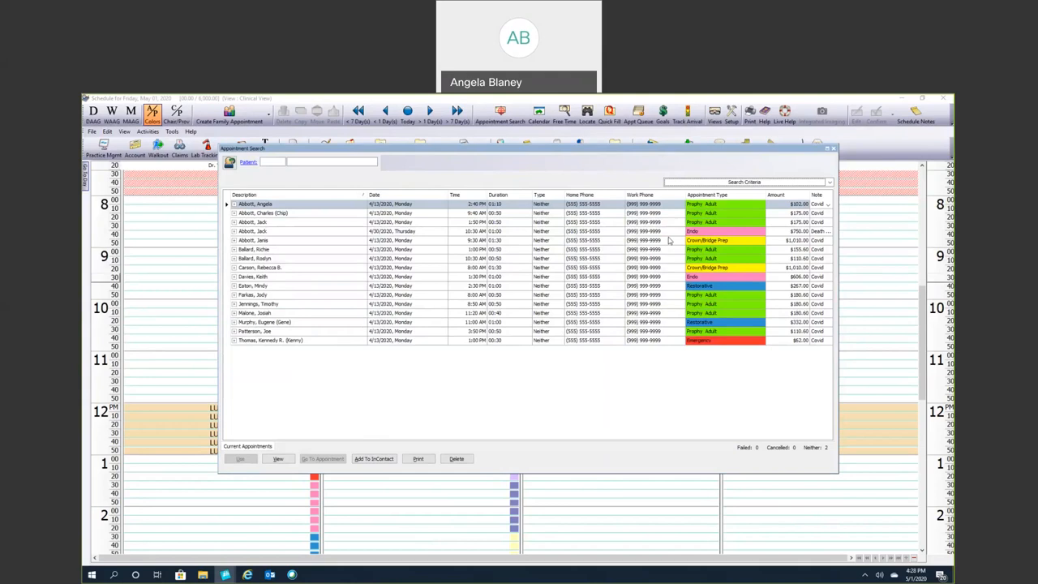
mouse_move(639, 286)
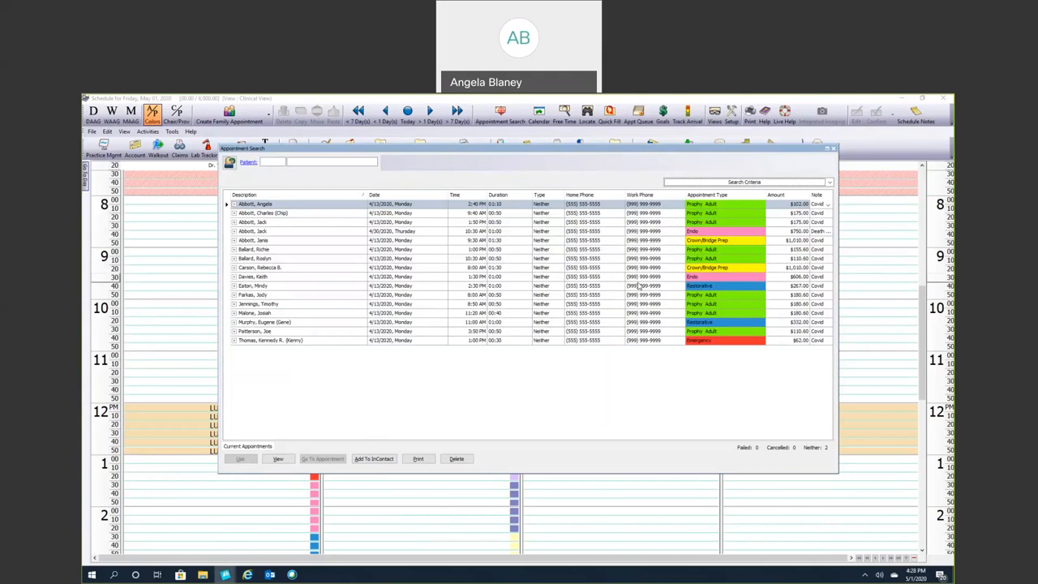
mouse_move(623, 299)
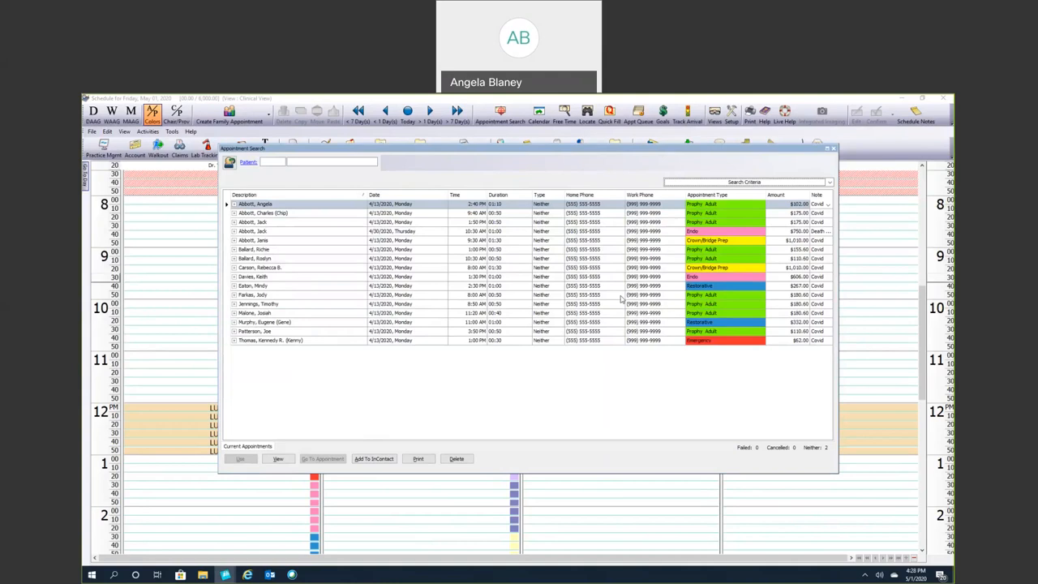
mouse_move(577, 269)
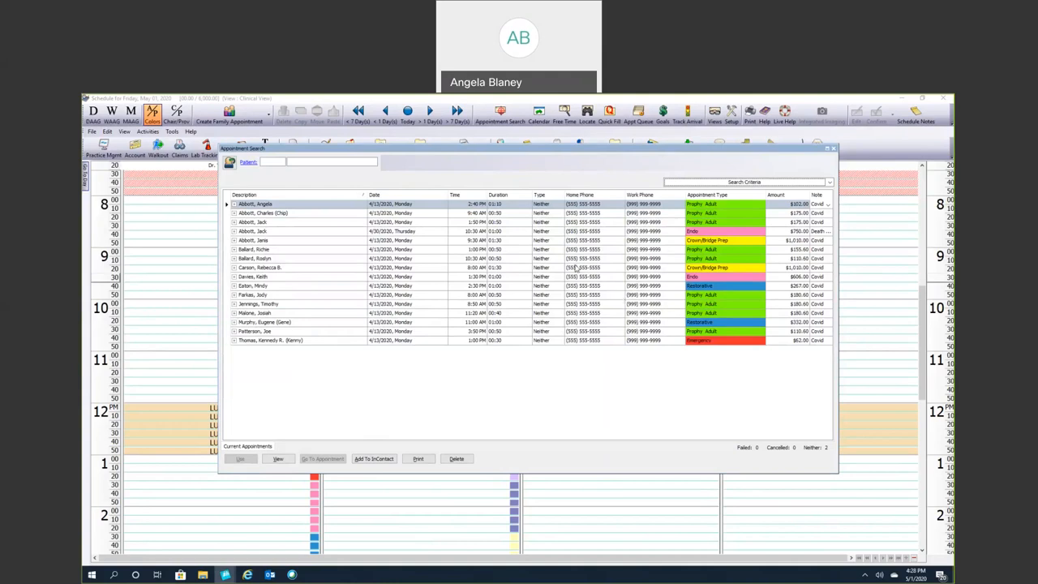
mouse_move(214, 210)
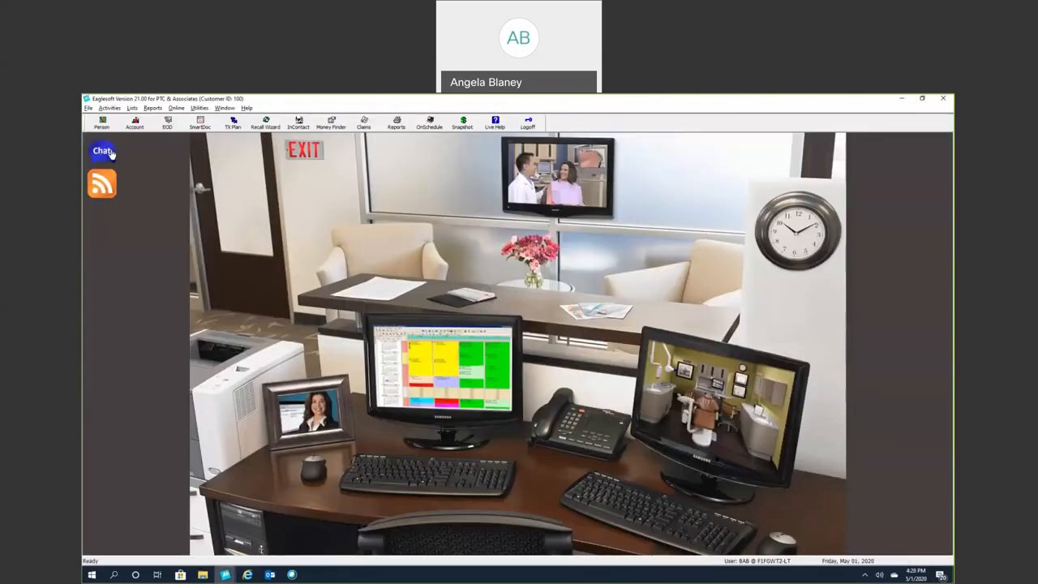
mouse_move(225, 264)
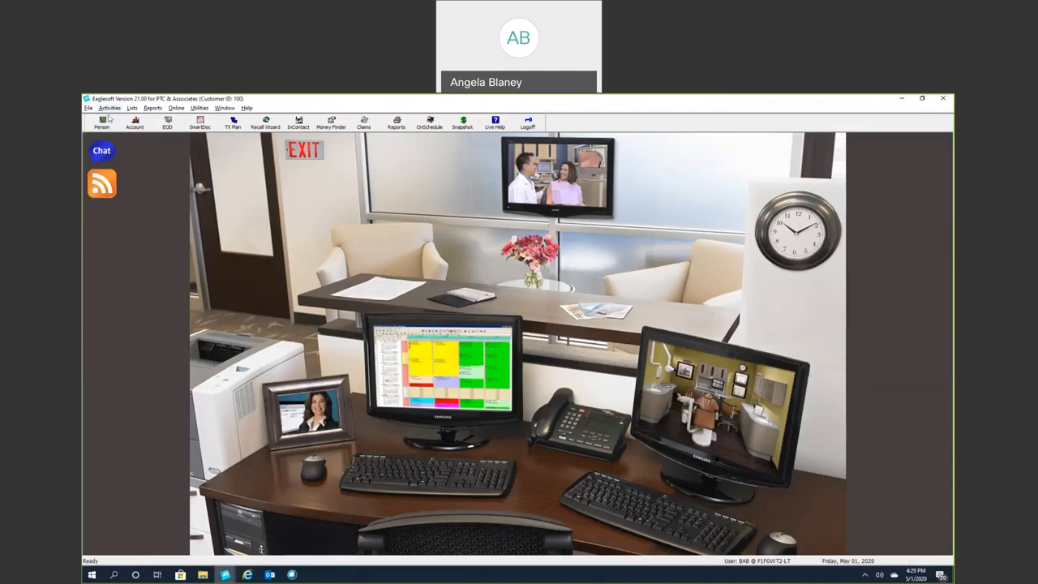
left_click(111, 107)
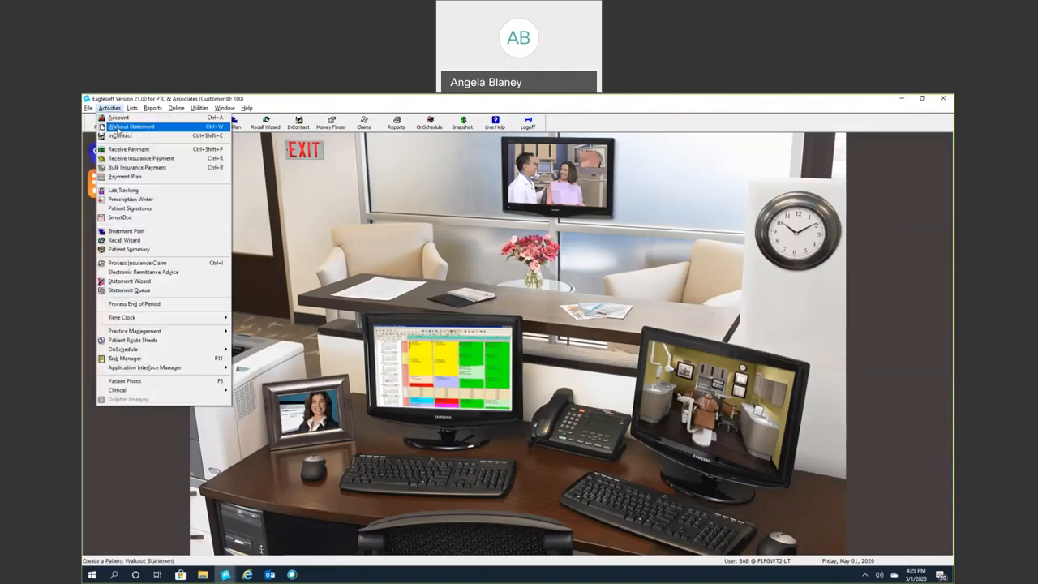
mouse_move(120, 136)
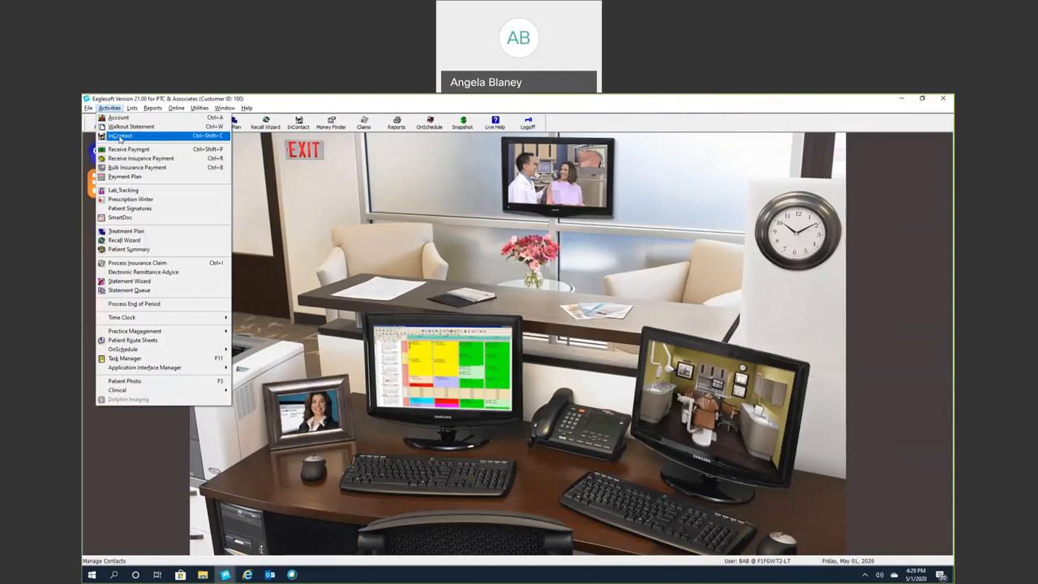
mouse_move(314, 130)
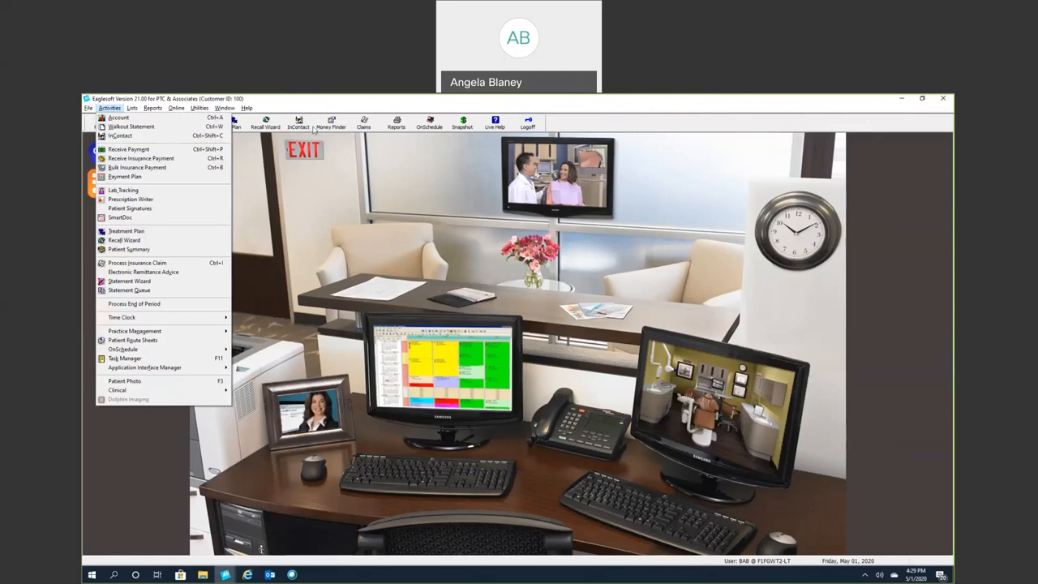
mouse_move(120, 137)
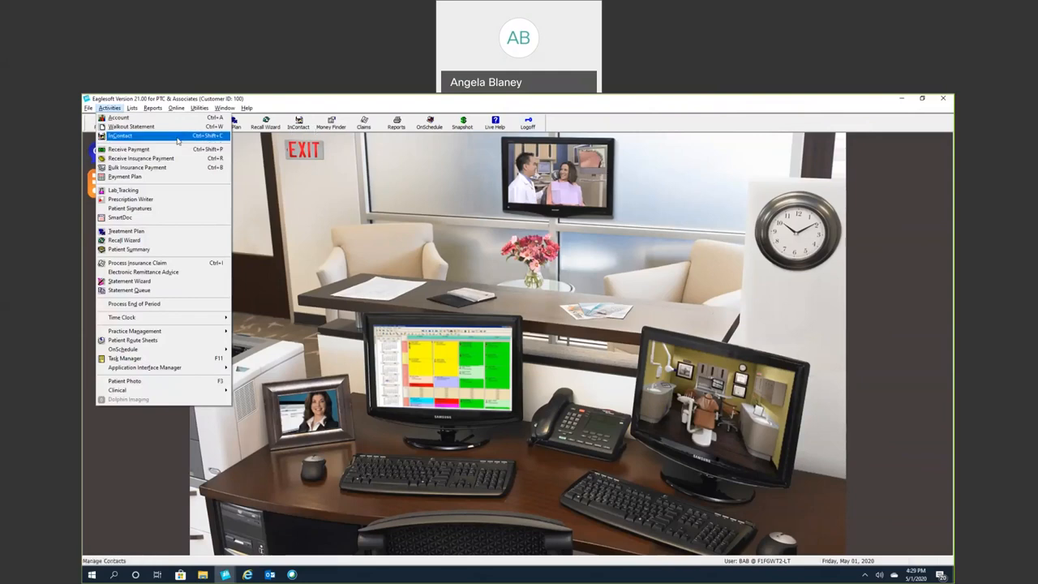
left_click(117, 117)
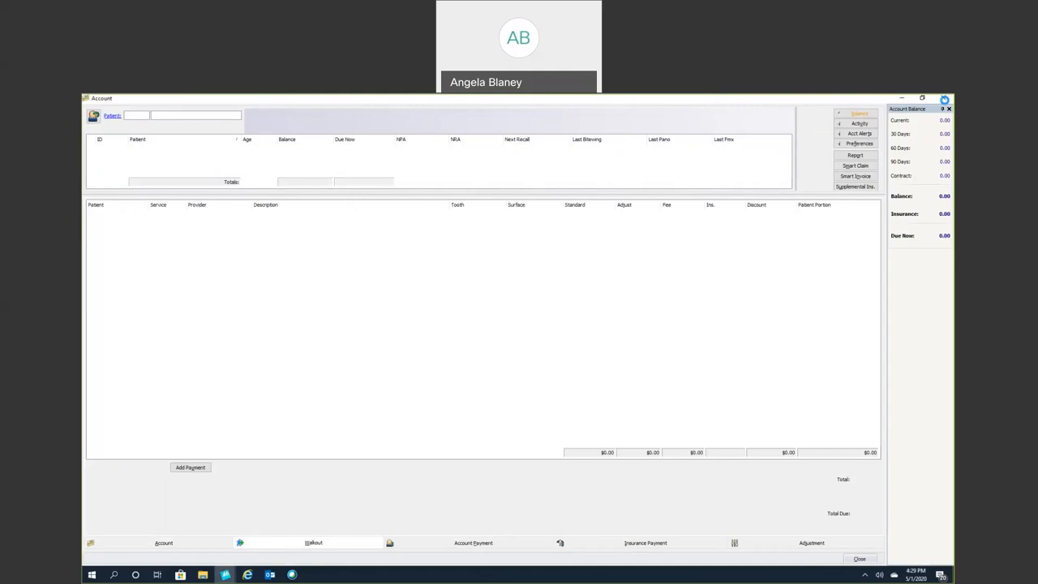
left_click(860, 558)
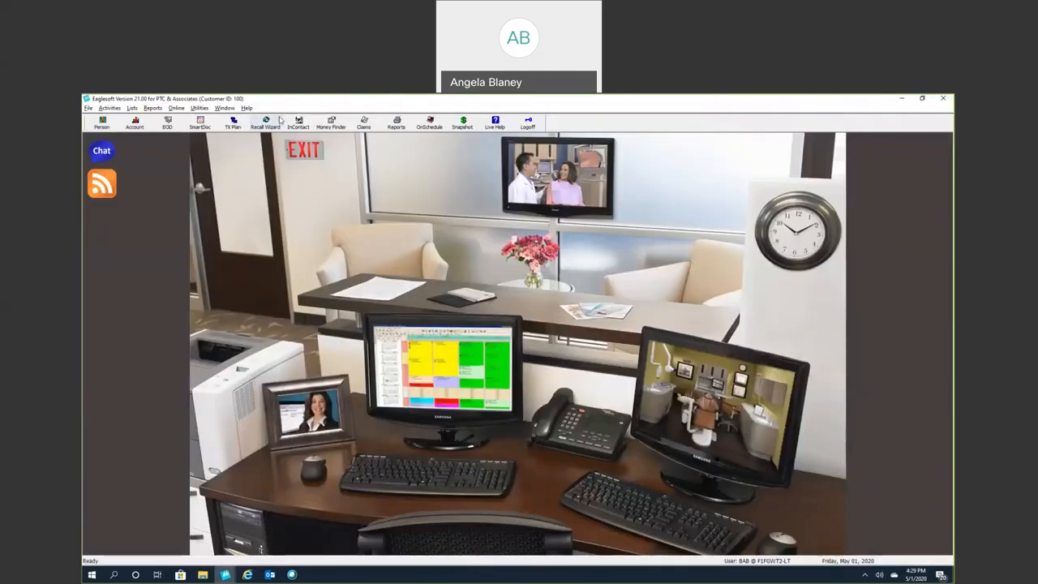
Step: In toolbar Customize, add a button from Available buttons, then remove it again
right_click(305, 124)
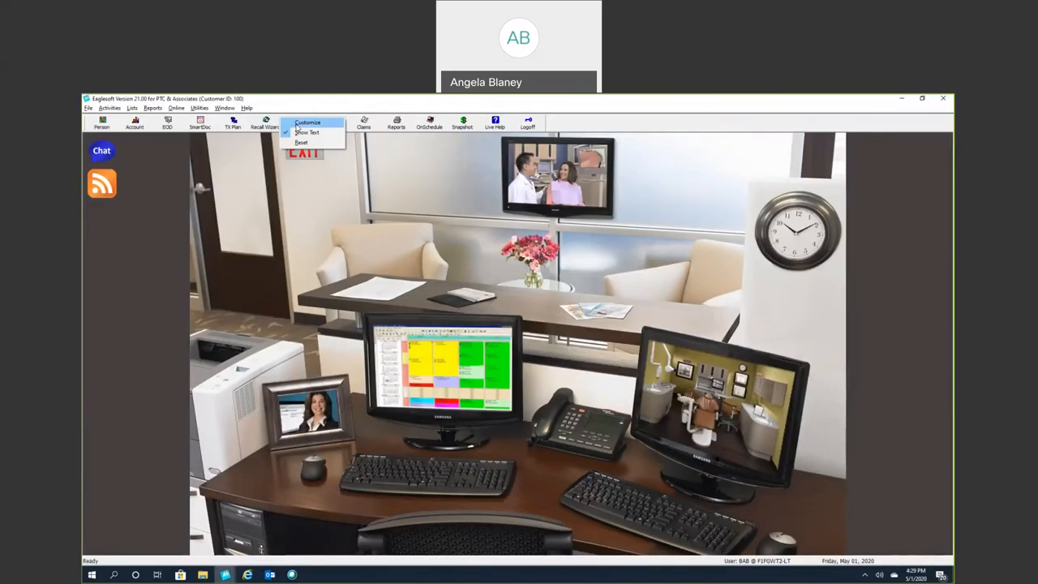
left_click(307, 123)
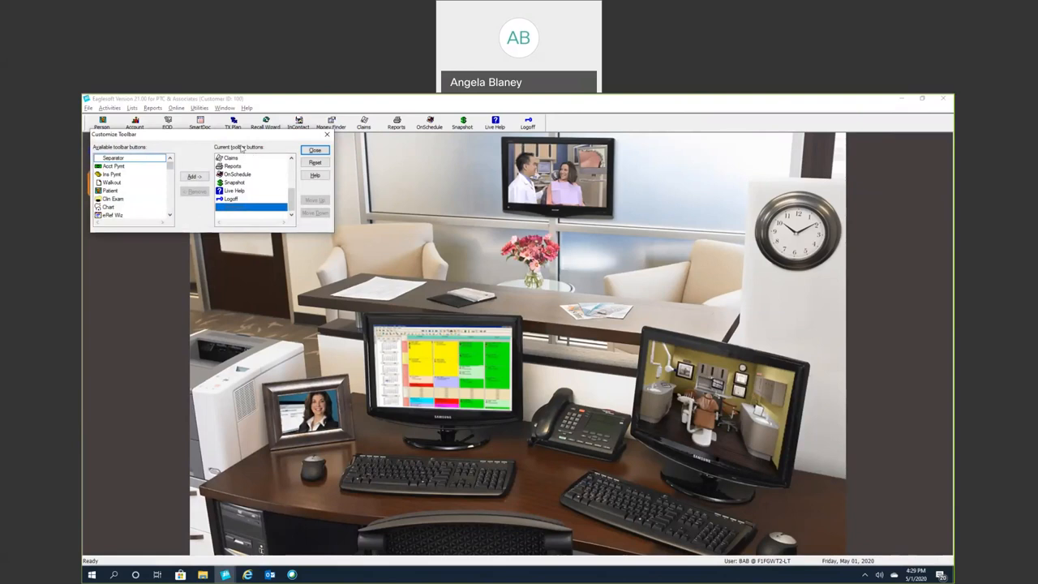
mouse_move(480, 126)
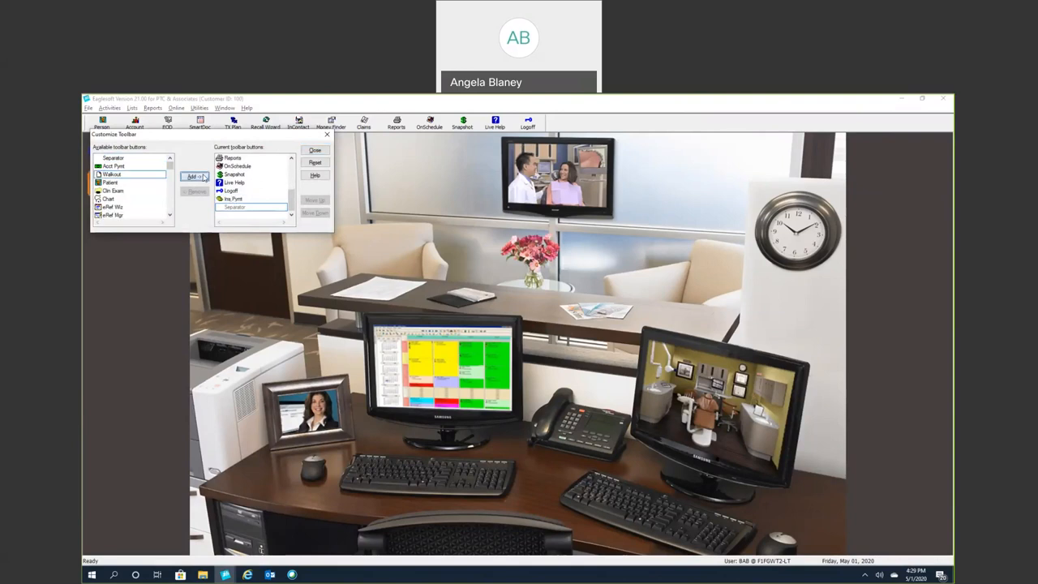
left_click(193, 177)
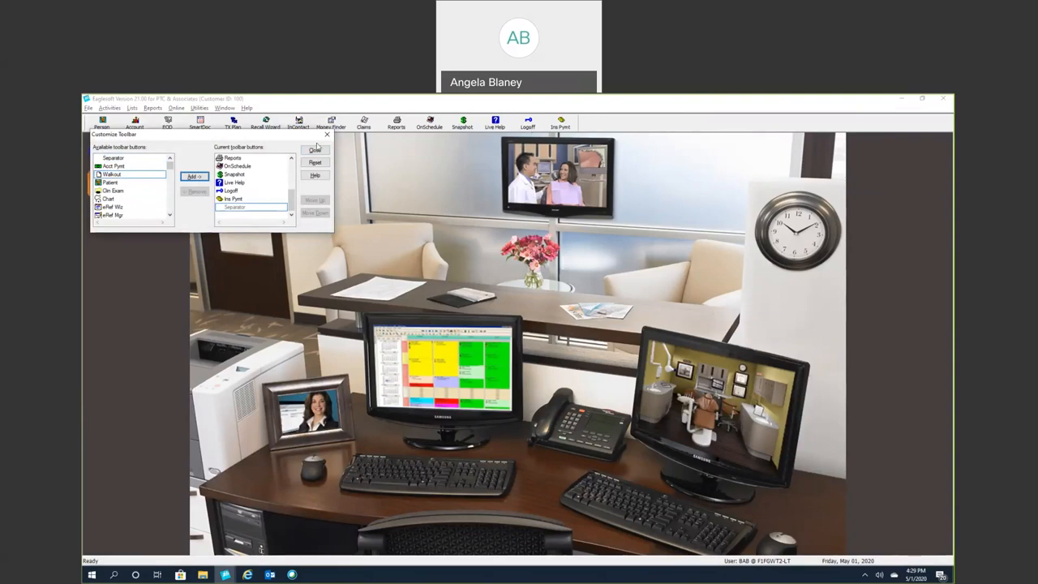
left_click(235, 198)
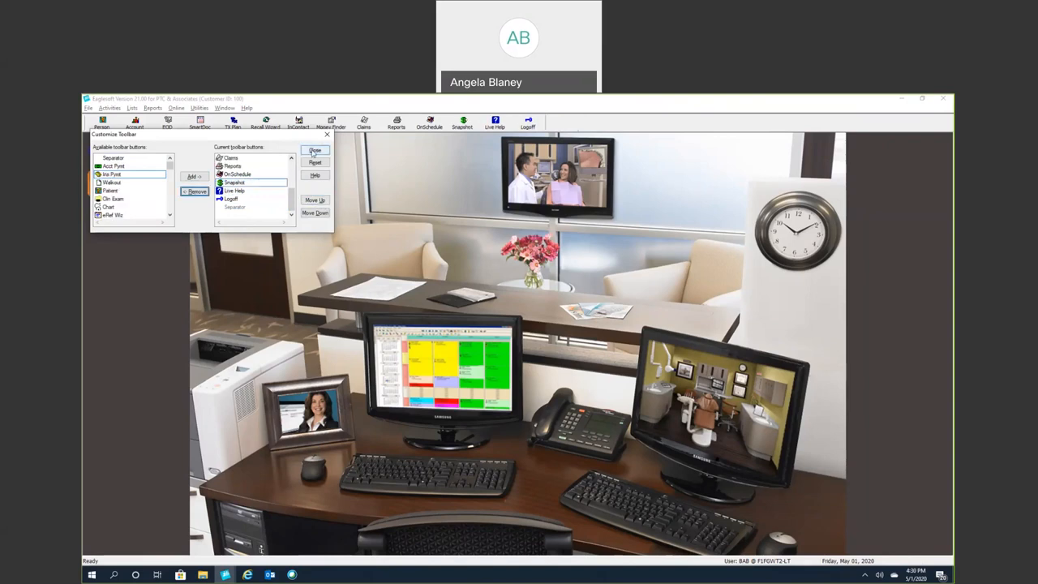
left_click(315, 151)
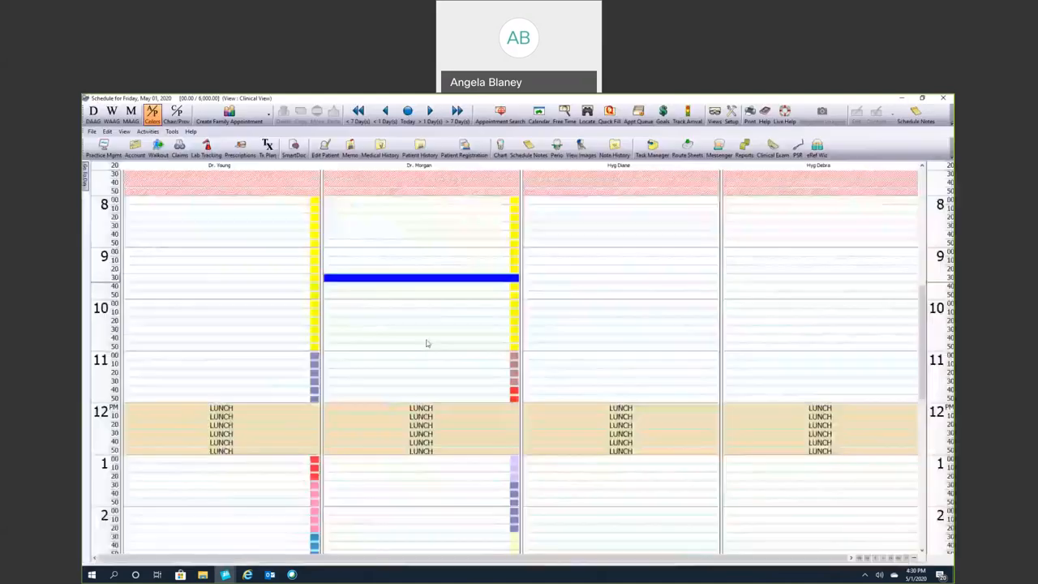
mouse_move(568, 230)
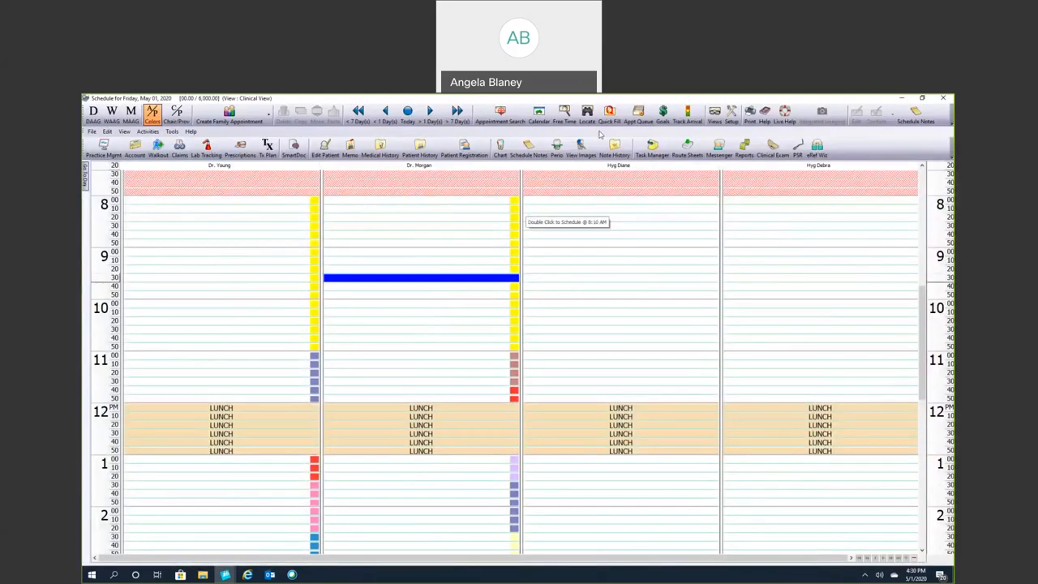
Step: Add the first patient in the April 13 Appointment Search list to InContact
left_click(610, 112)
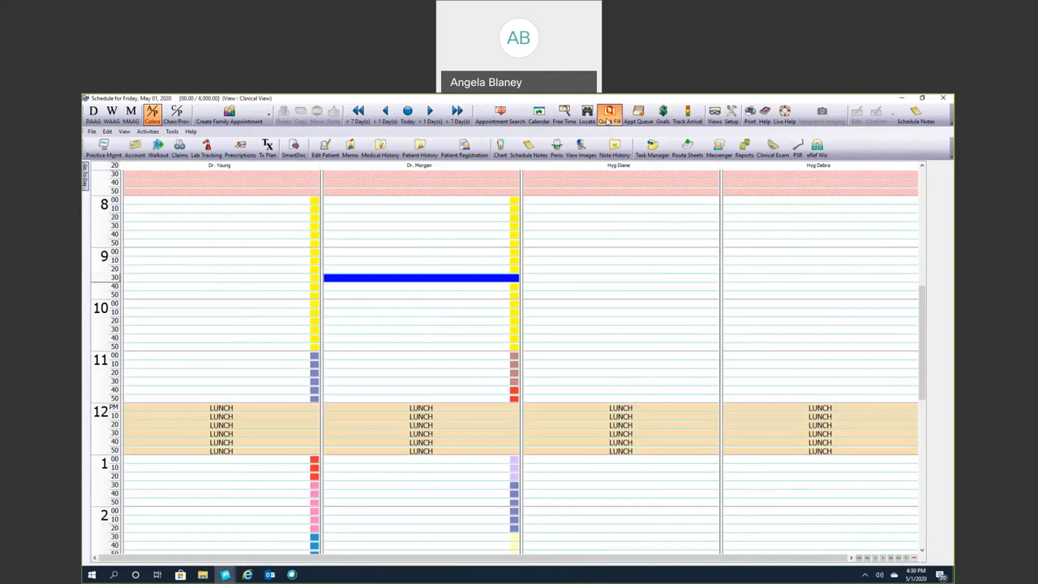
left_click(610, 114)
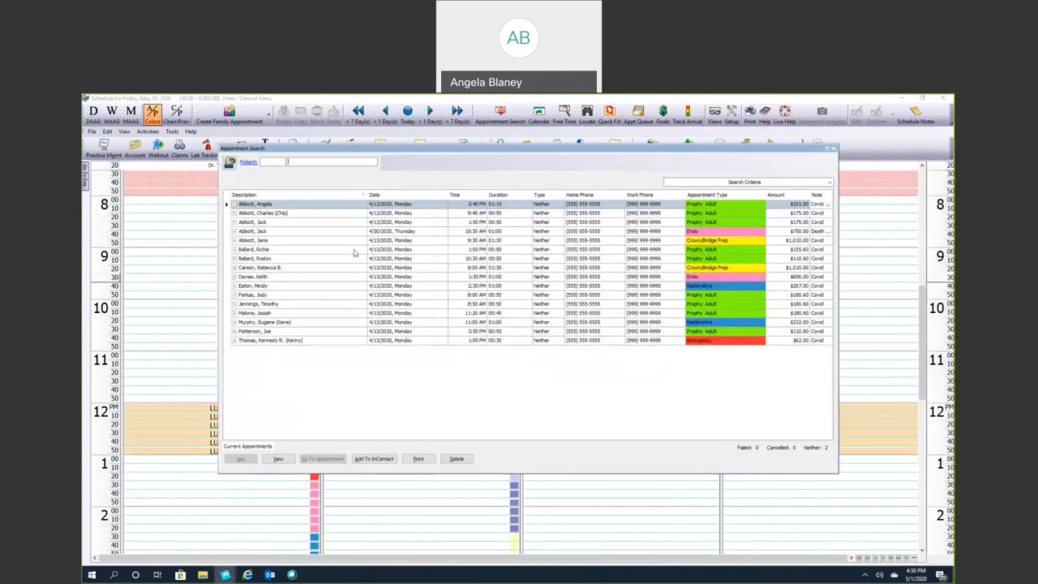
mouse_move(332, 414)
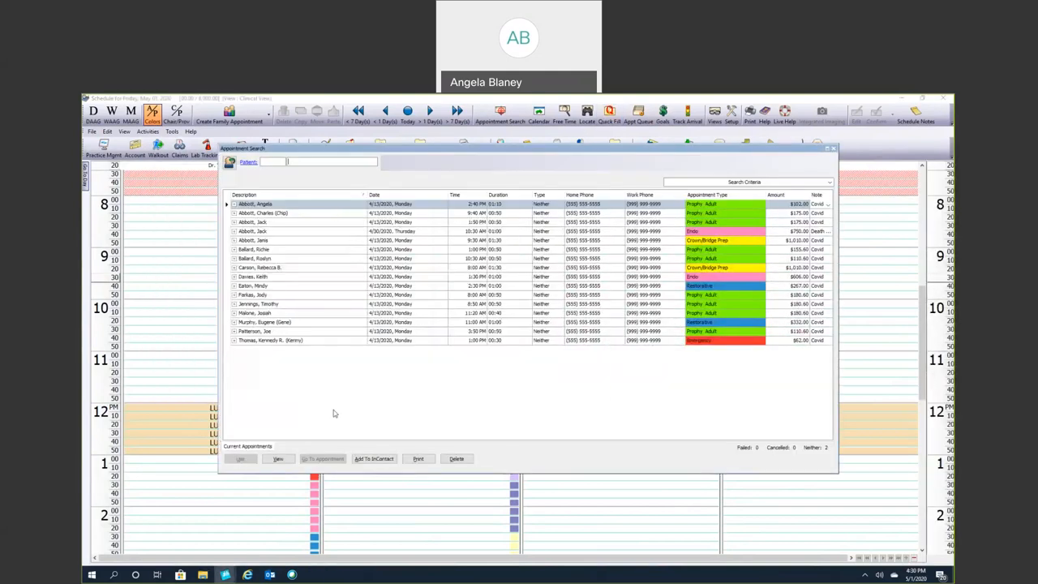
mouse_move(374, 459)
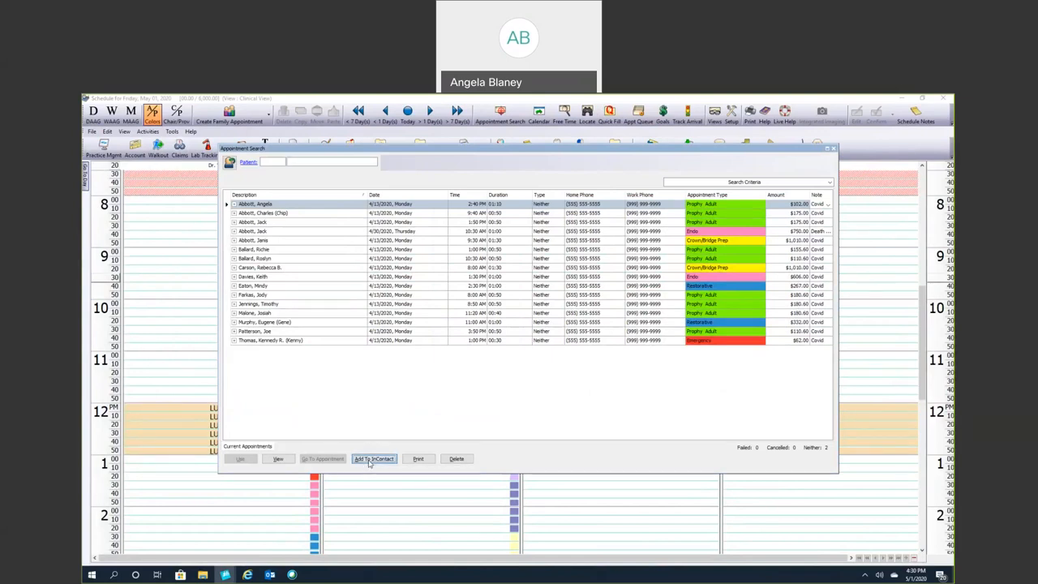
left_click(373, 458)
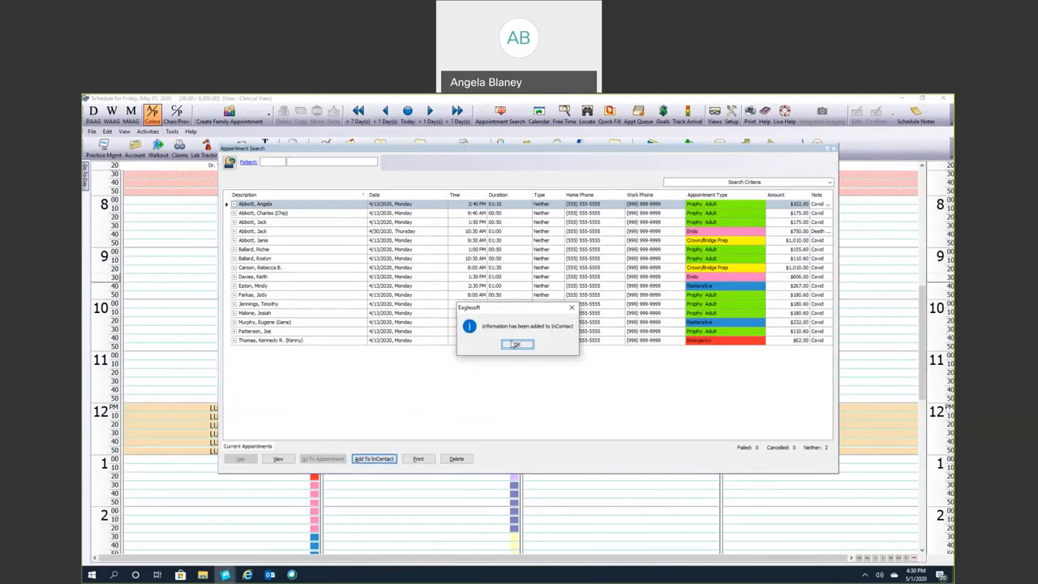
left_click(518, 344)
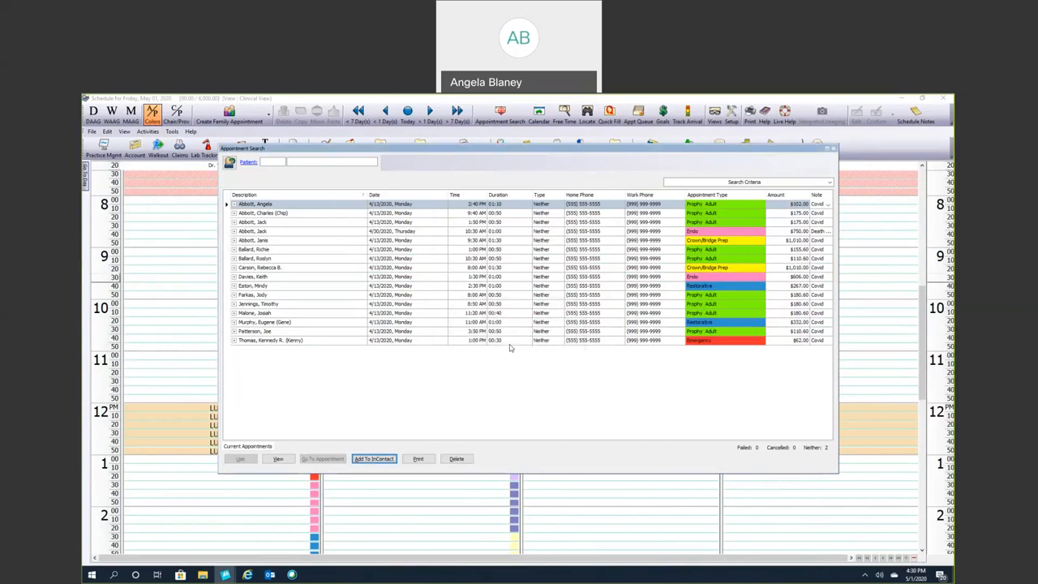
mouse_move(548, 352)
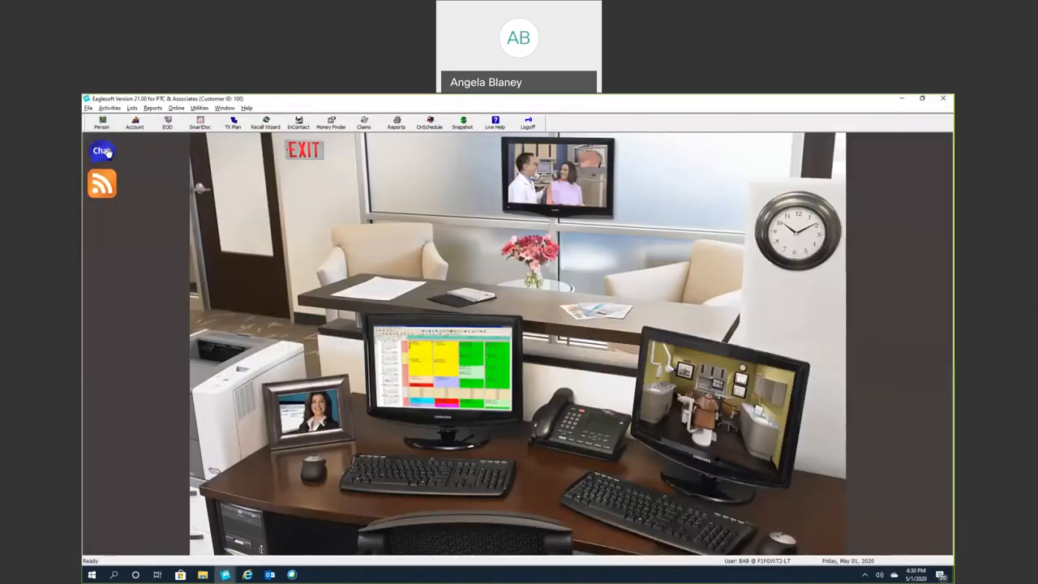
Step: Save a call-back contact note on the patient's InContact entry
left_click(299, 124)
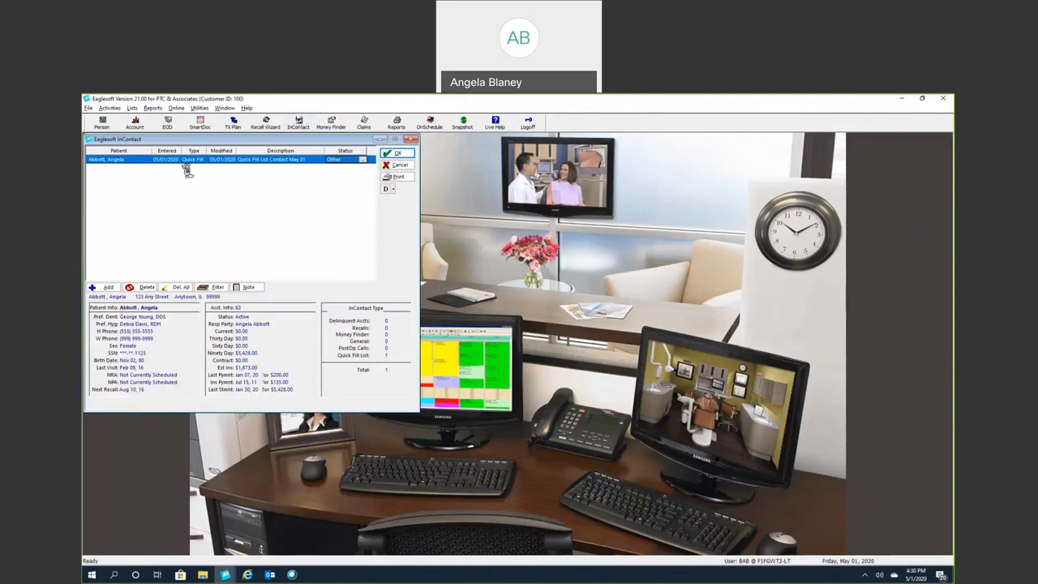
mouse_move(246, 169)
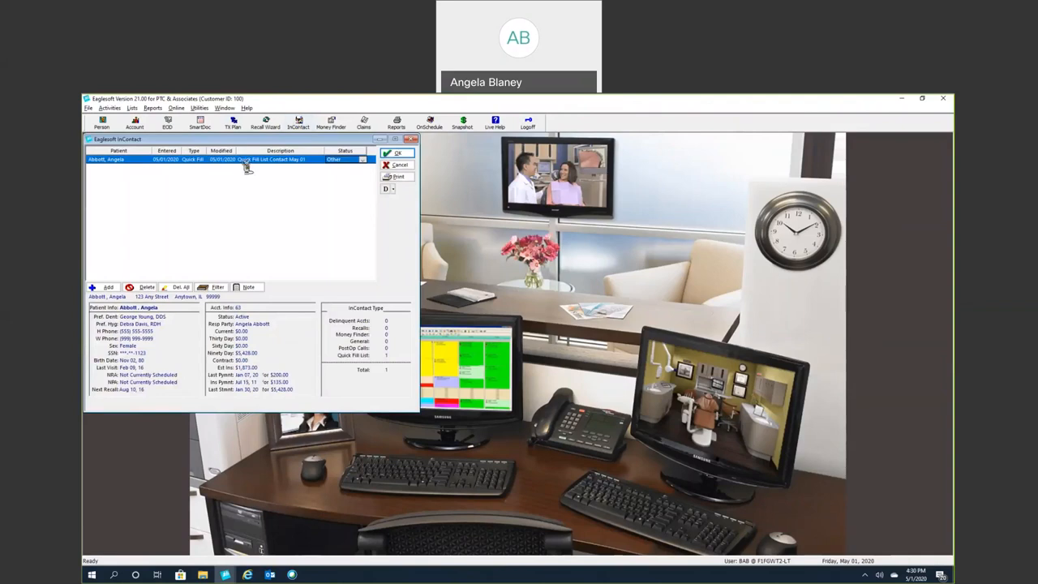
mouse_move(343, 171)
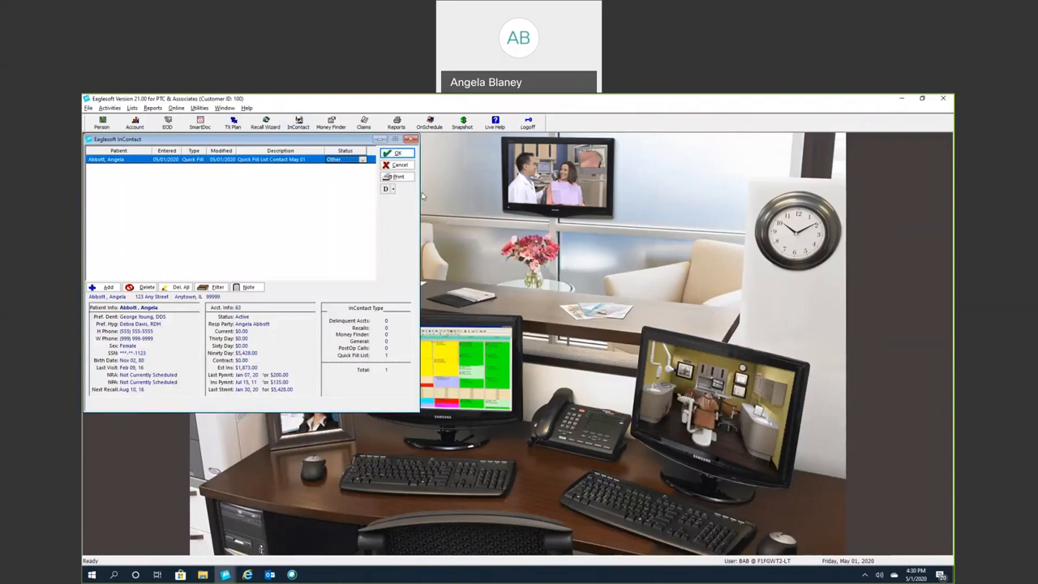
mouse_move(195, 181)
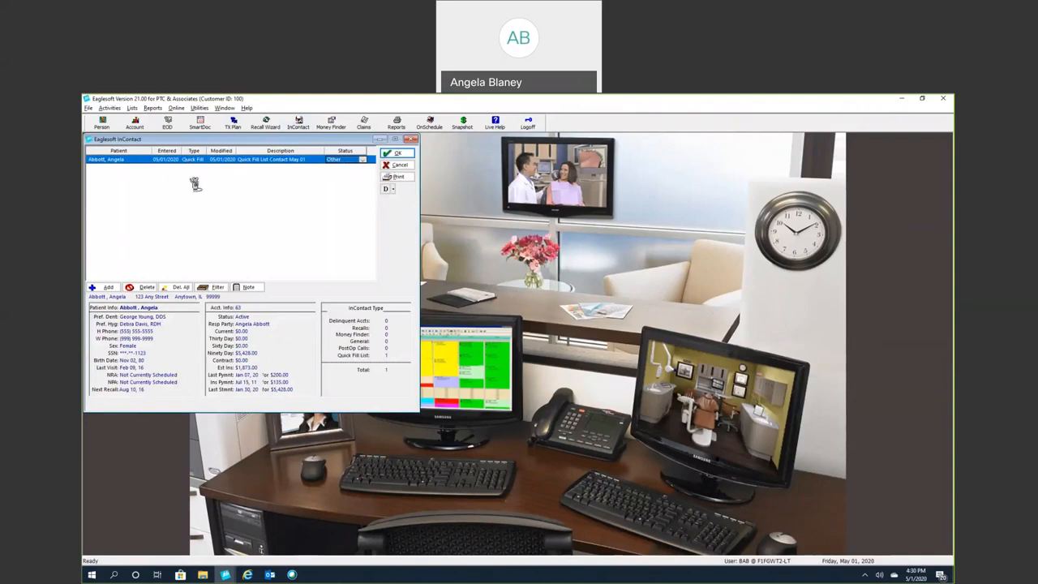
mouse_move(207, 209)
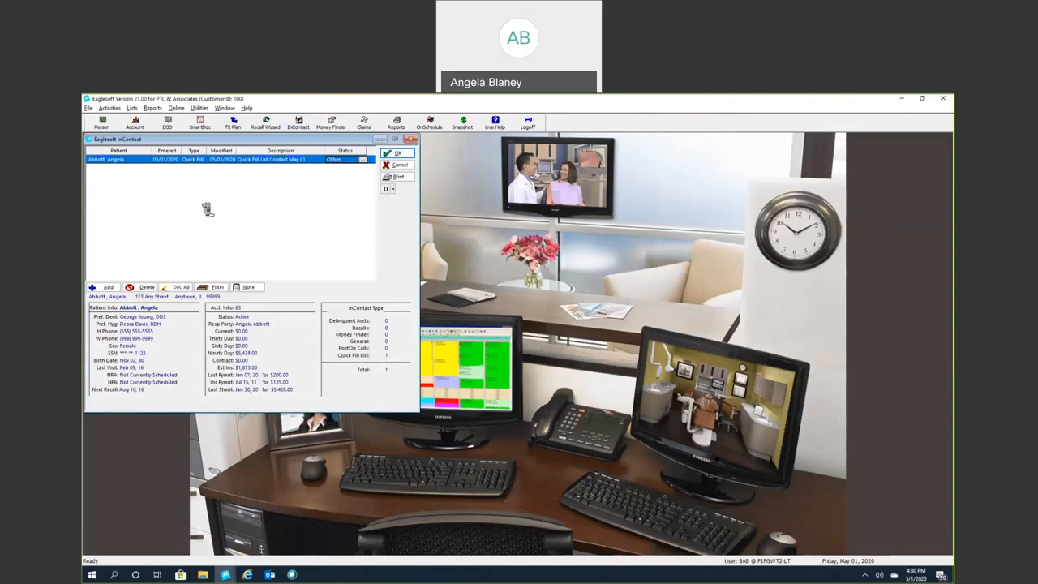
mouse_move(211, 211)
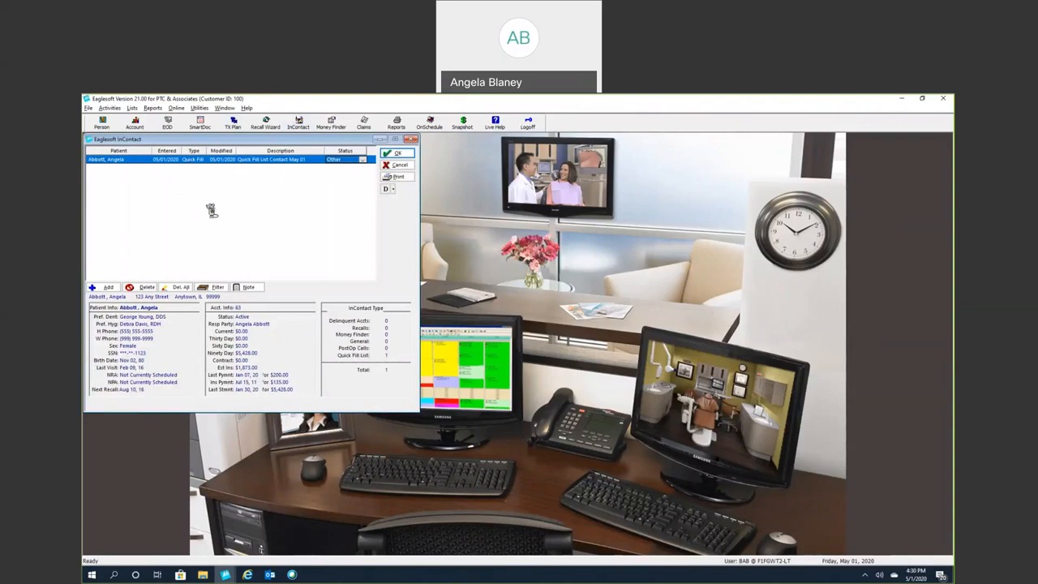
mouse_move(234, 182)
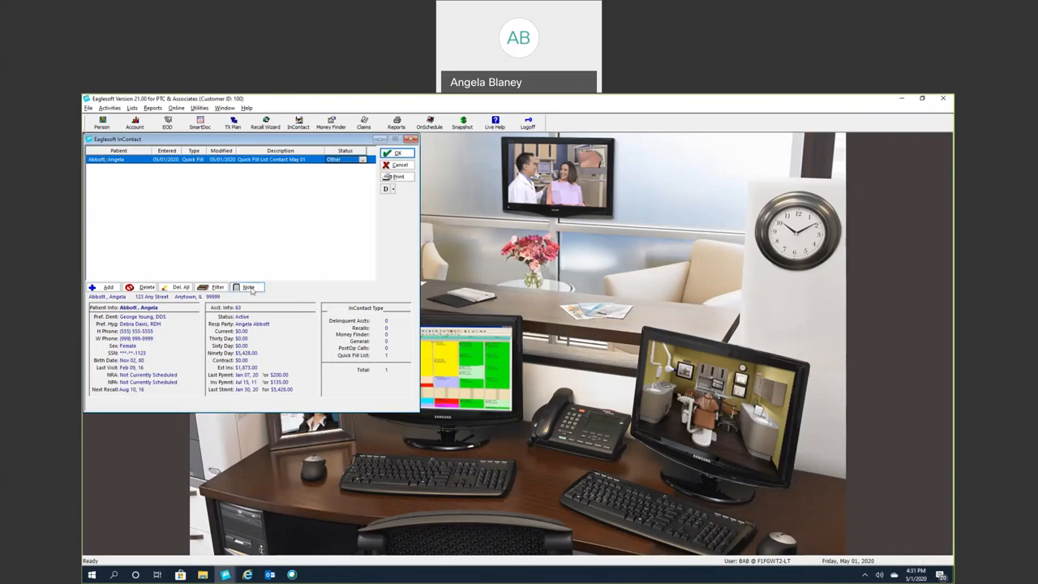
left_click(246, 287)
type("Covid")
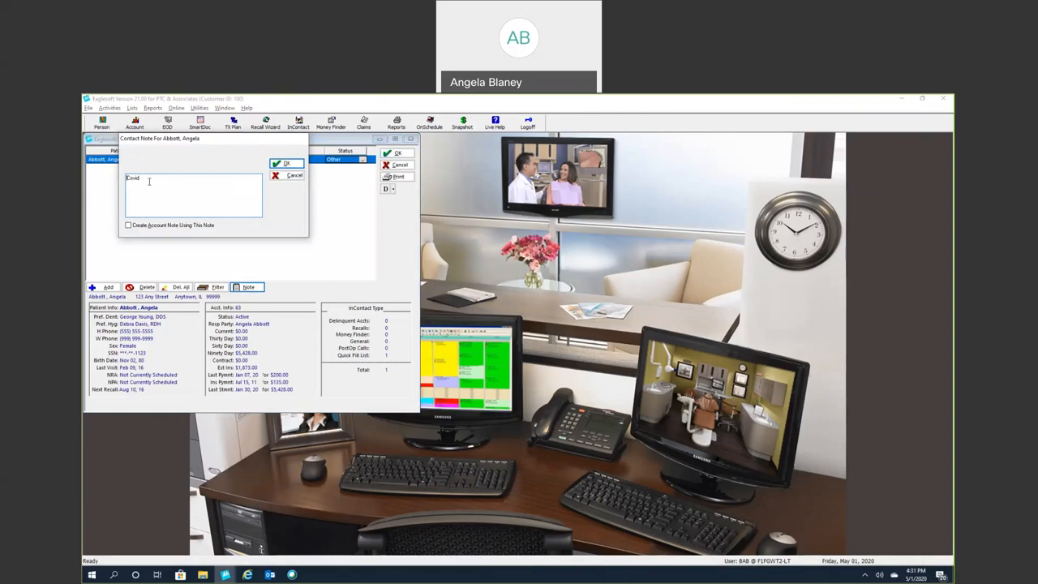
left_click(285, 162)
type(" Call her May 15th per pt. AB")
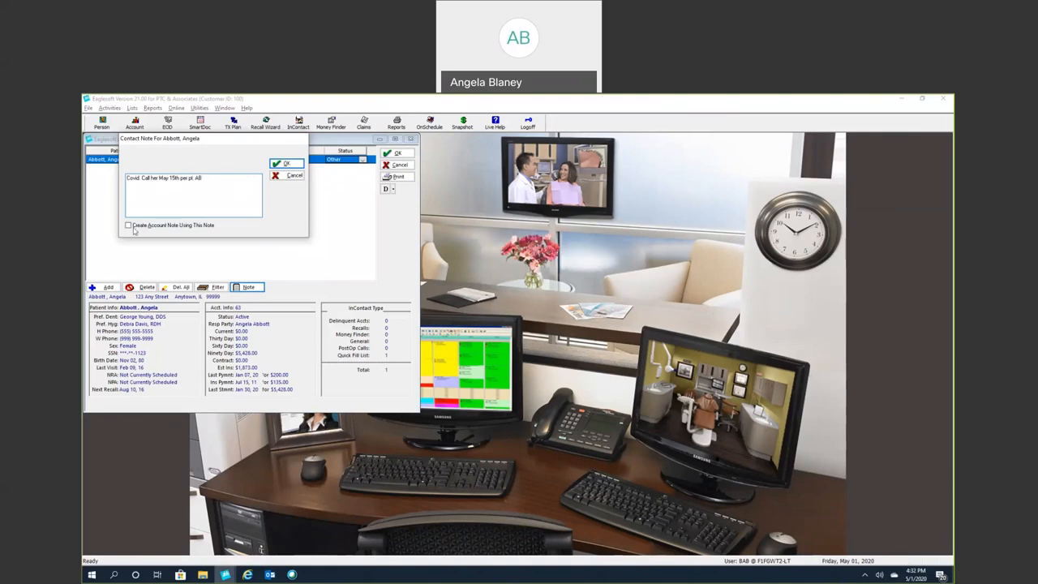
left_click(129, 224)
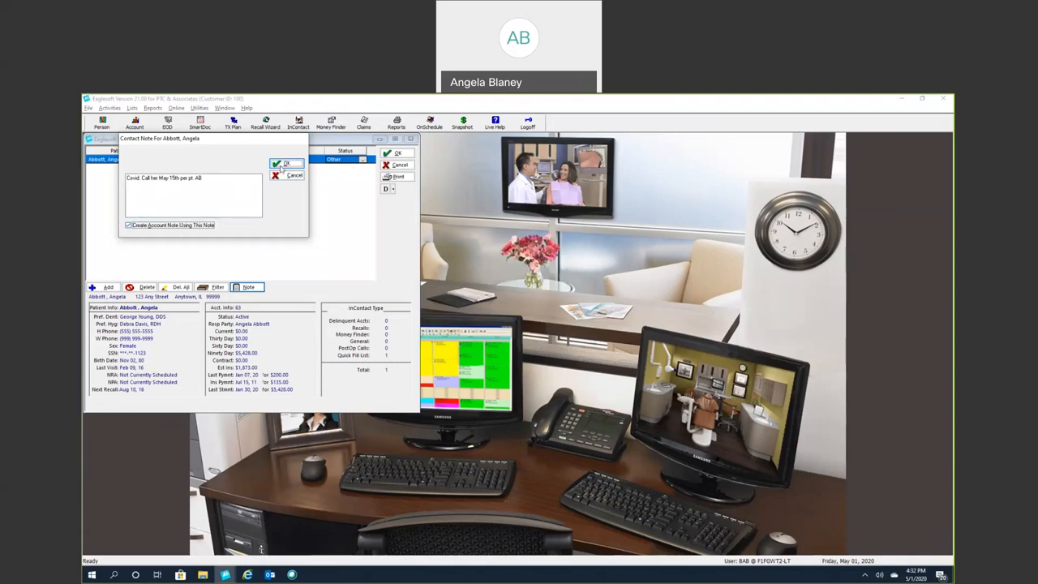
left_click(285, 162)
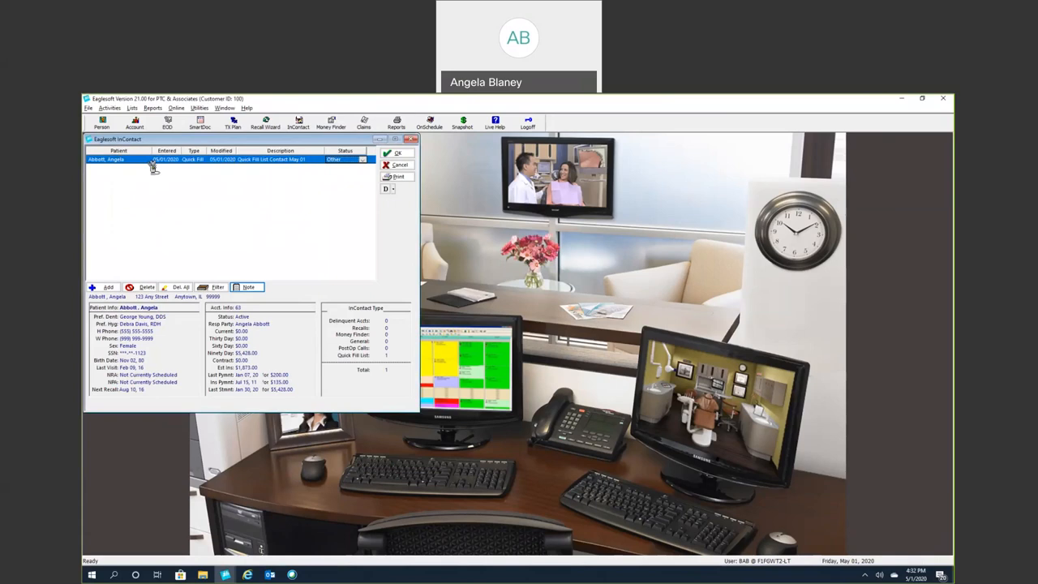
mouse_move(138, 218)
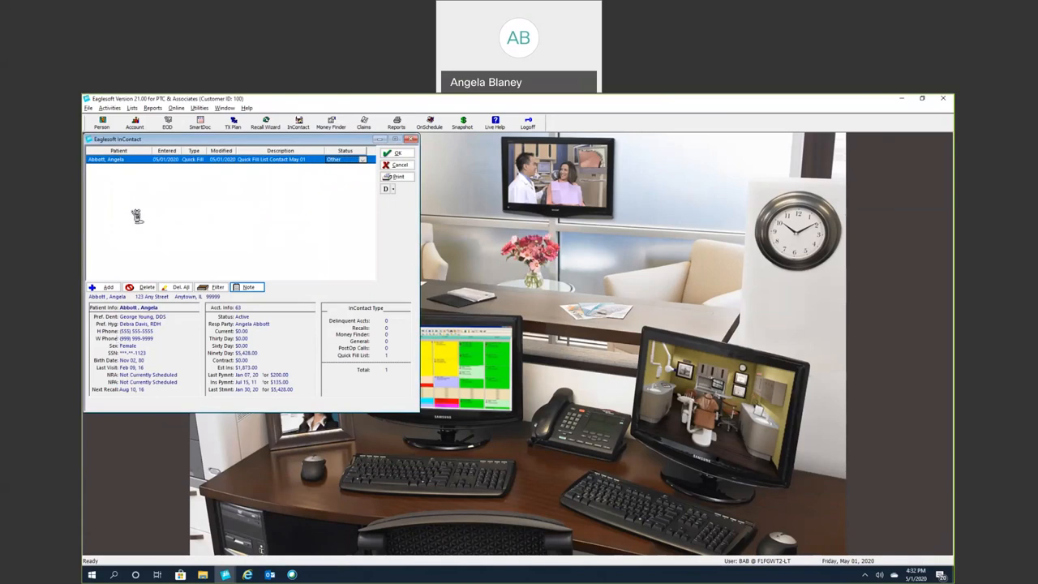
mouse_move(127, 177)
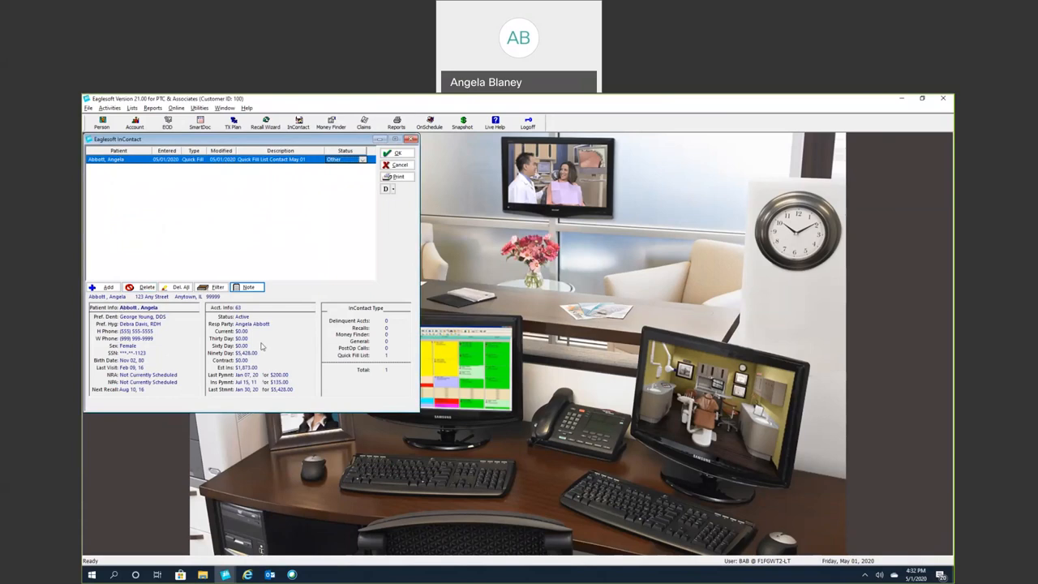
mouse_move(156, 344)
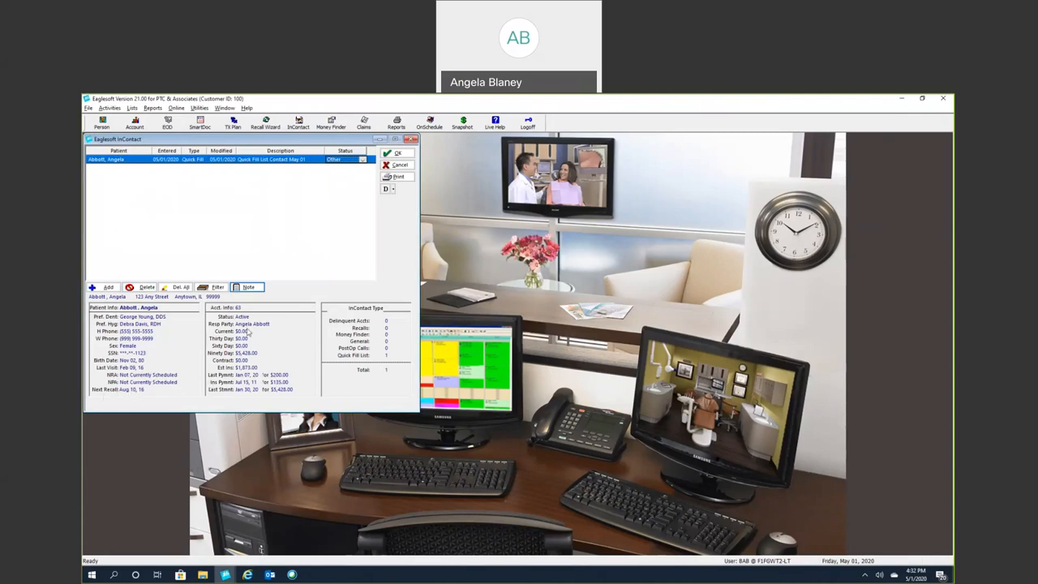
mouse_move(269, 334)
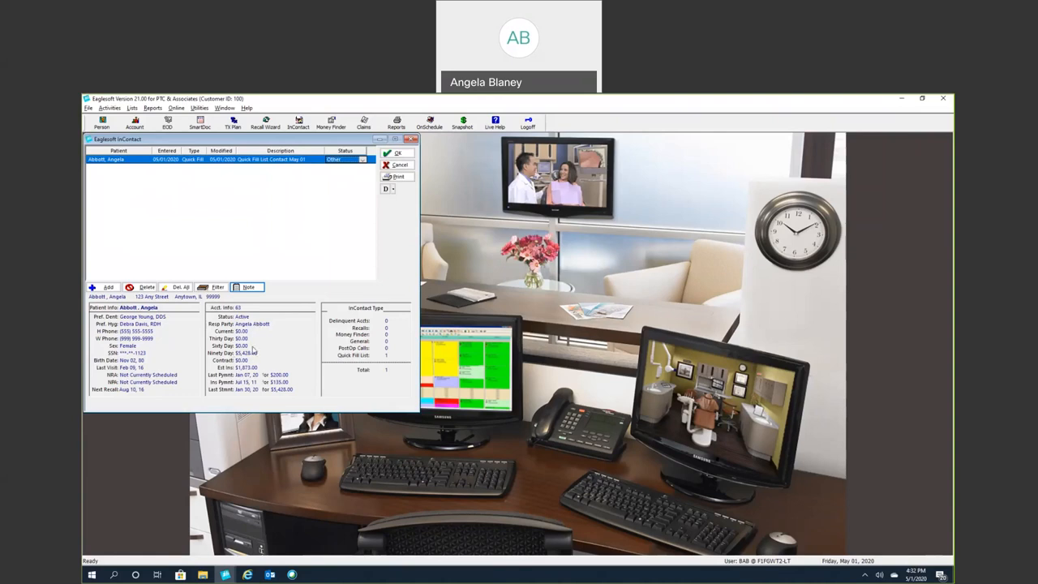
mouse_move(341, 336)
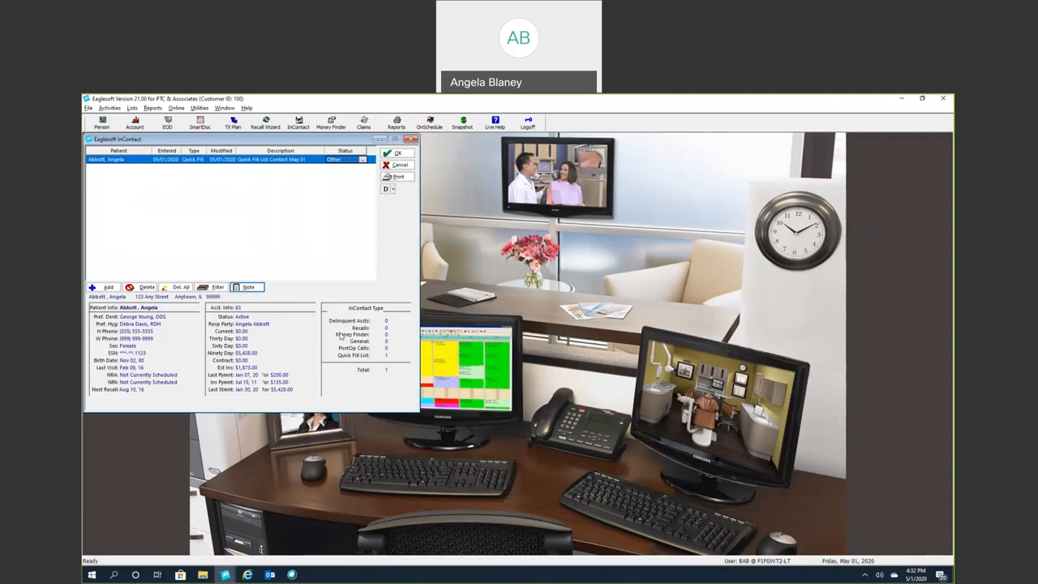
mouse_move(341, 237)
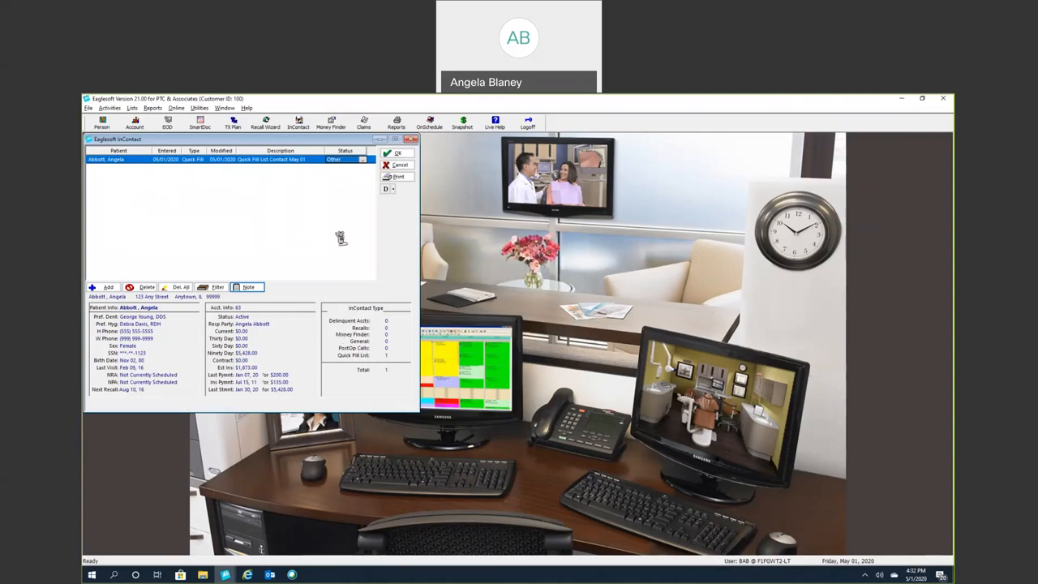
mouse_move(317, 172)
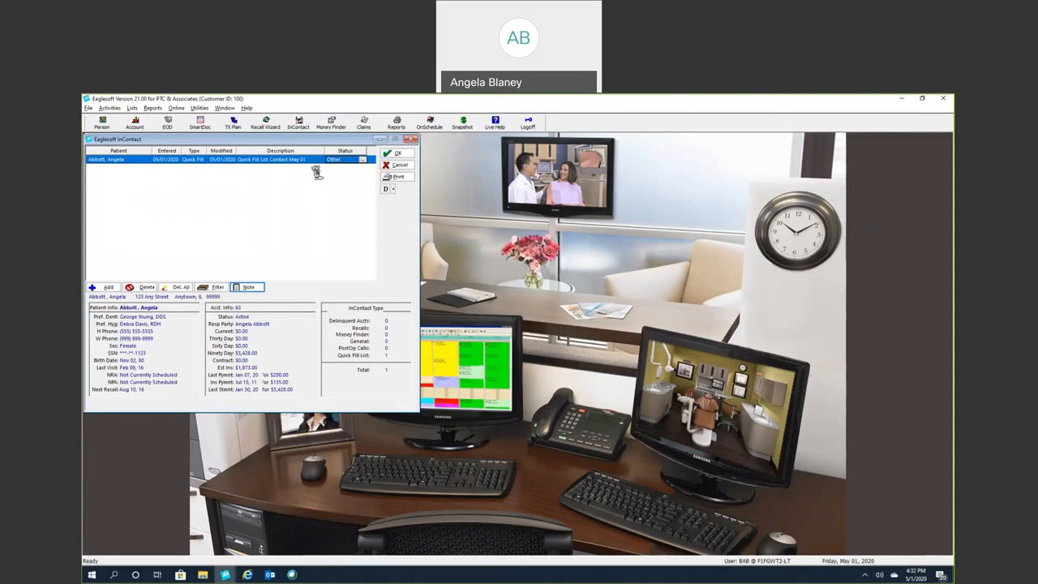
mouse_move(397, 347)
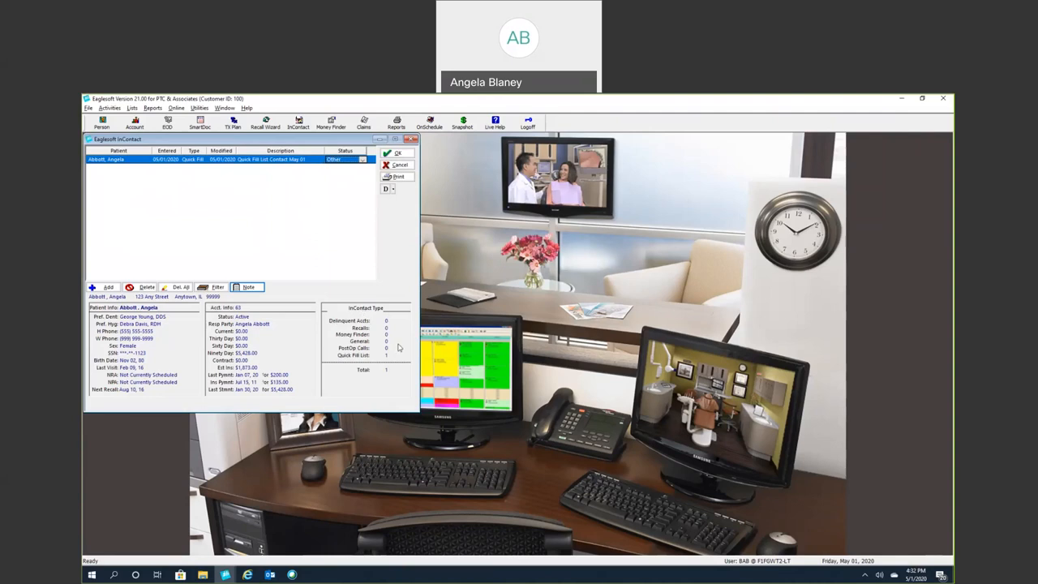
mouse_move(363, 358)
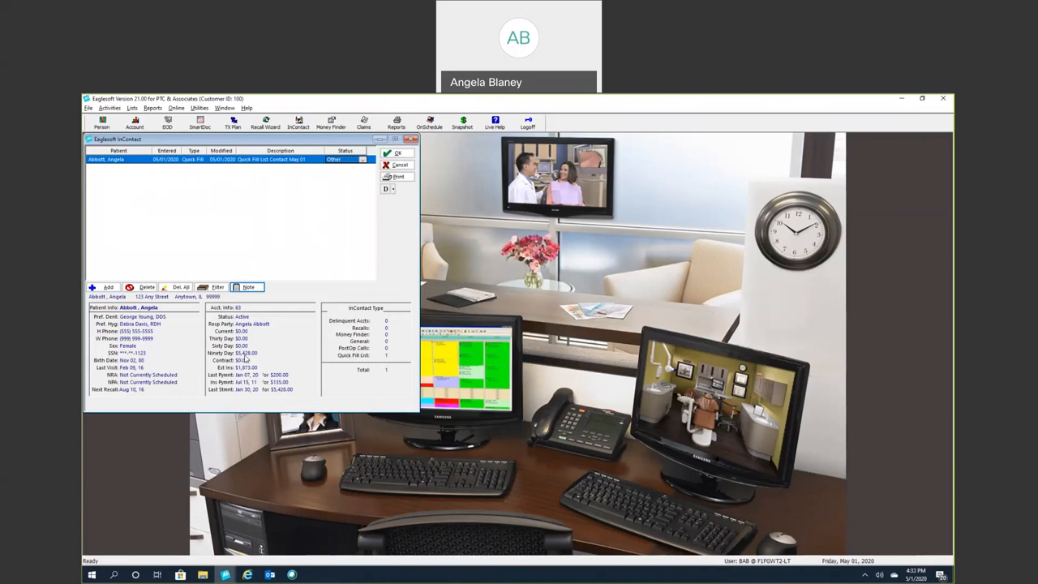
mouse_move(299, 179)
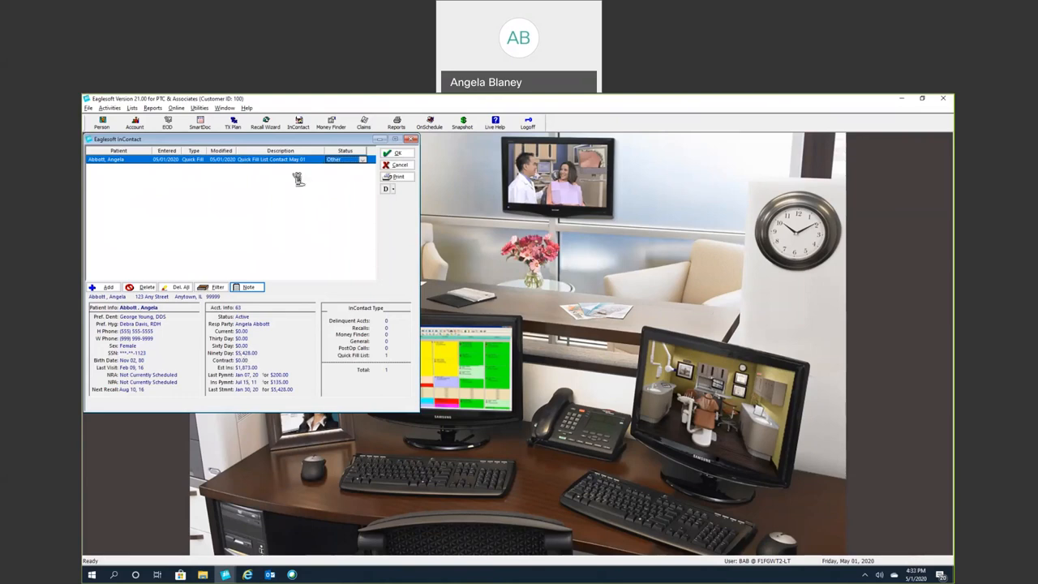
mouse_move(301, 166)
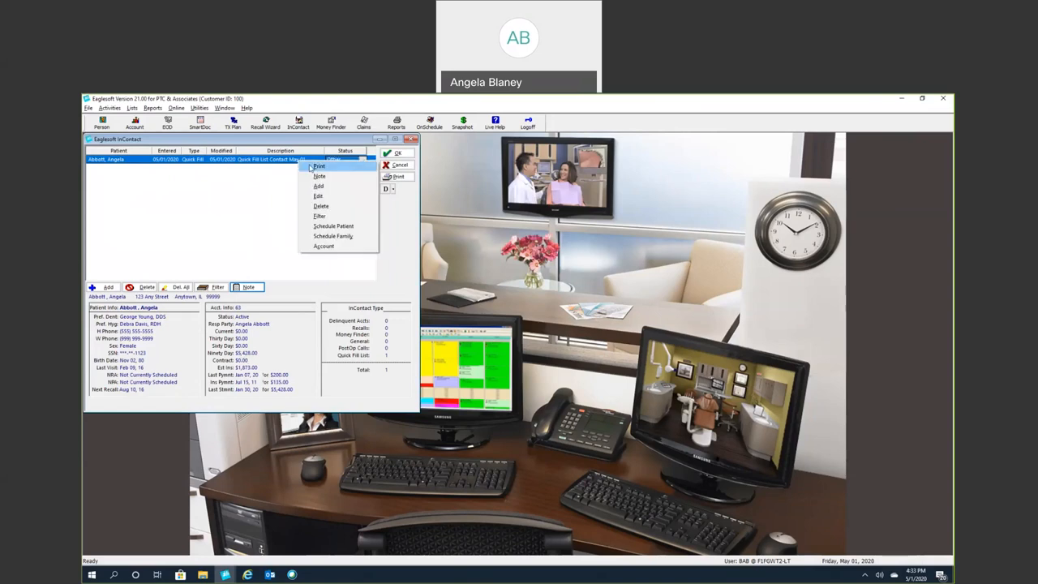
left_click(318, 166)
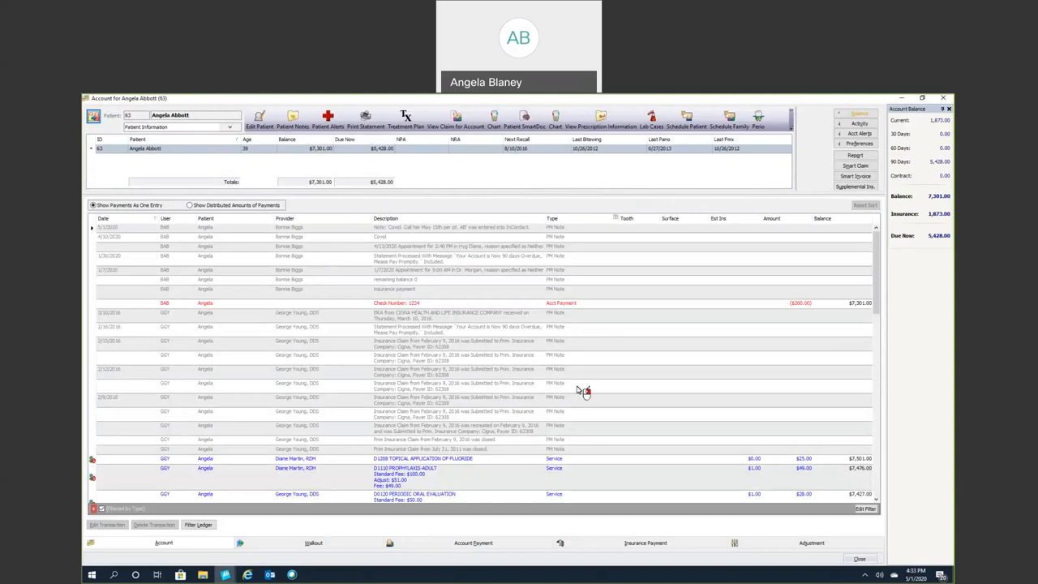
mouse_move(321, 159)
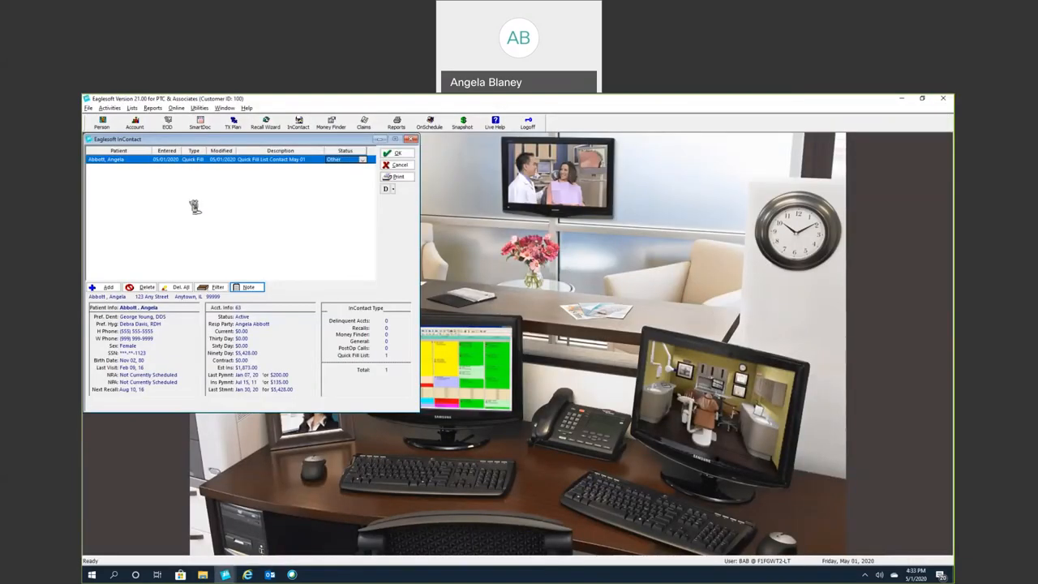
mouse_move(187, 184)
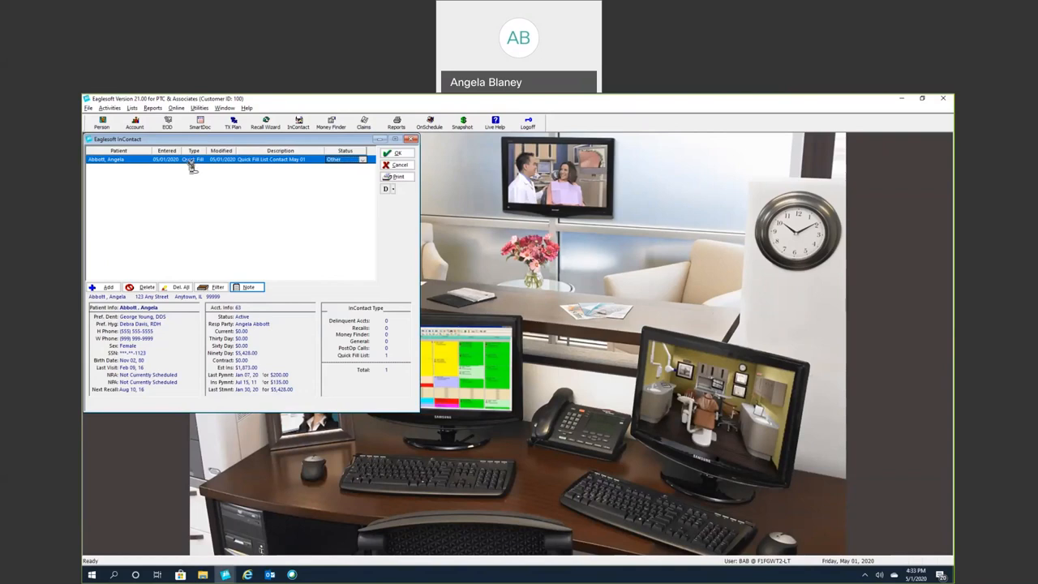
Step: Schedule the patient from the InContact entry into the open 9:00 Friday slot, acknowledging alerts
right_click(191, 159)
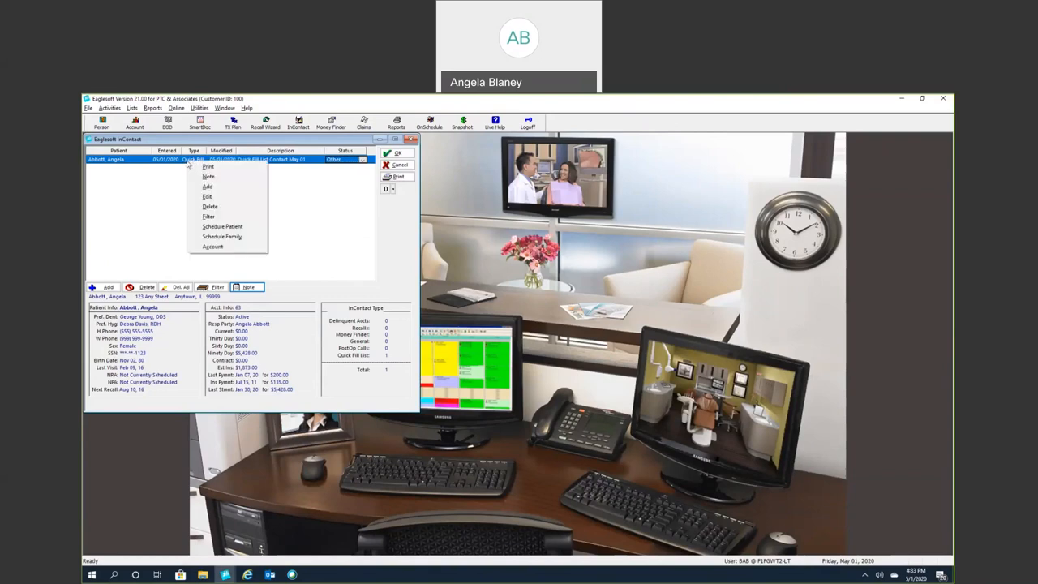
left_click(360, 197)
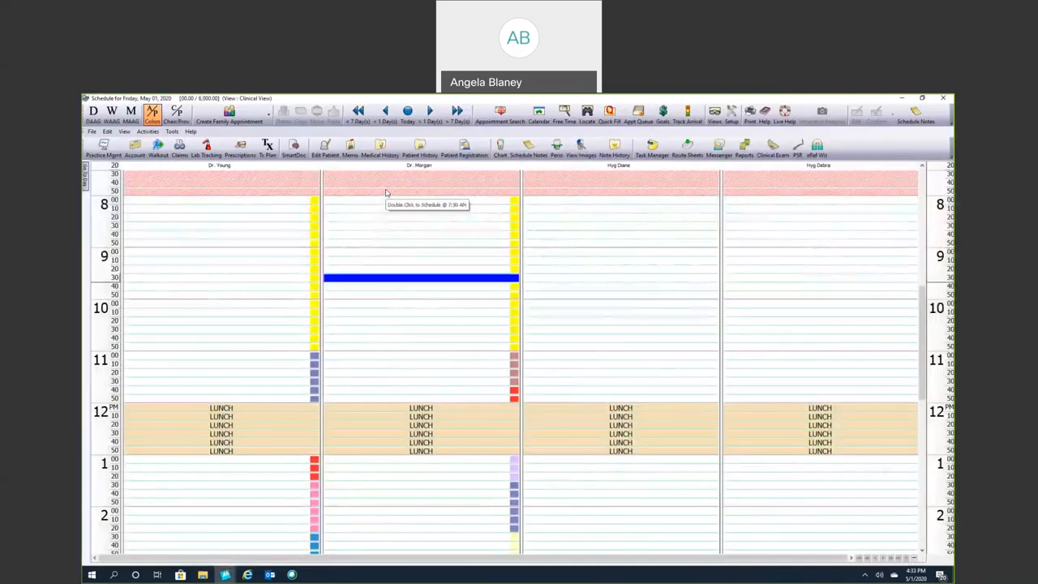
mouse_move(405, 234)
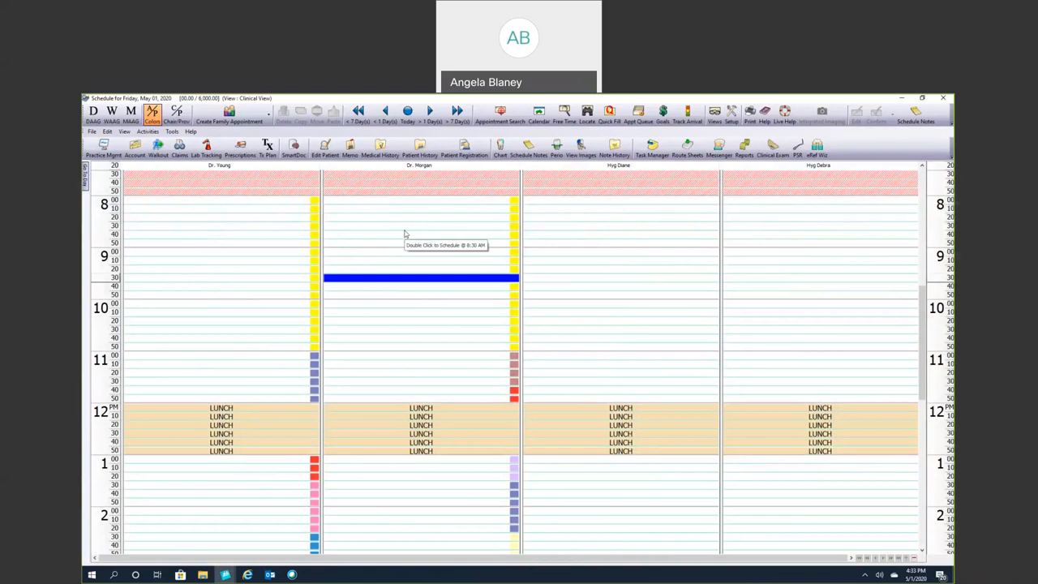
mouse_move(364, 255)
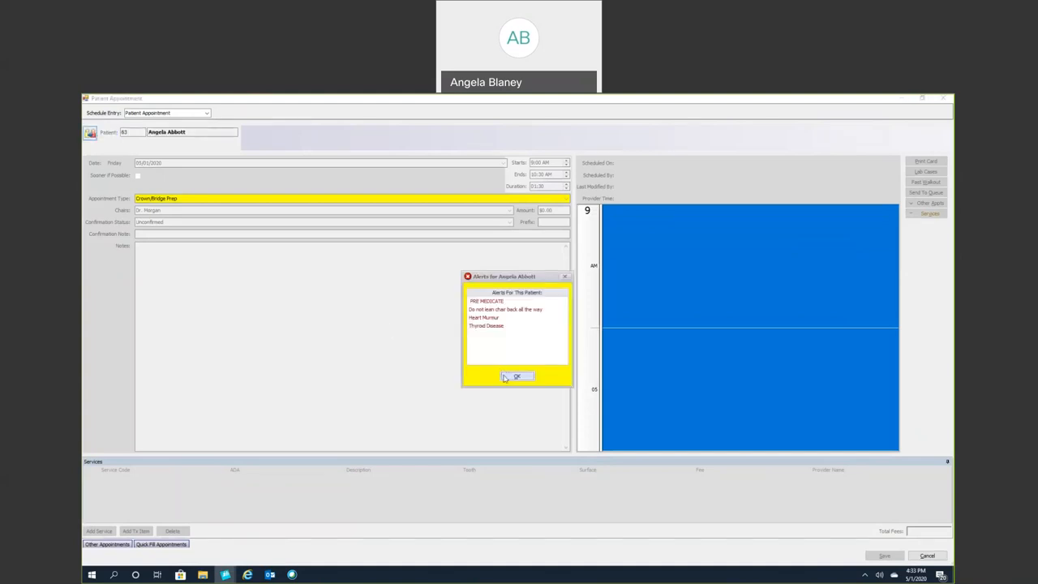
left_click(518, 377)
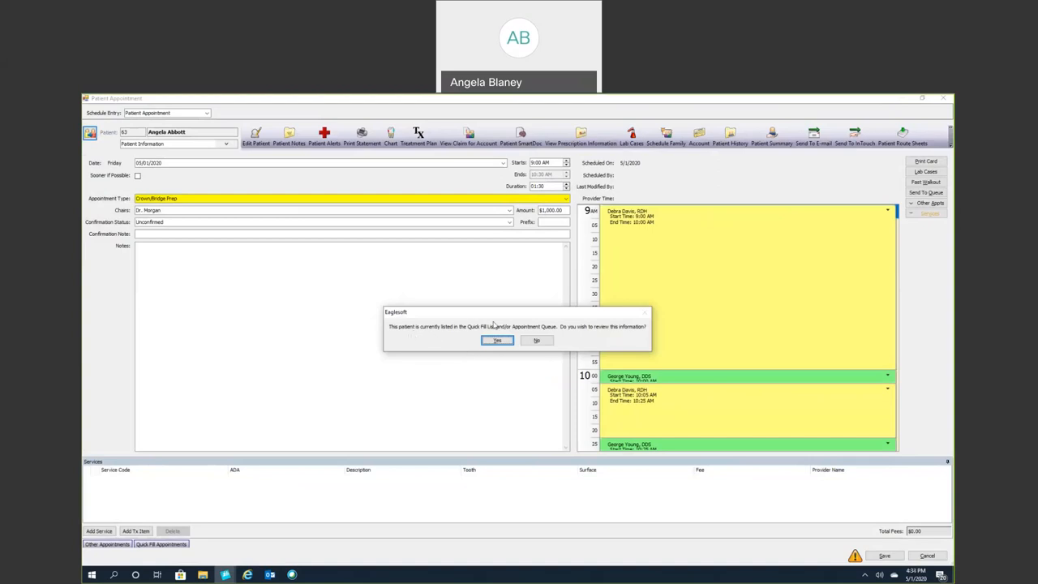
left_click(496, 340)
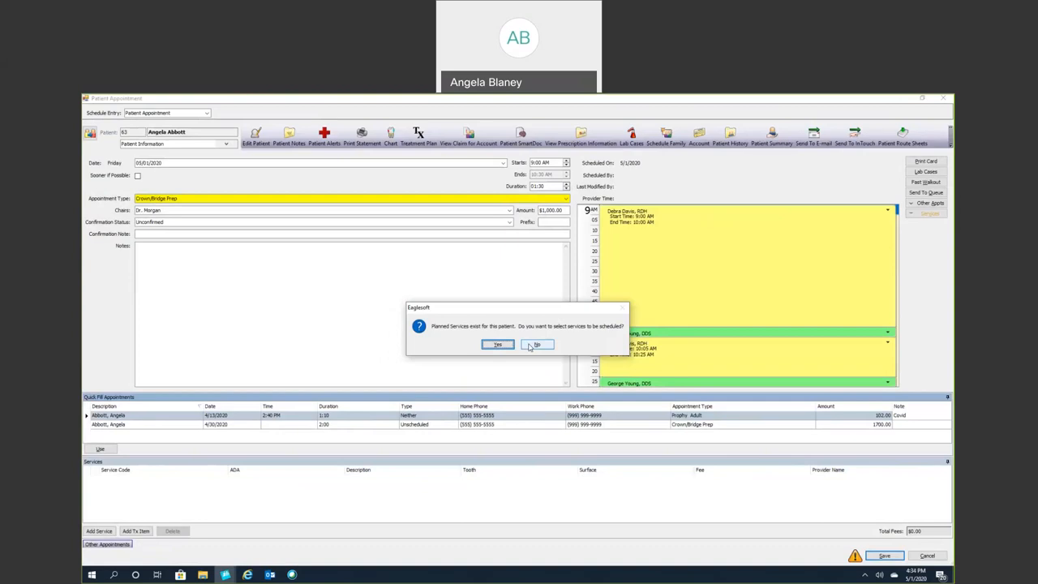
left_click(537, 344)
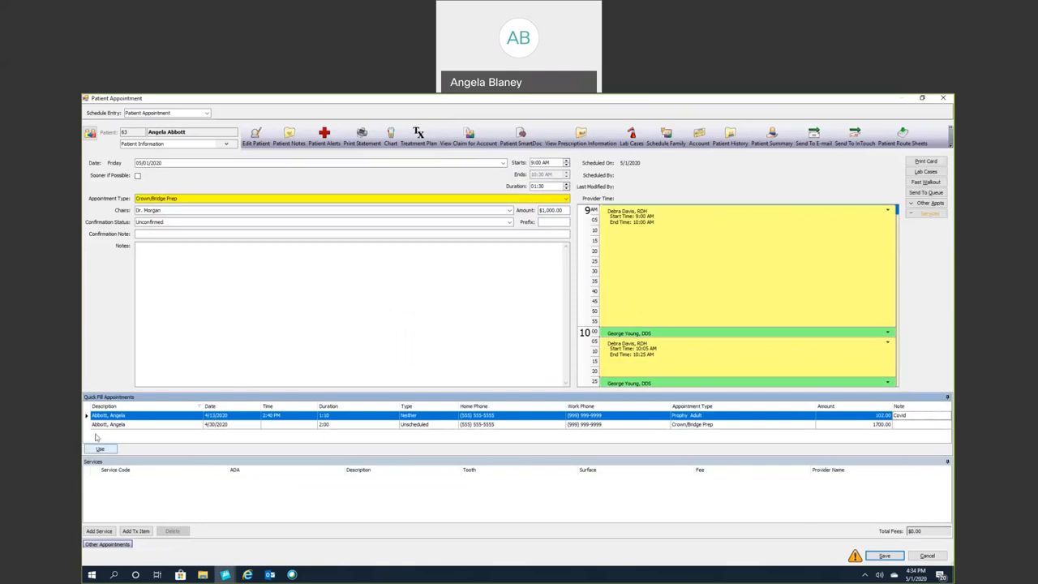
Step: Apply the crown Quick Fill entry to the new appointment and save it
left_click(101, 448)
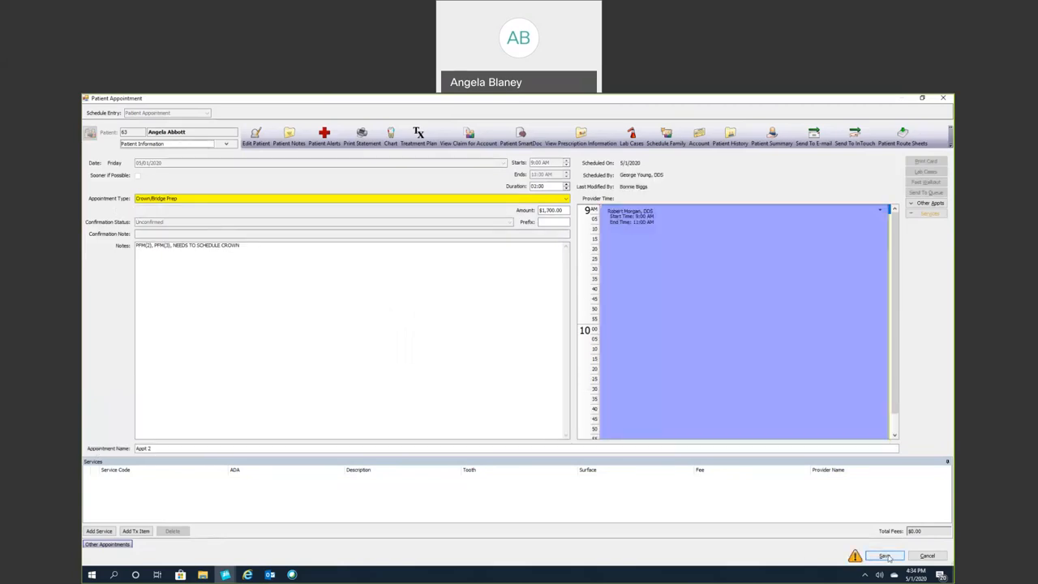
left_click(882, 555)
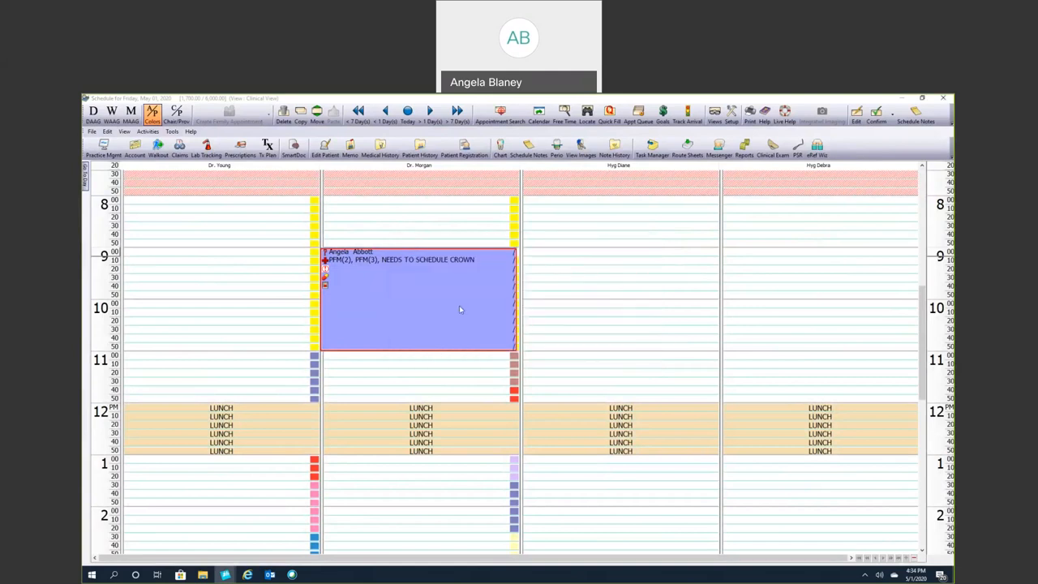
Step: Set a new status on the patient's InContact entry and close the contact list
left_click(133, 146)
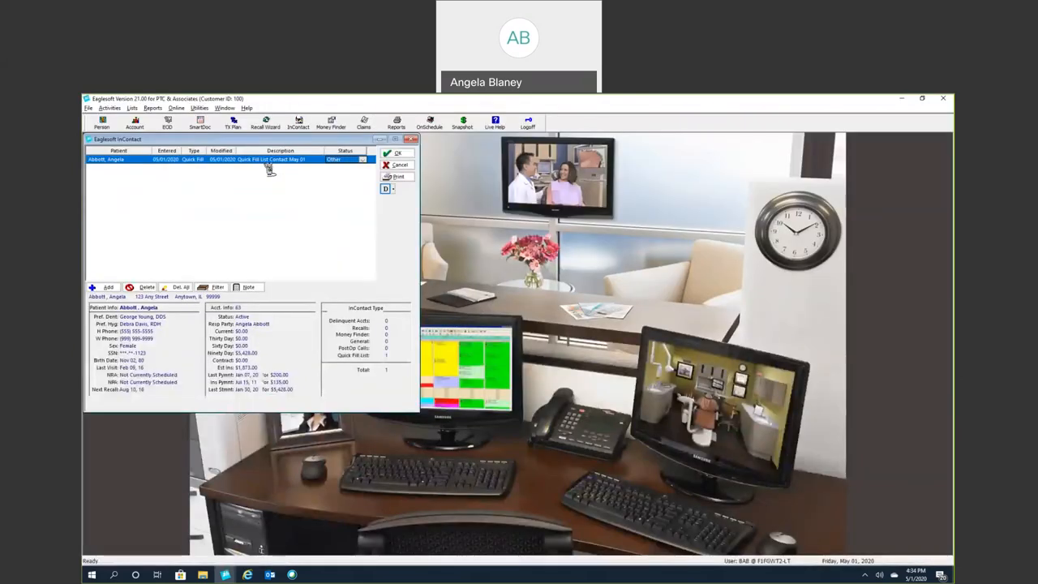
left_click(363, 159)
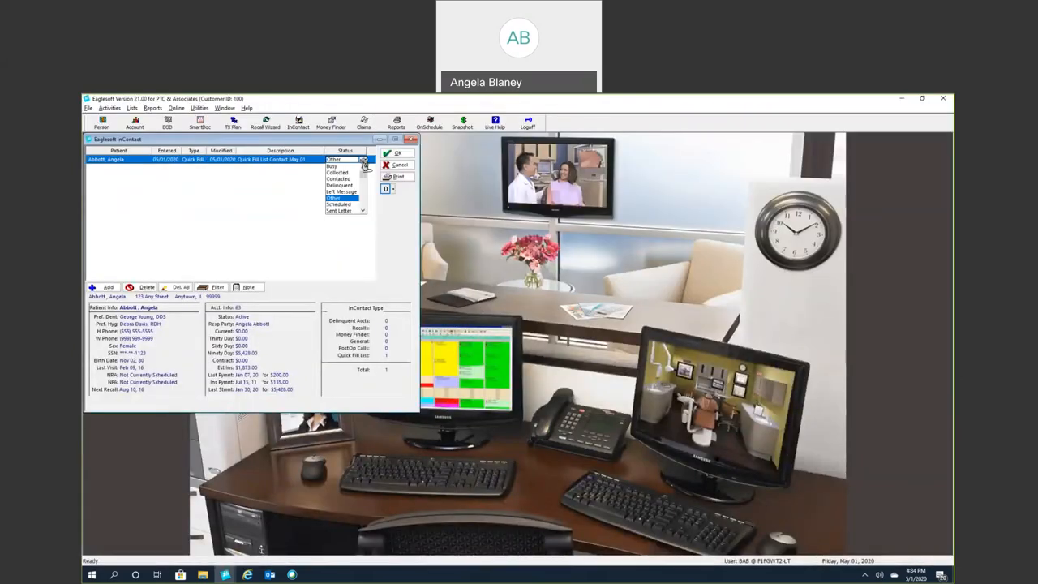
left_click(340, 205)
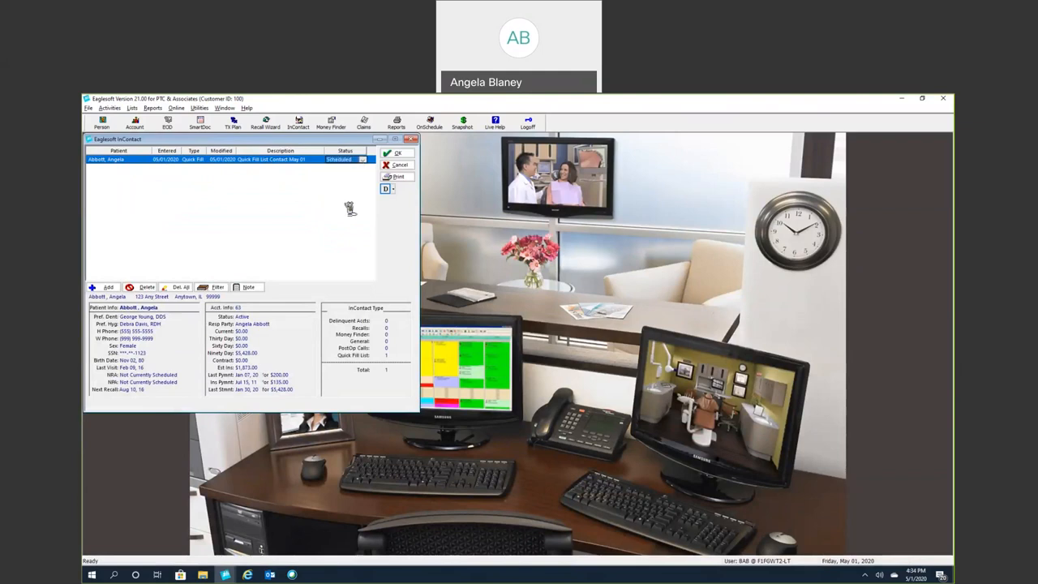
mouse_move(266, 299)
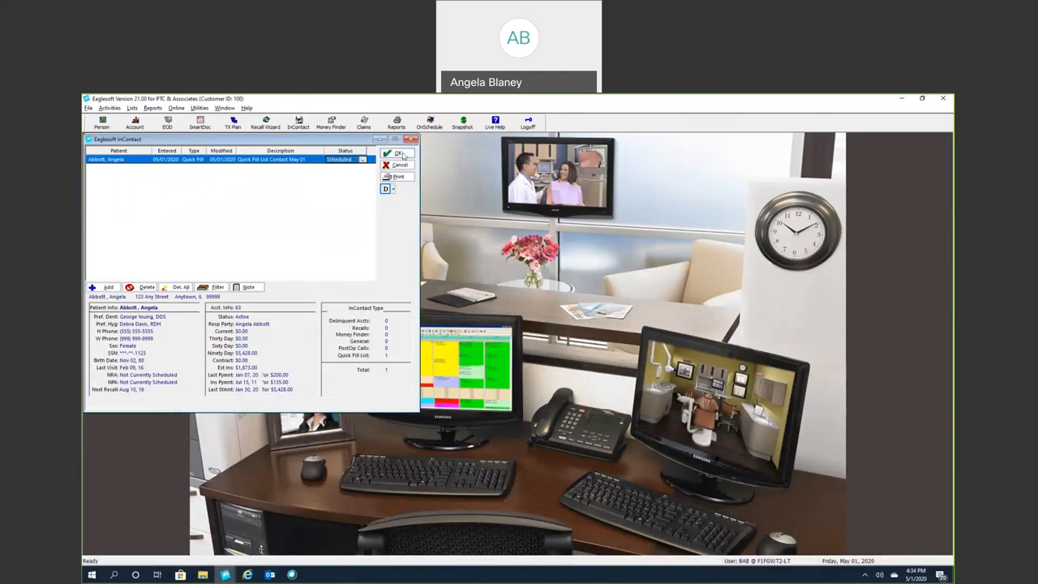
left_click(397, 154)
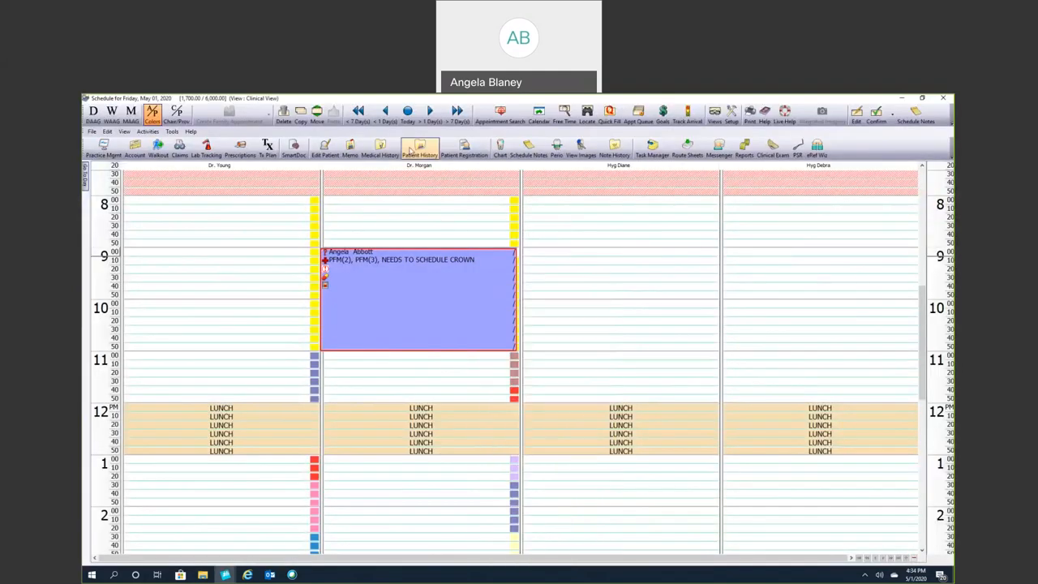
mouse_move(408, 110)
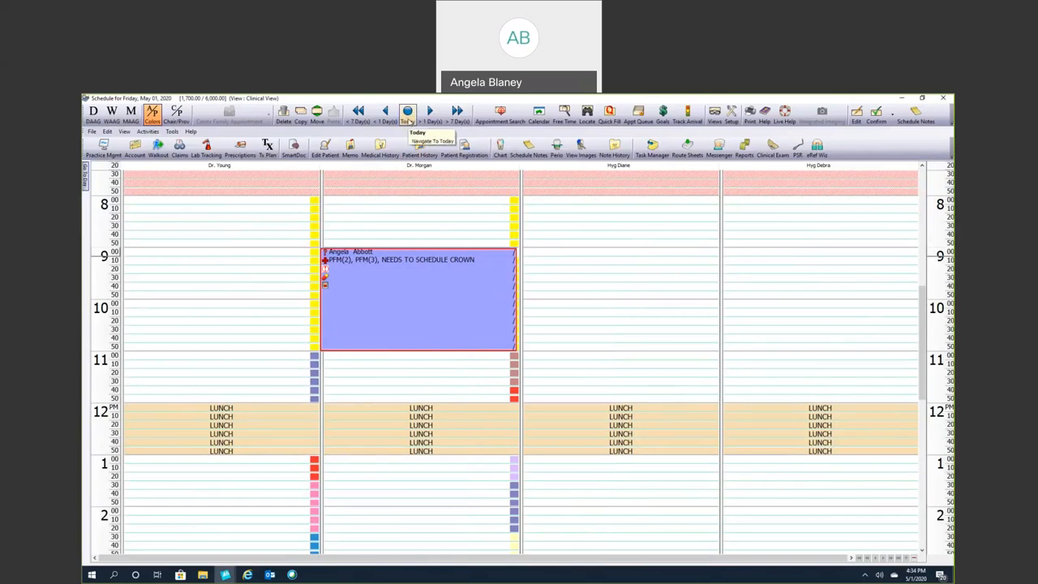
Step: Jump the schedule to Monday, April 13, 2020 via Go To Date
left_click(408, 110)
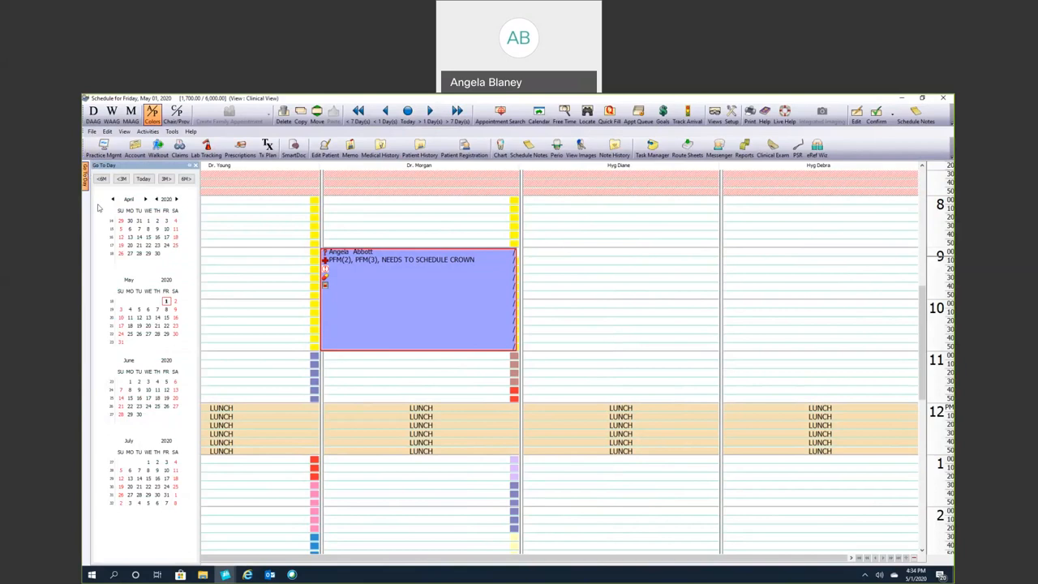
left_click(129, 236)
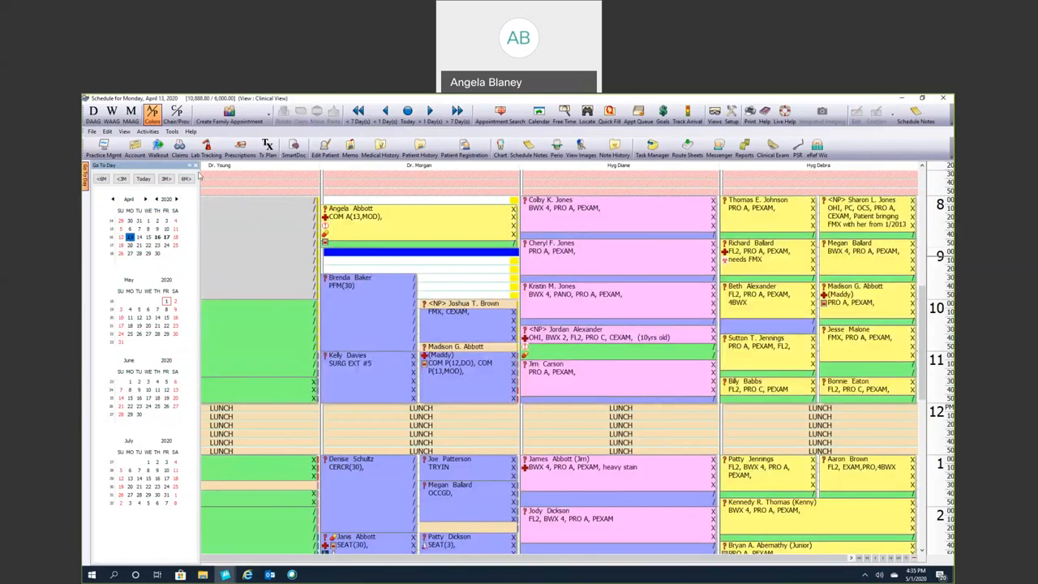
mouse_move(388, 253)
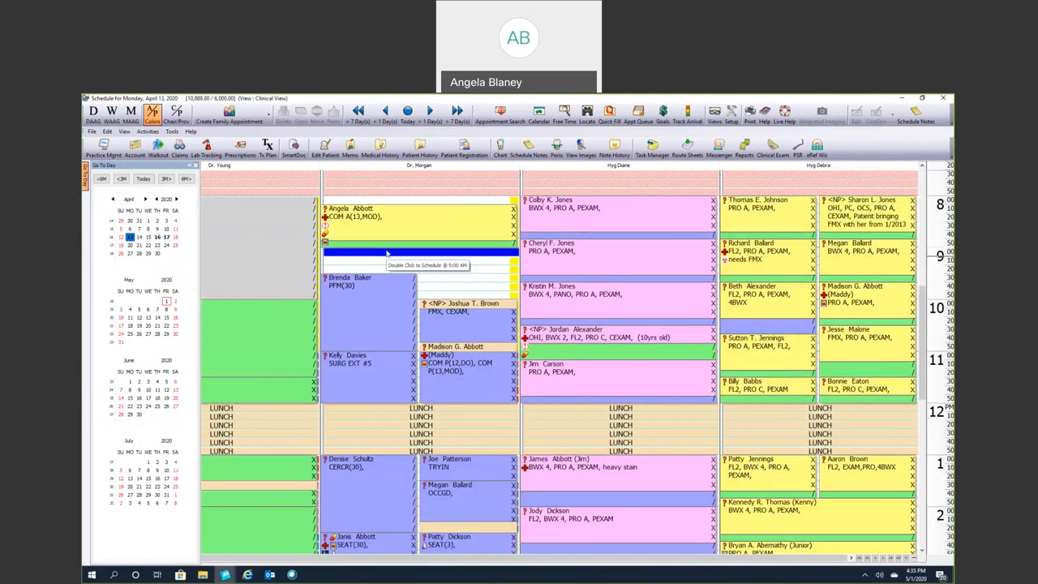
mouse_move(364, 422)
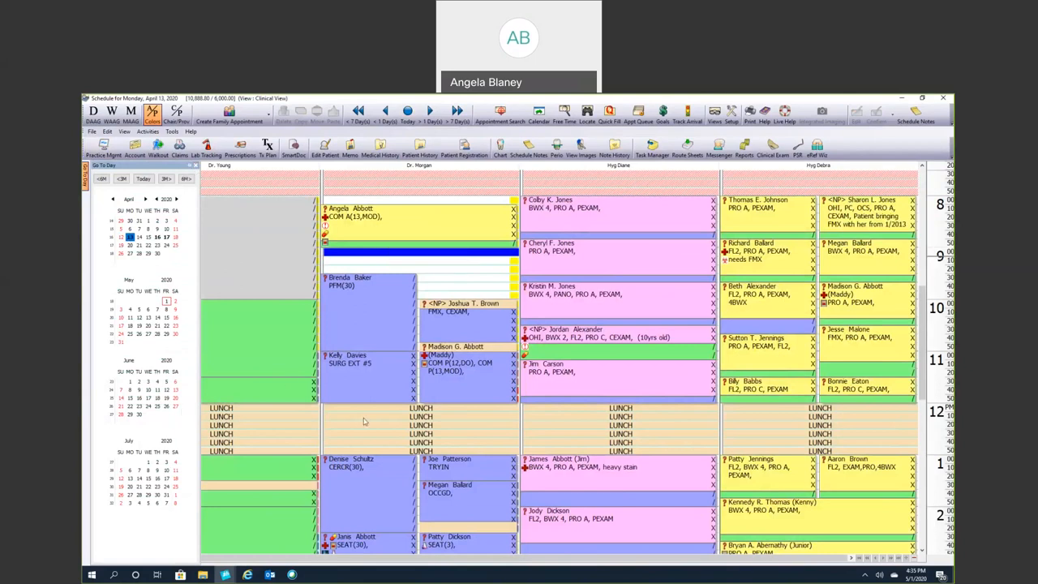
mouse_move(365, 284)
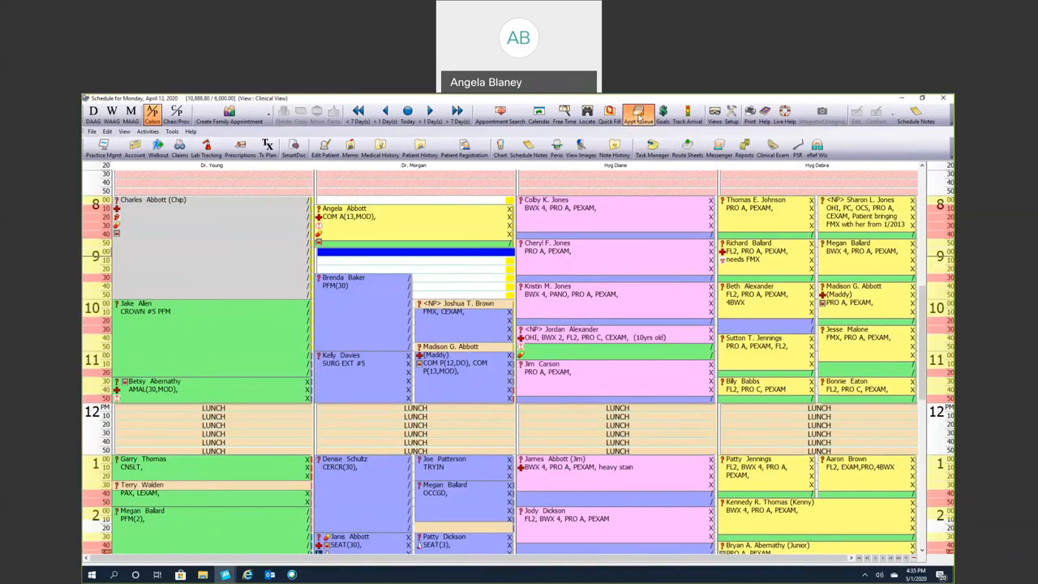
Step: Remove the unscheduled appointment from the Appointment Queue, confirming planned services deletion
left_click(638, 113)
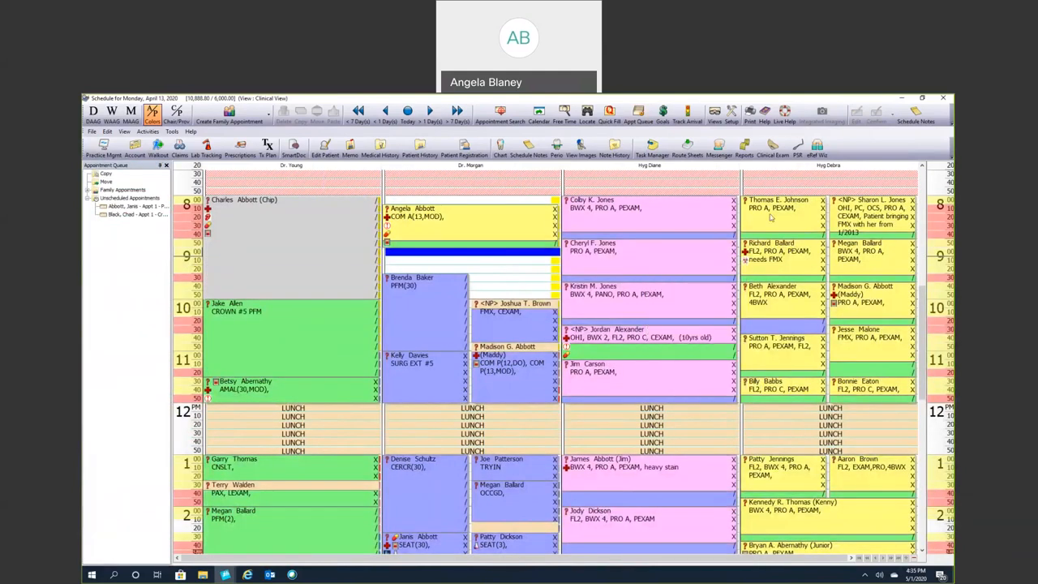
mouse_move(146, 300)
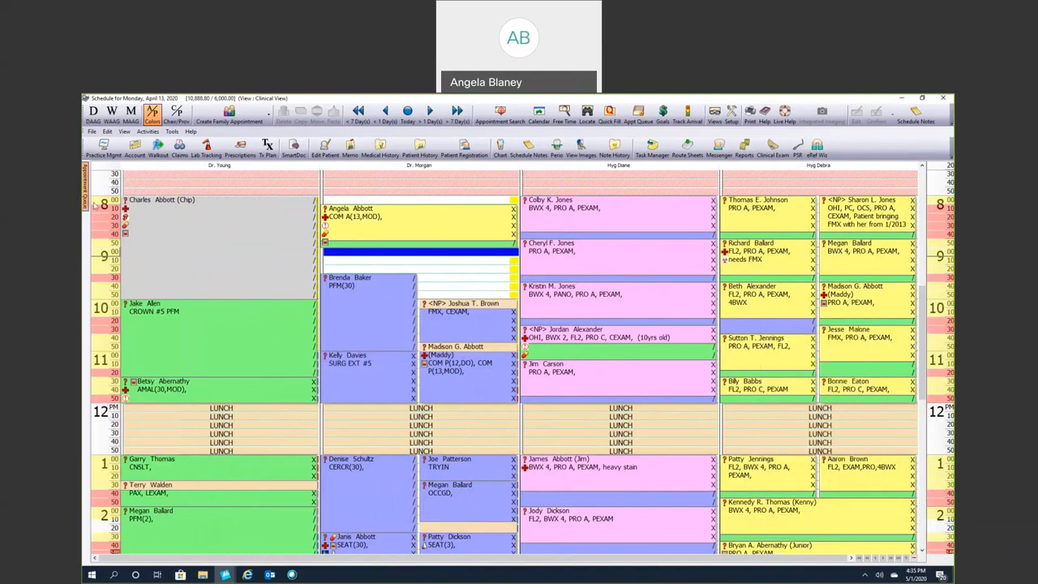
mouse_move(96, 202)
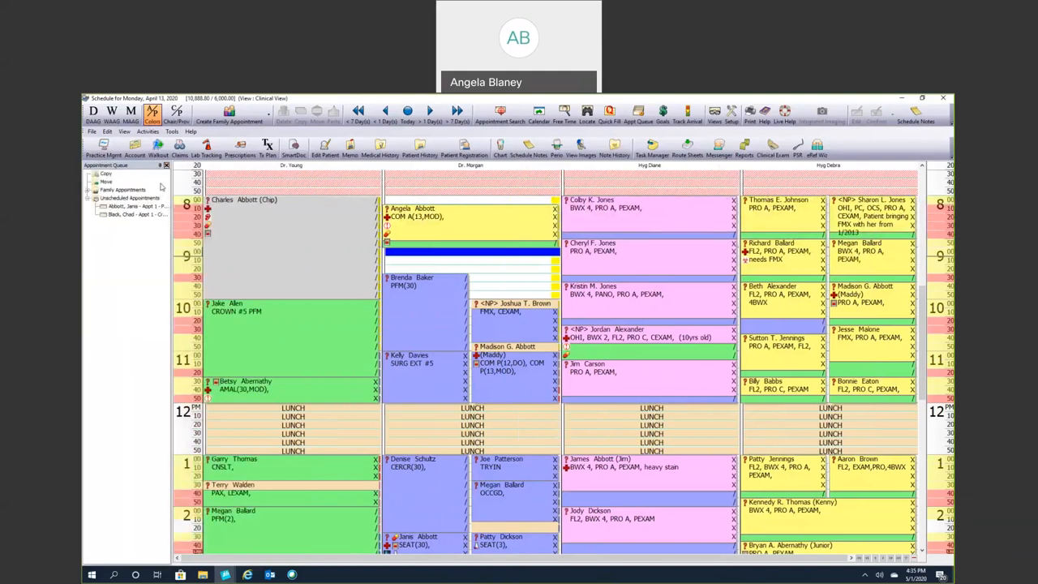
mouse_move(166, 165)
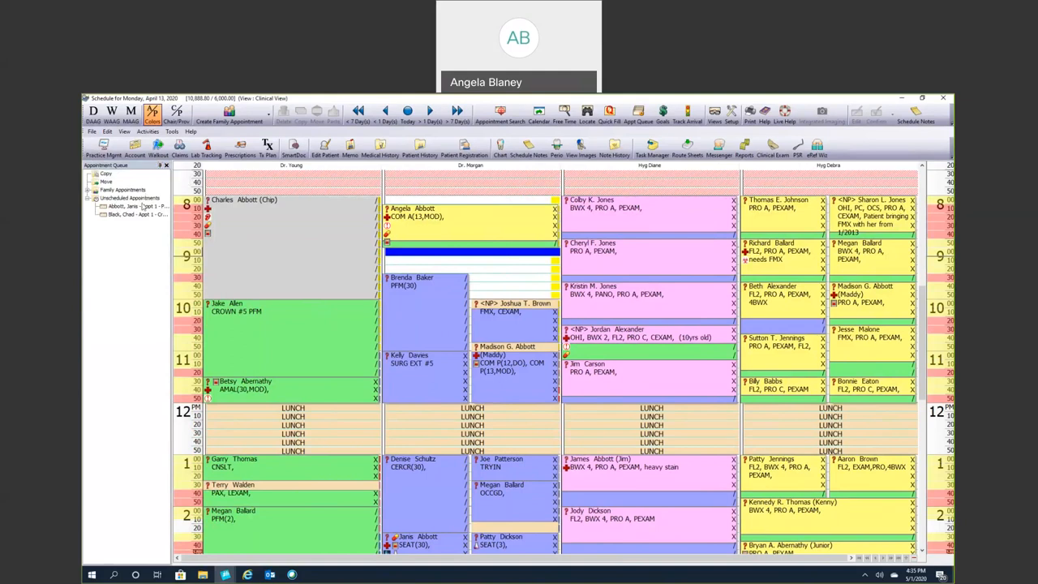
right_click(123, 204)
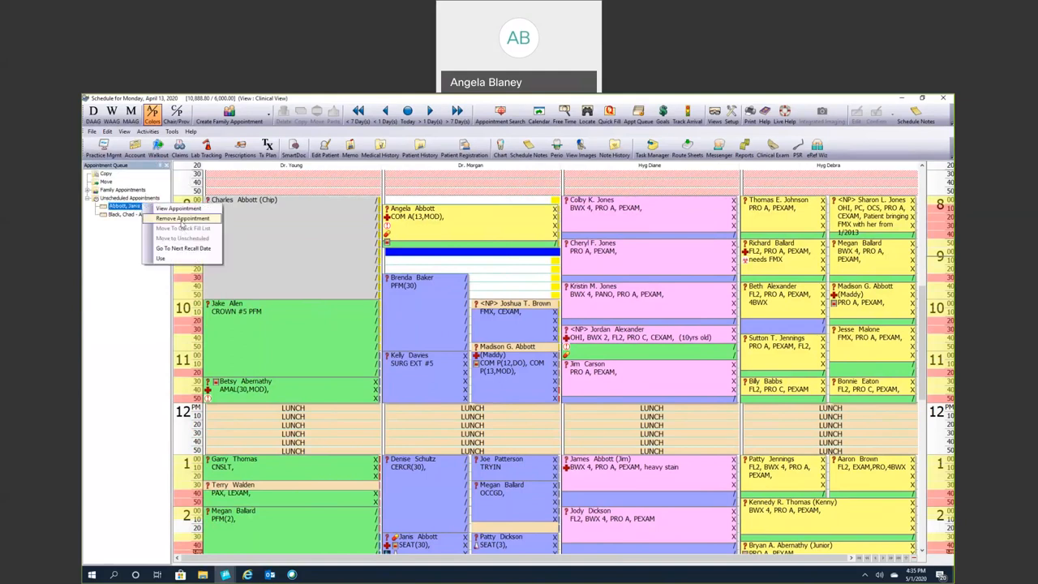
left_click(185, 217)
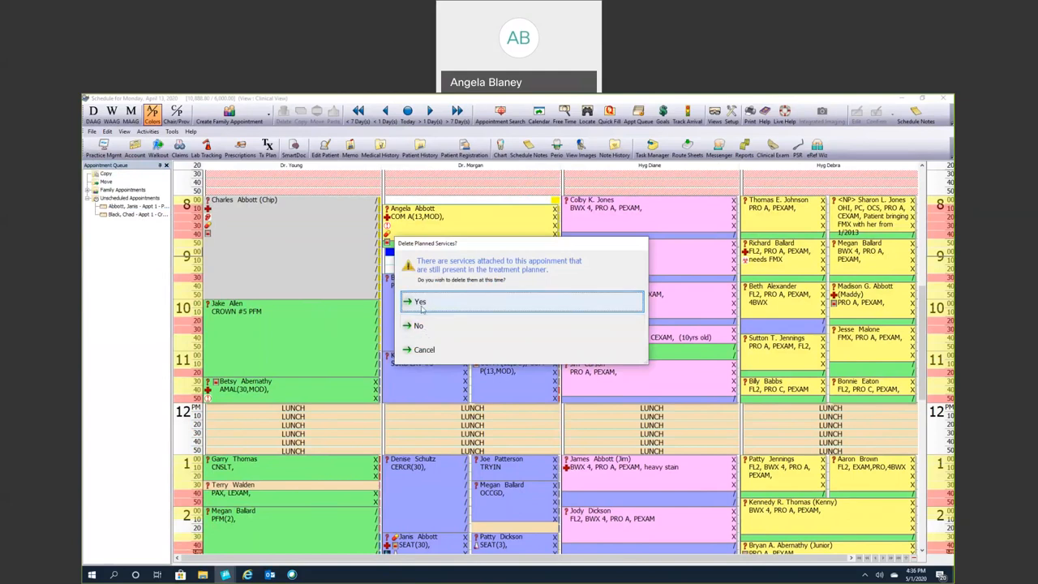
left_click(420, 301)
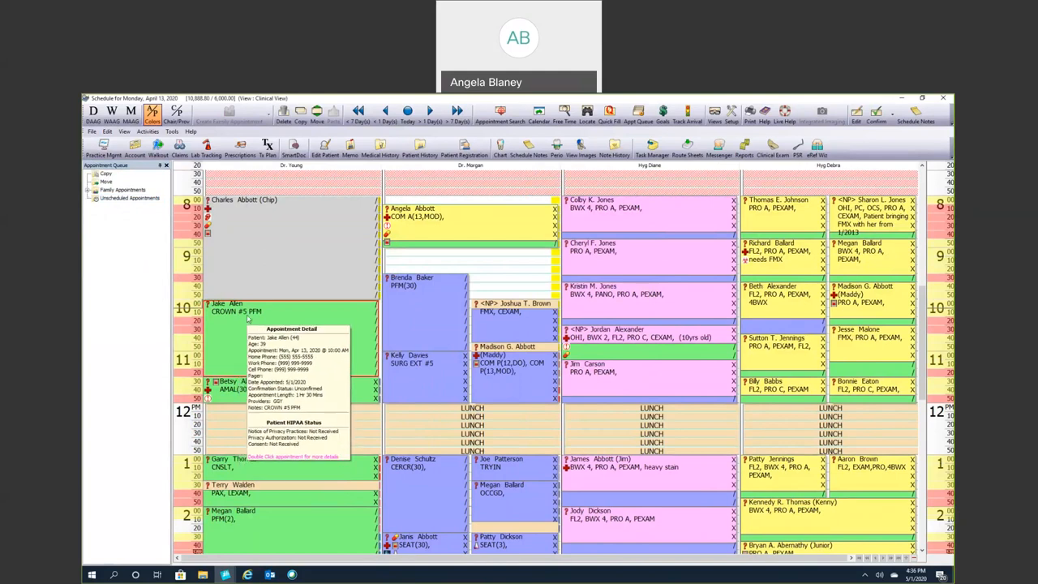
Step: Move the 10 am crown appointment to the queue's Move folder and head to April 14
right_click(236, 317)
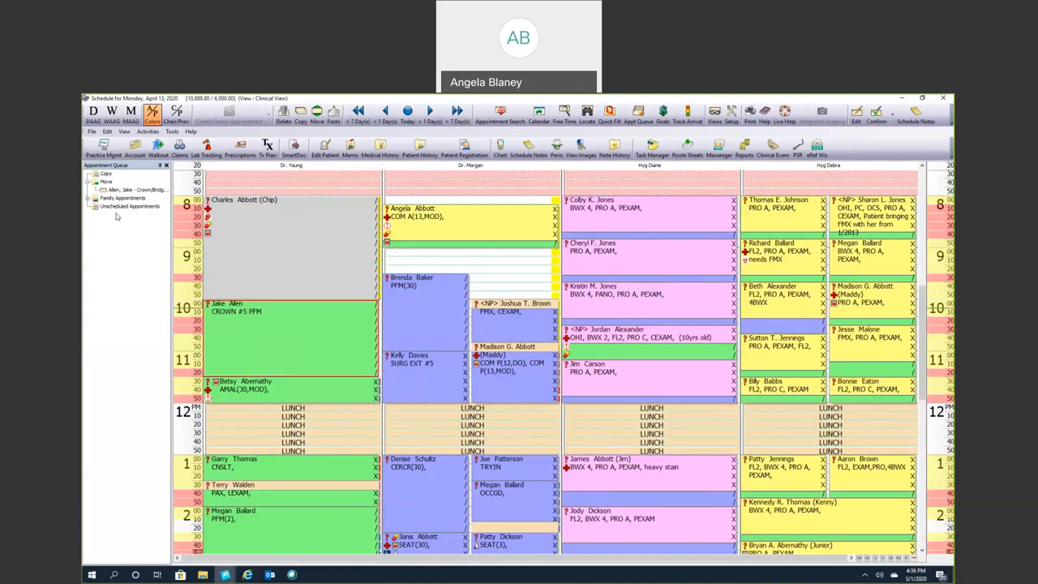
mouse_move(117, 191)
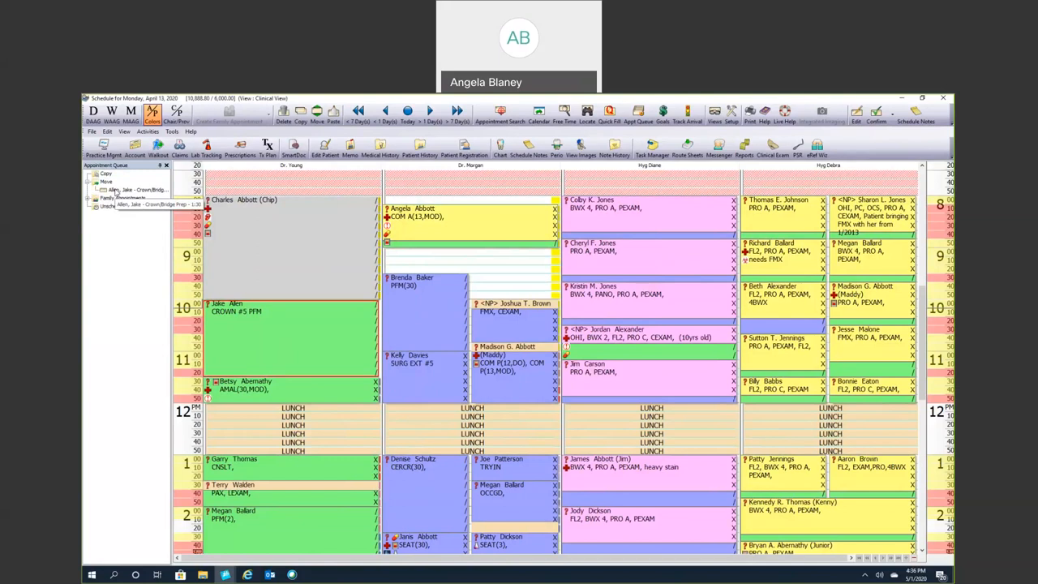
left_click(138, 189)
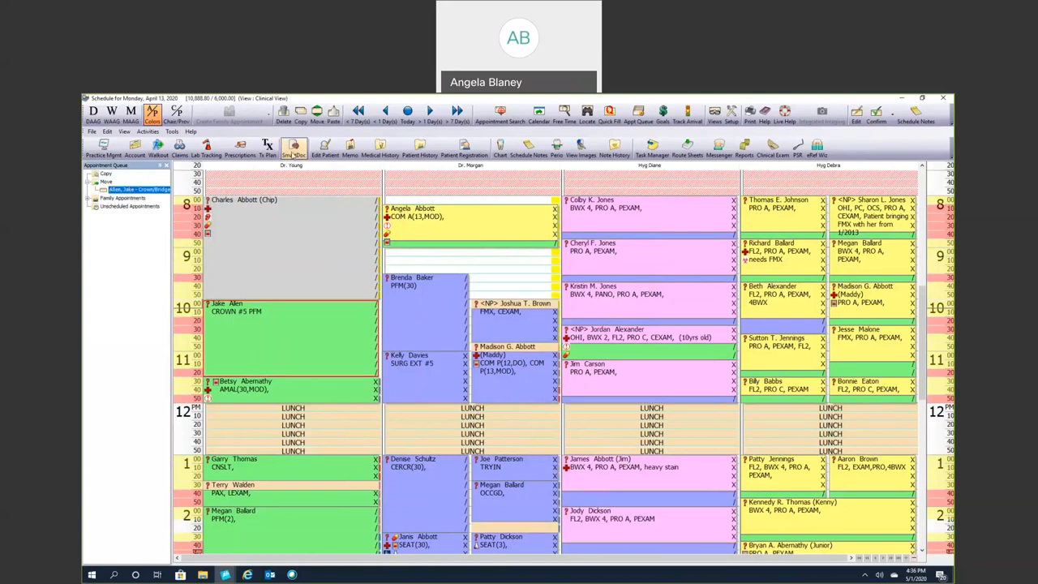
left_click(429, 110)
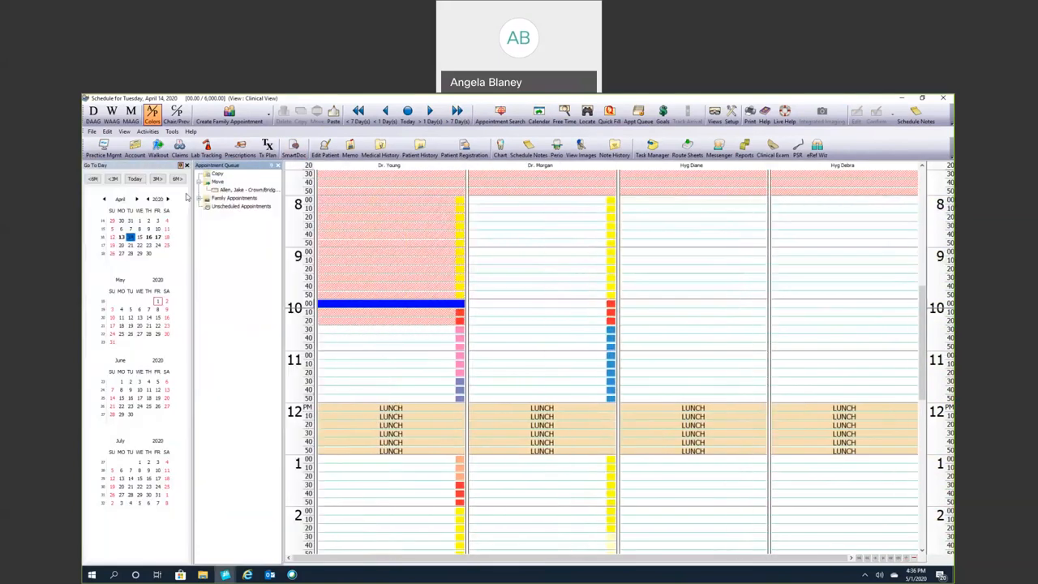
Step: Rebook the queued crown appointment into the open 10 am slot on June 1
left_click(122, 325)
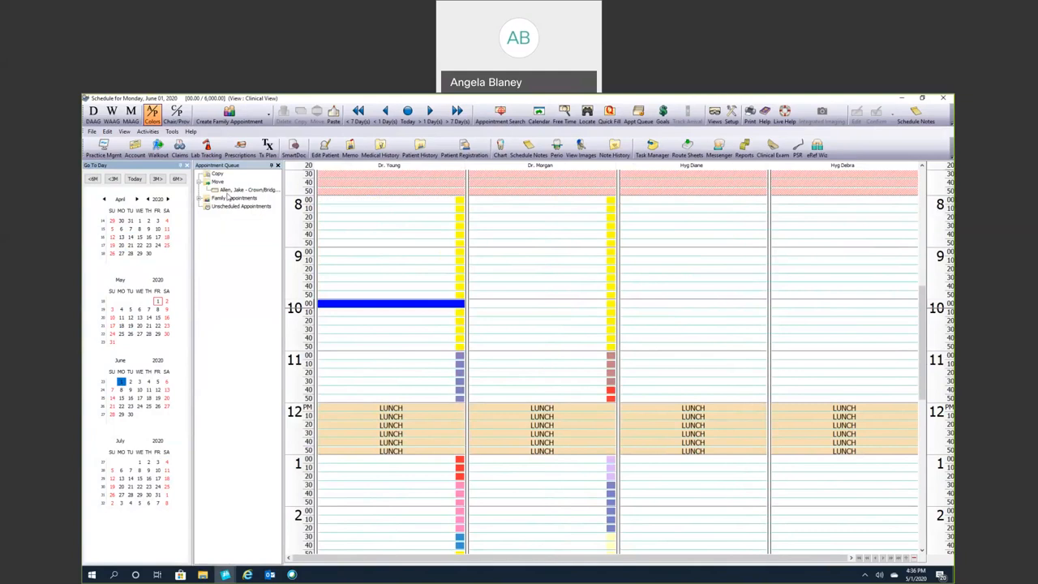
left_click(246, 189)
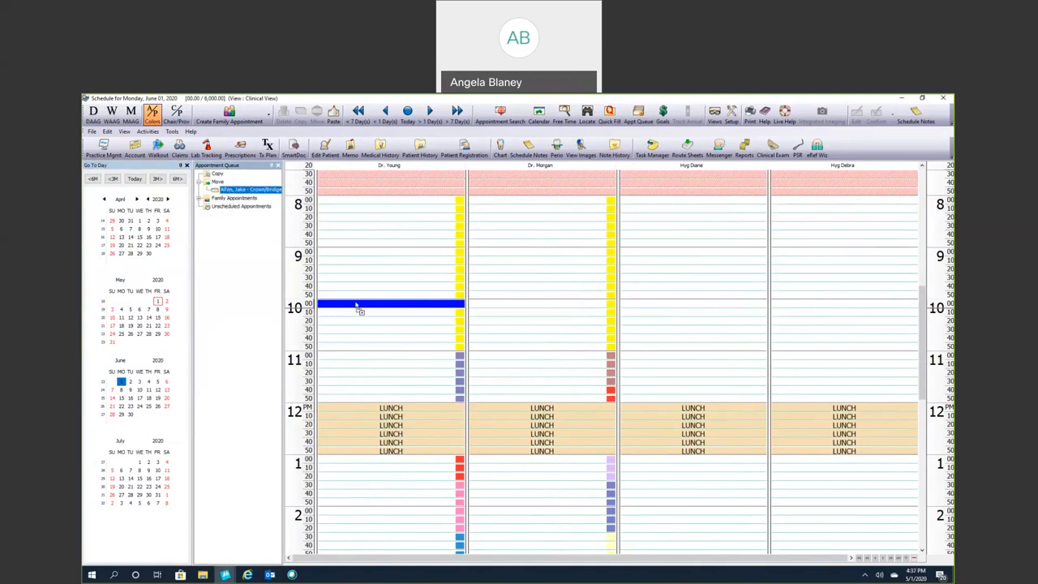
left_click(389, 307)
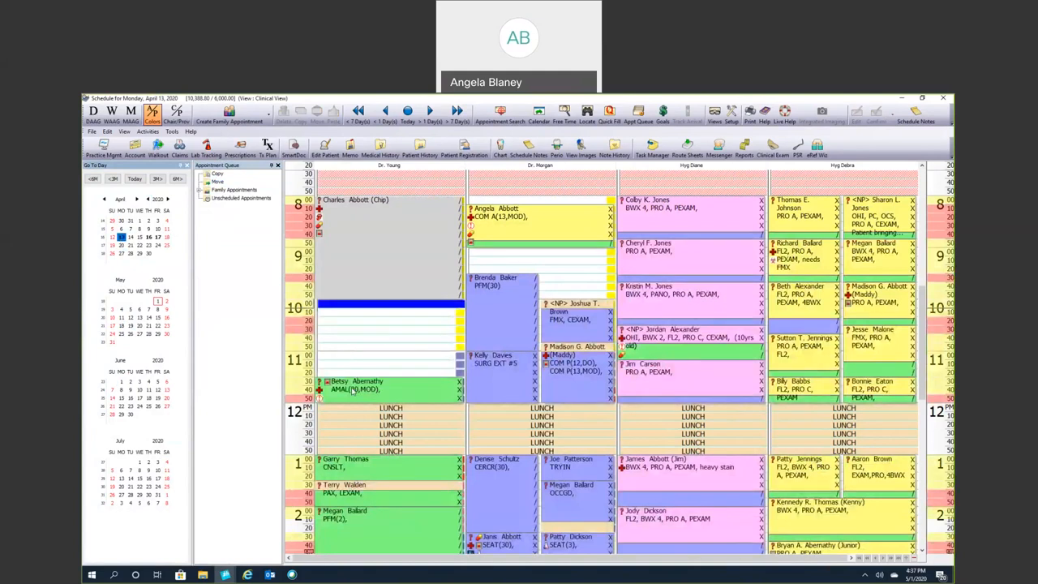
Step: Delete the 11:00 appointment, adding the patient to QuickFill with a Covid reschedule note saved to the account
right_click(357, 390)
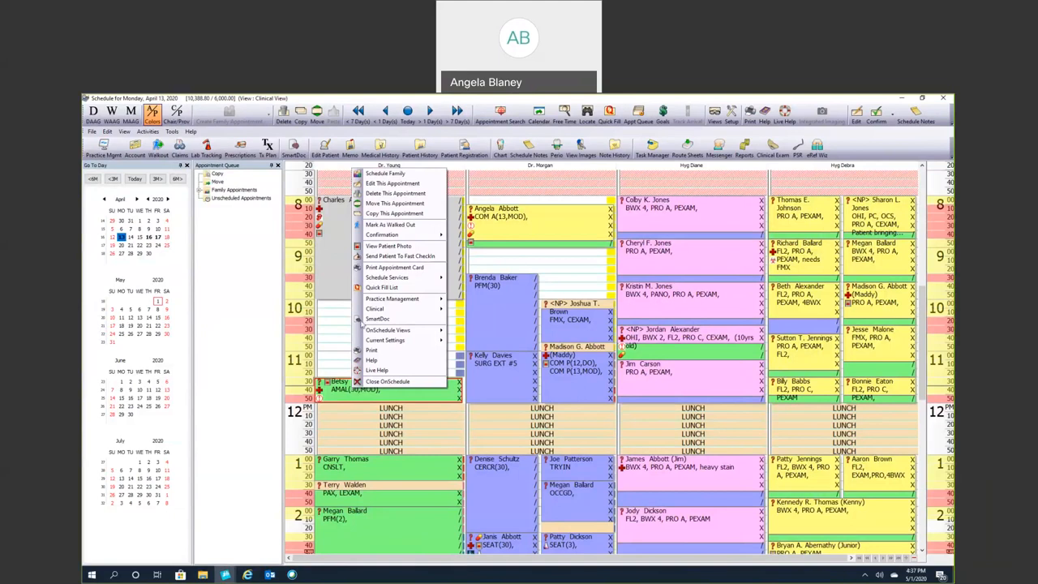
left_click(396, 193)
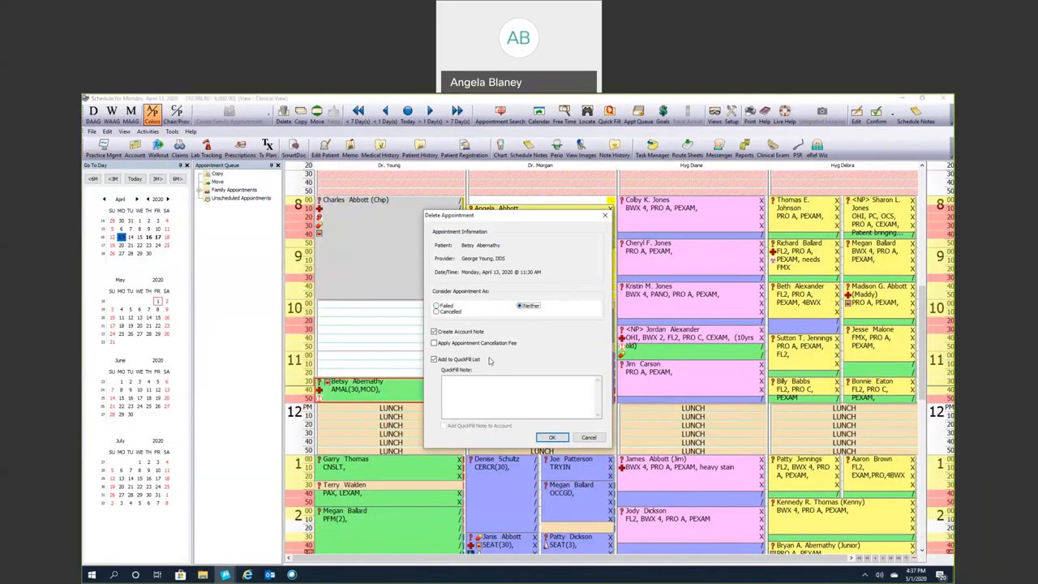
type("Covid Reschedule")
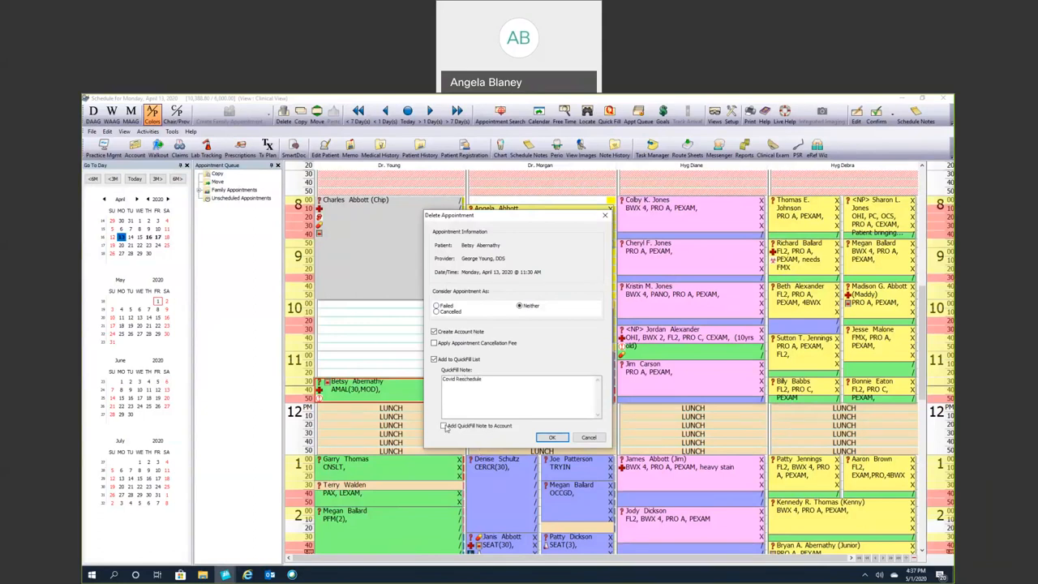
left_click(445, 425)
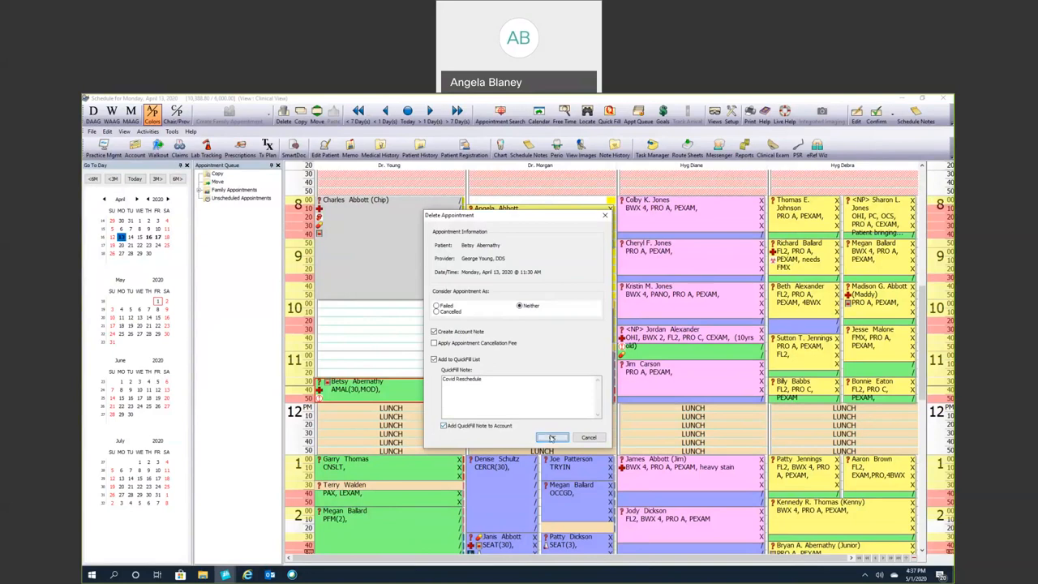
left_click(552, 438)
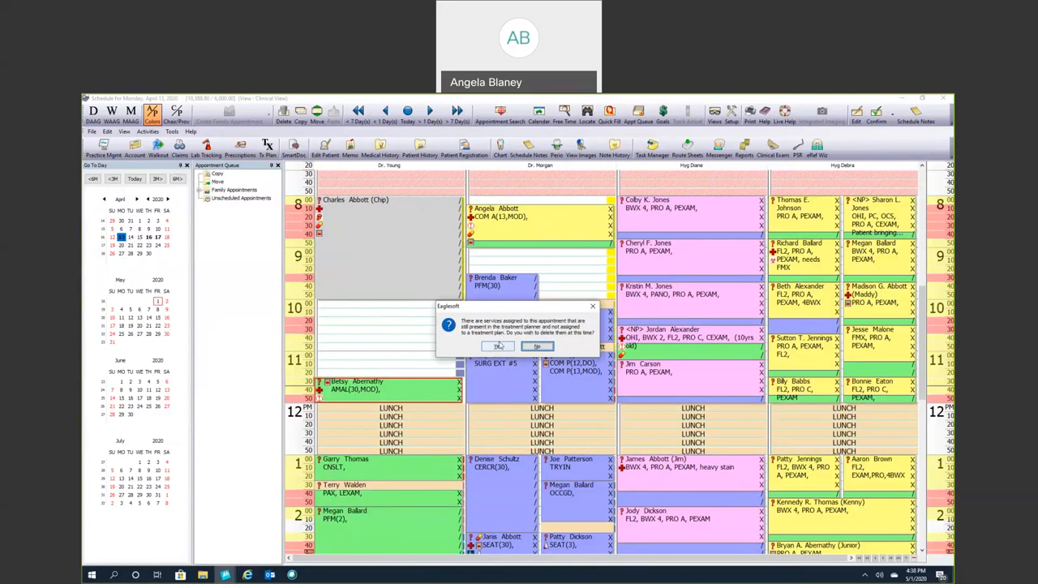
left_click(498, 347)
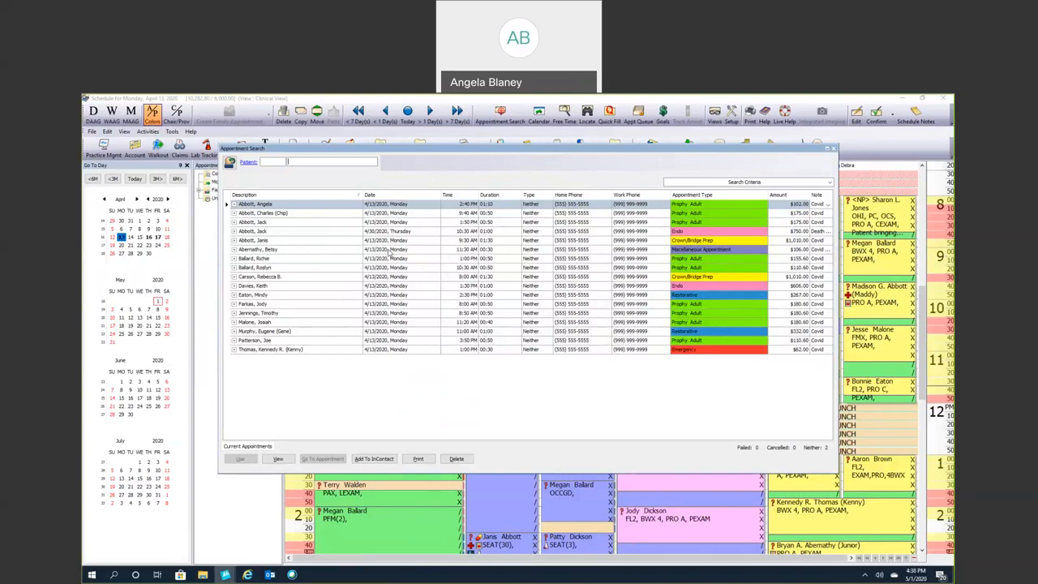
mouse_move(613, 248)
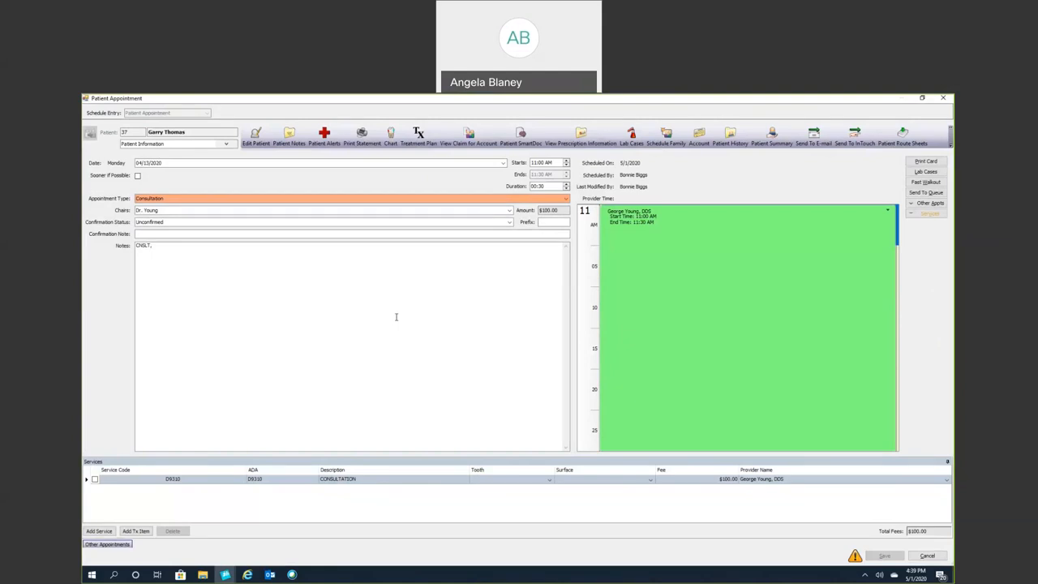
mouse_move(329, 352)
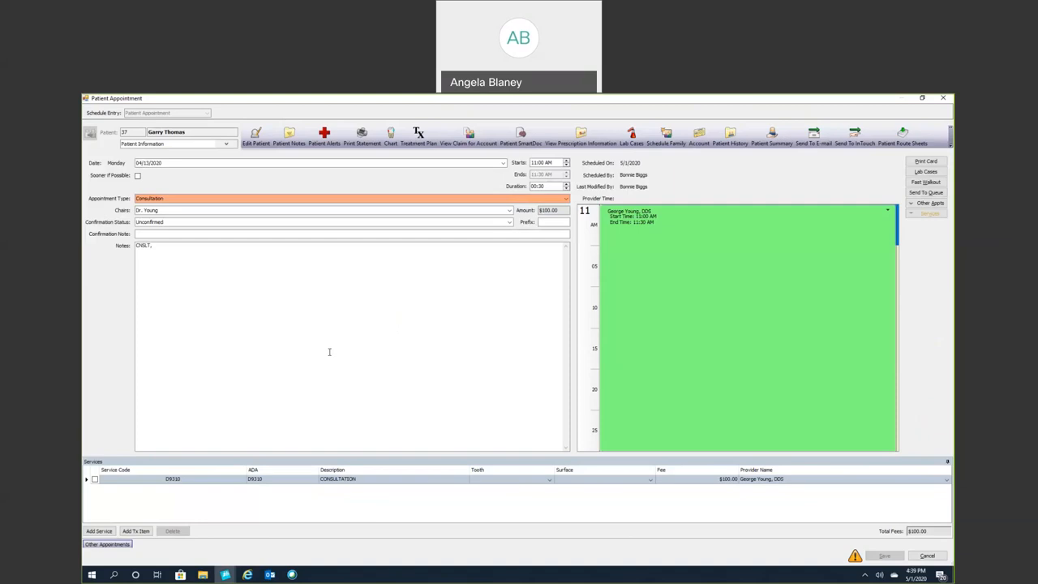
mouse_move(584, 289)
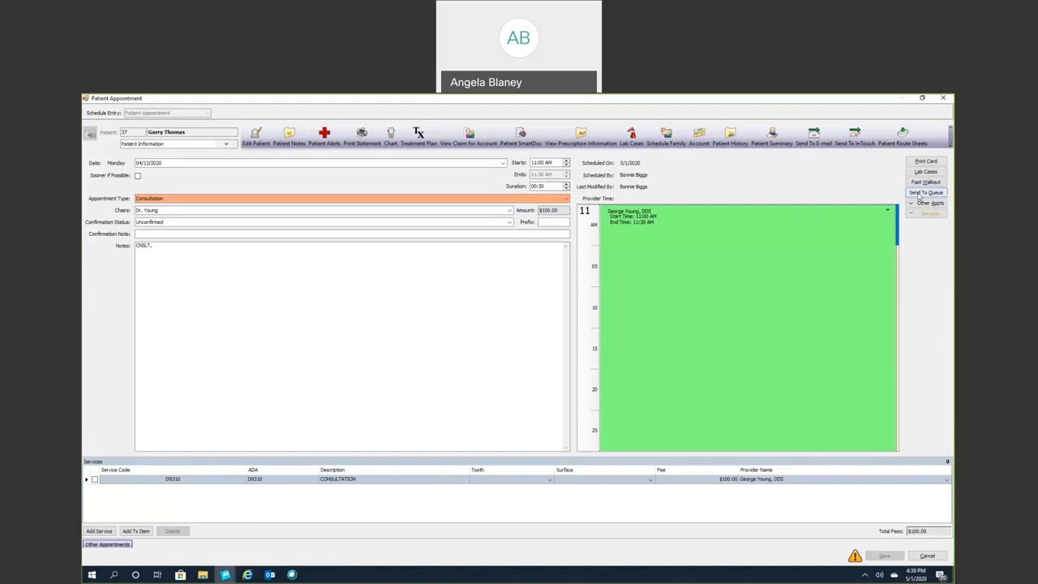
Step: Send the 11:00 consultation appointment to the Appointment Queue and confirm
left_click(925, 191)
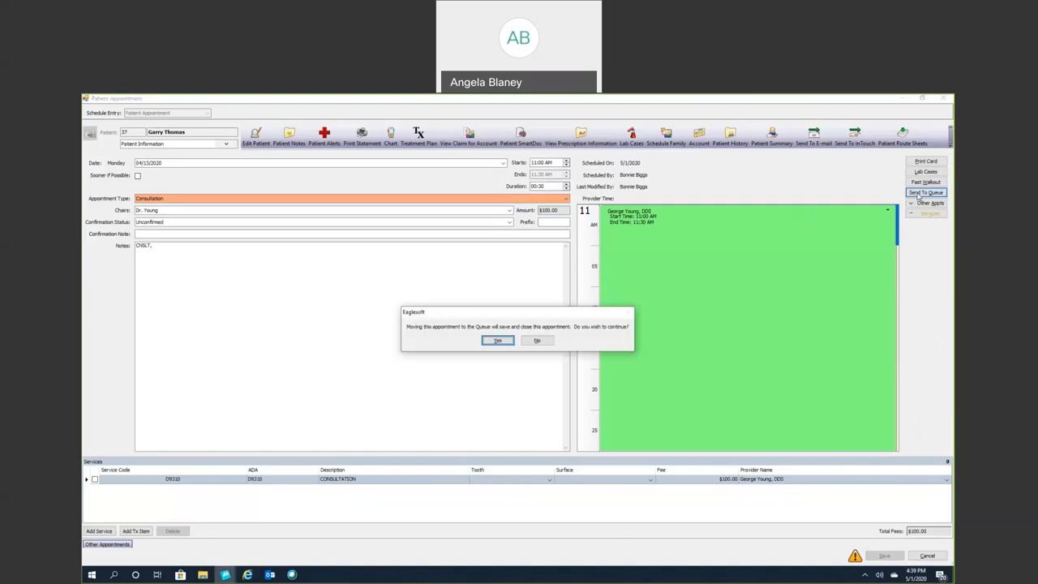
left_click(496, 340)
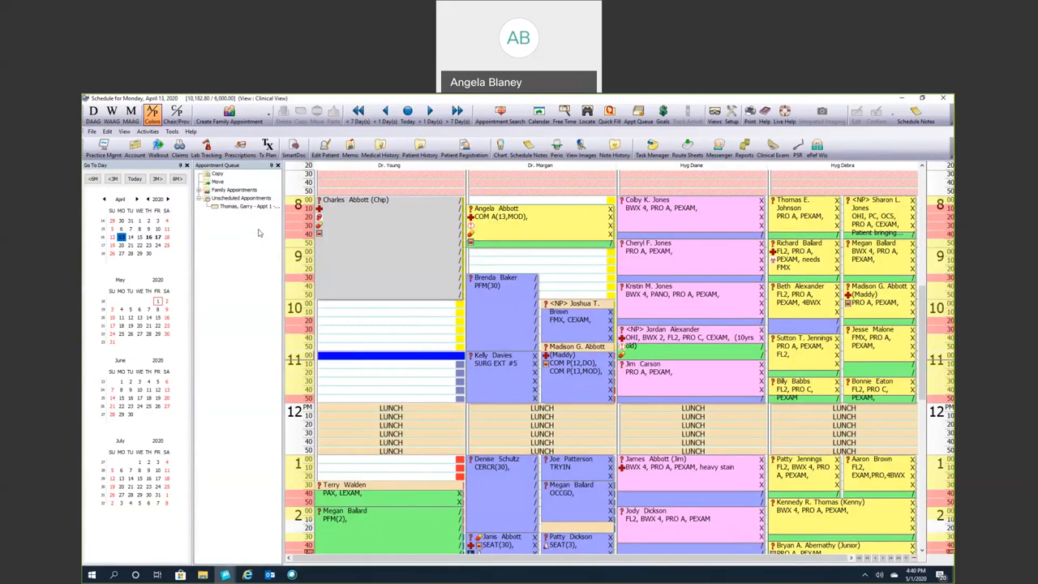
mouse_move(591, 163)
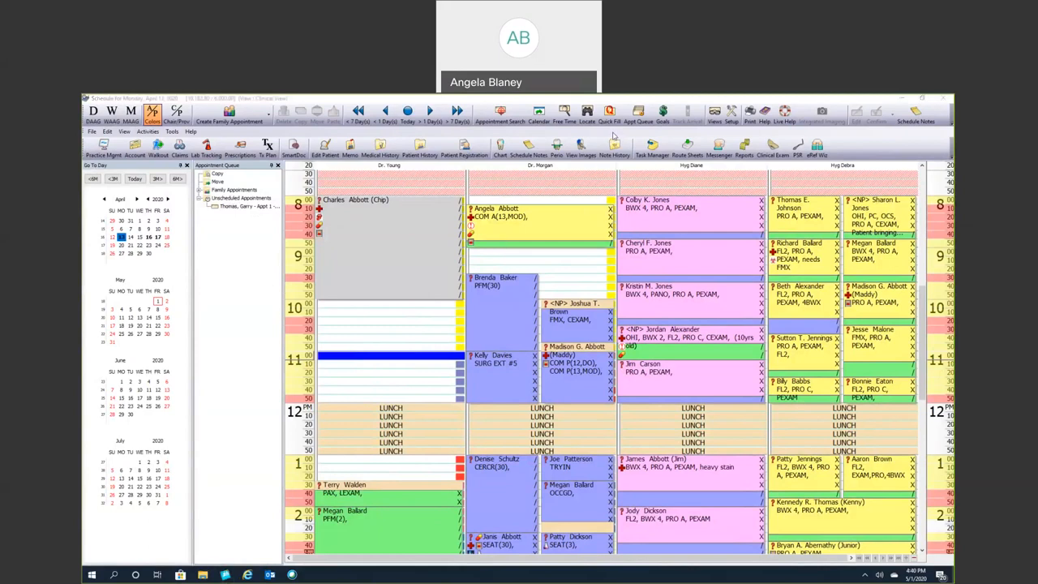
left_click(610, 112)
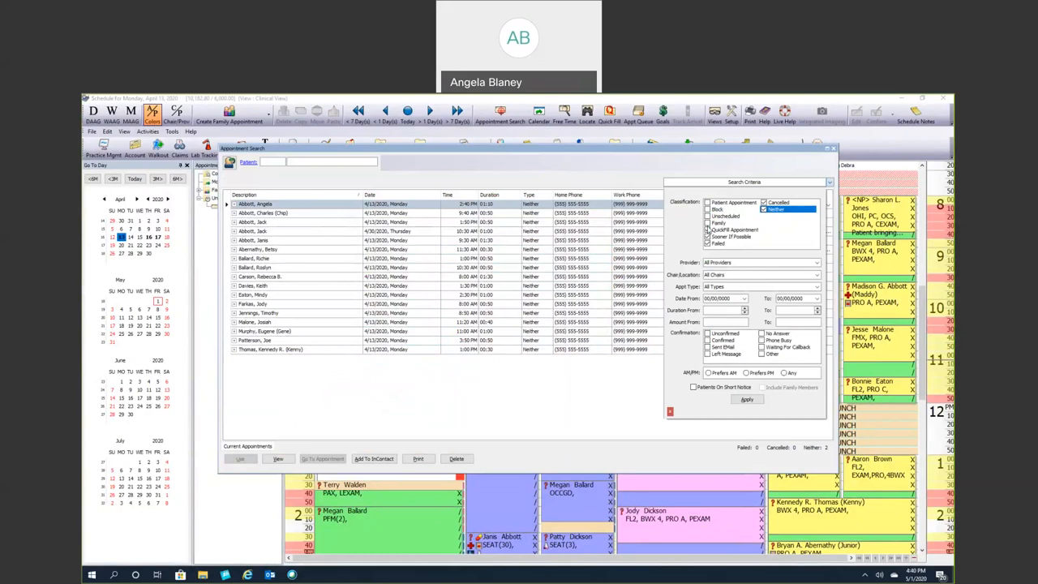
left_click(733, 230)
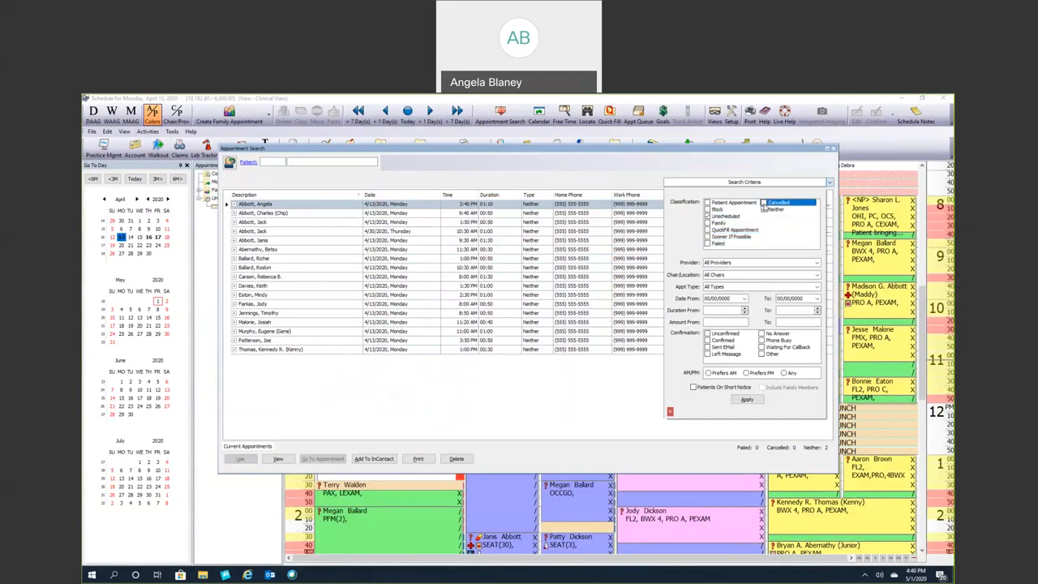
left_click(775, 209)
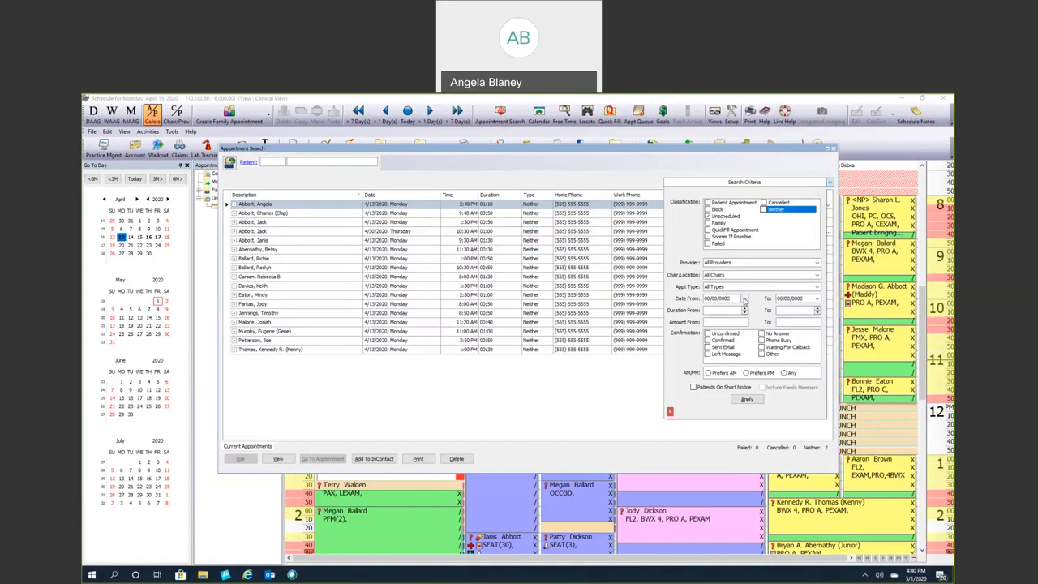
left_click(743, 299)
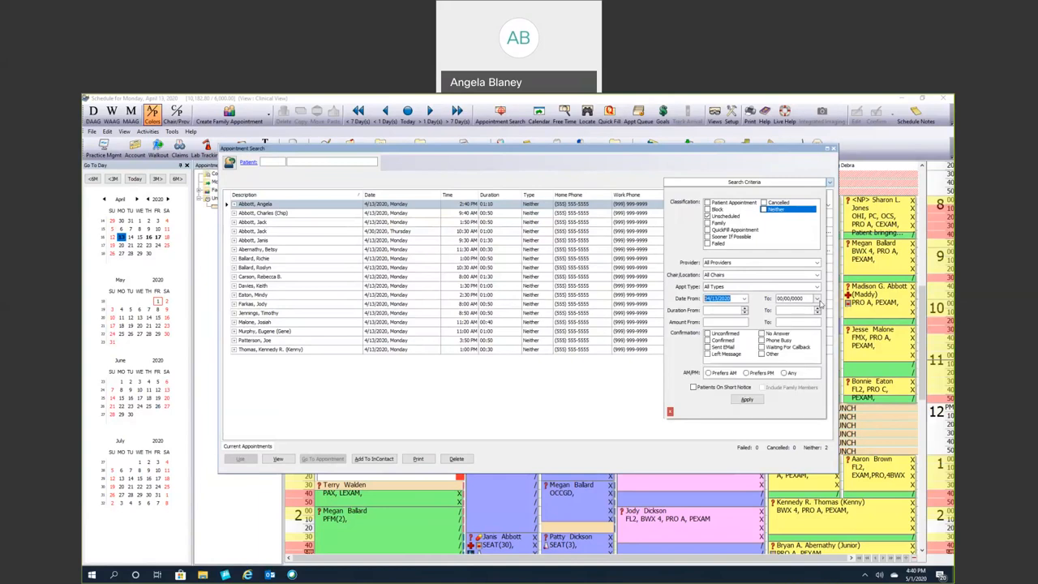
left_click(747, 399)
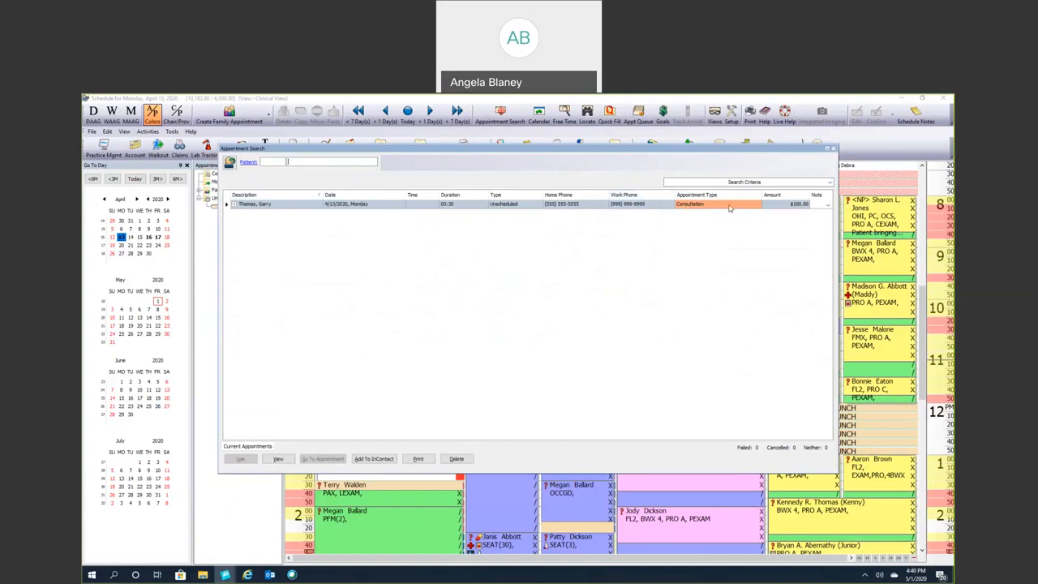
mouse_move(688, 273)
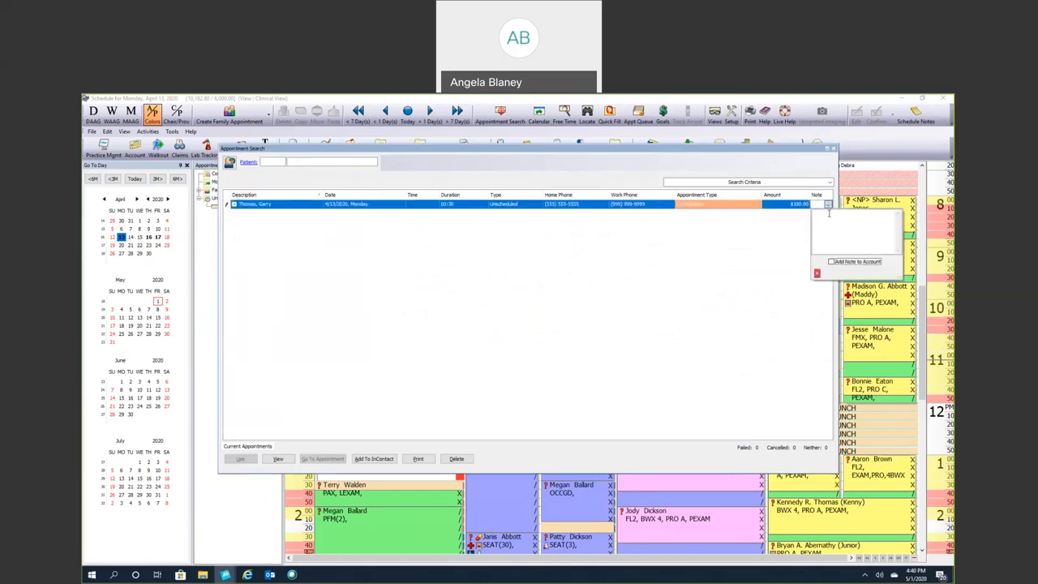
mouse_move(802, 237)
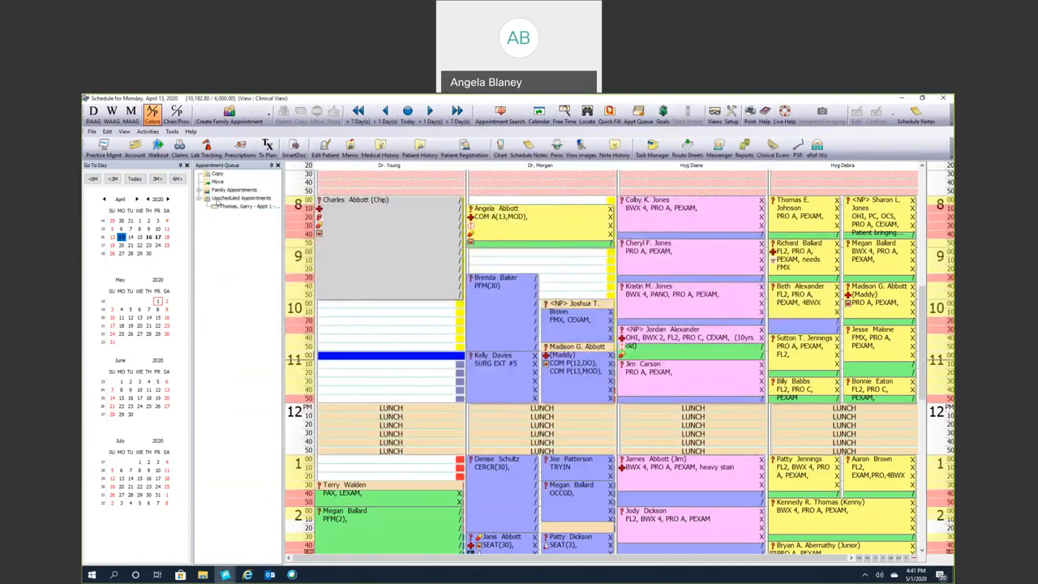
mouse_move(231, 418)
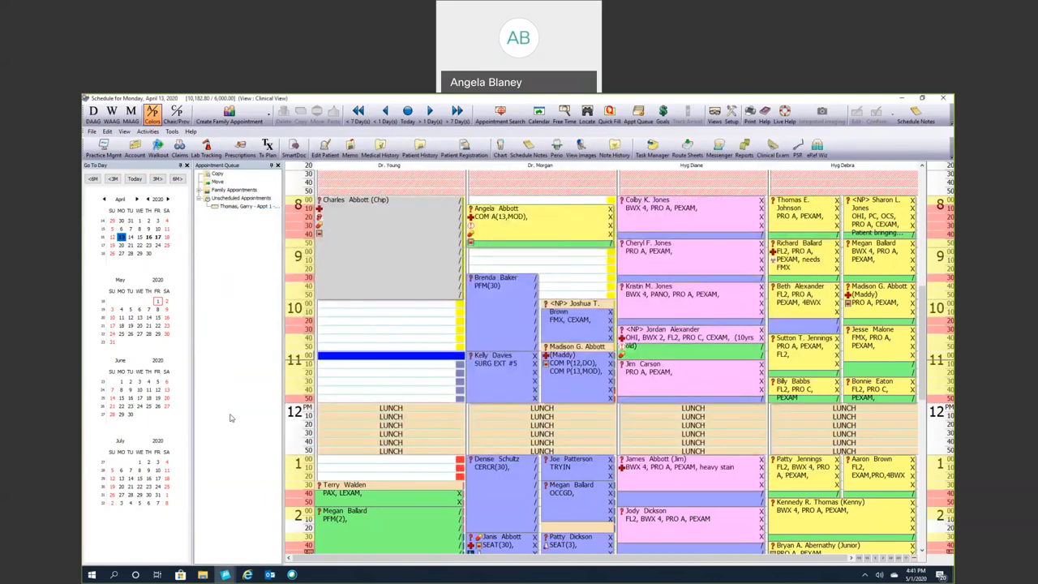
mouse_move(251, 526)
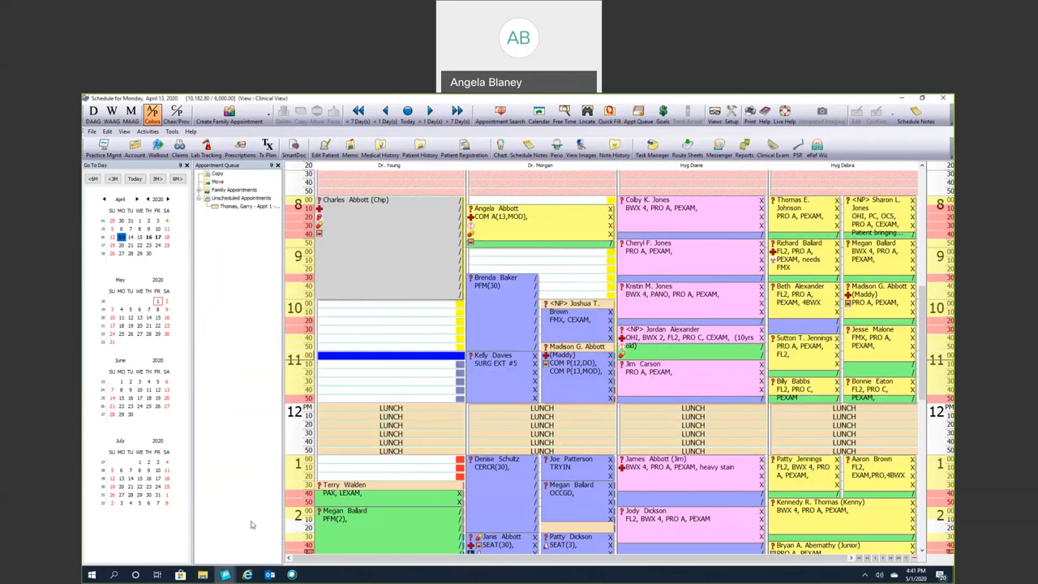
mouse_move(255, 497)
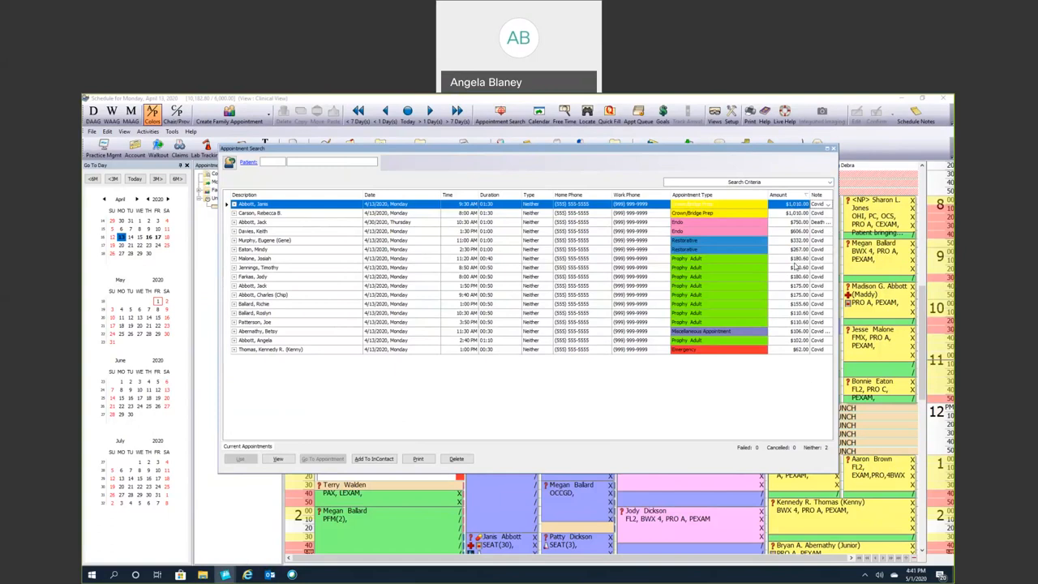
mouse_move(772, 220)
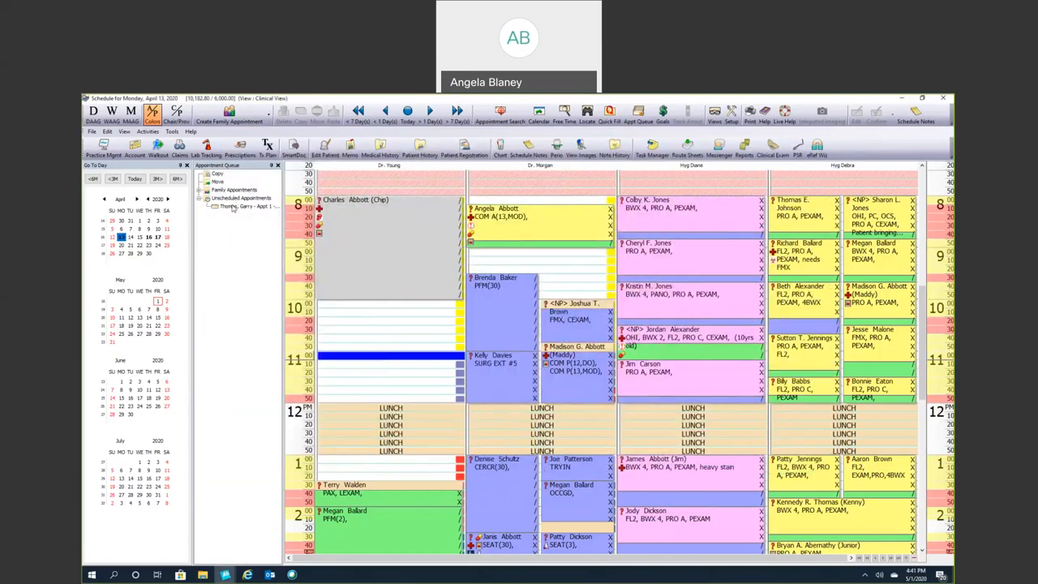
left_click(246, 204)
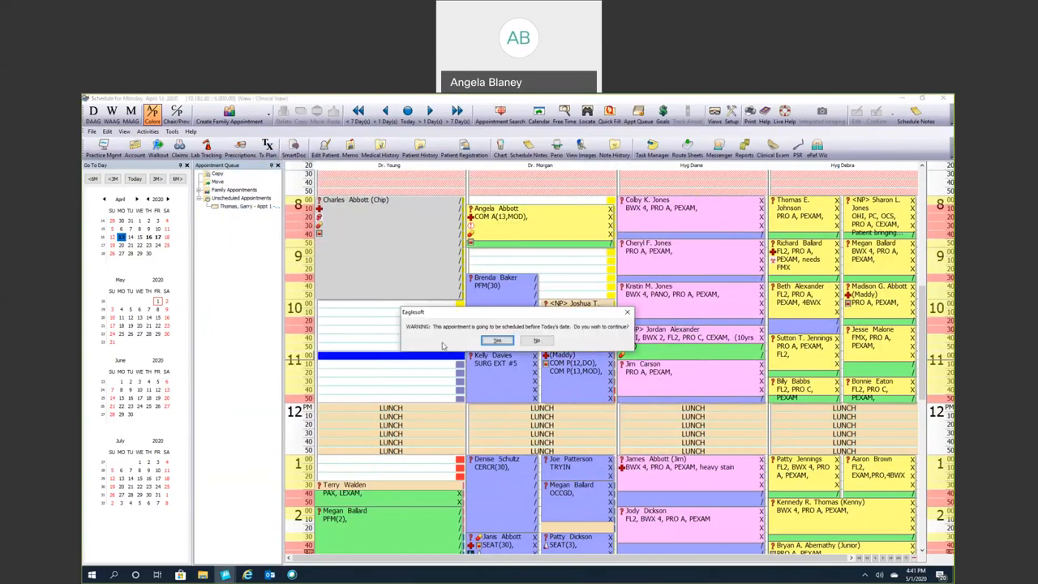
left_click(496, 341)
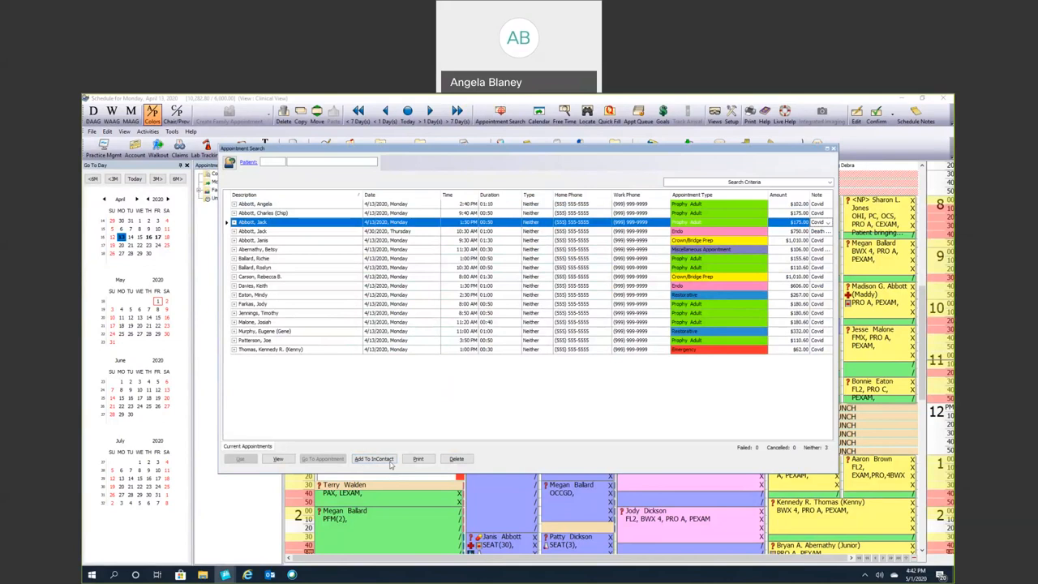
left_click(373, 457)
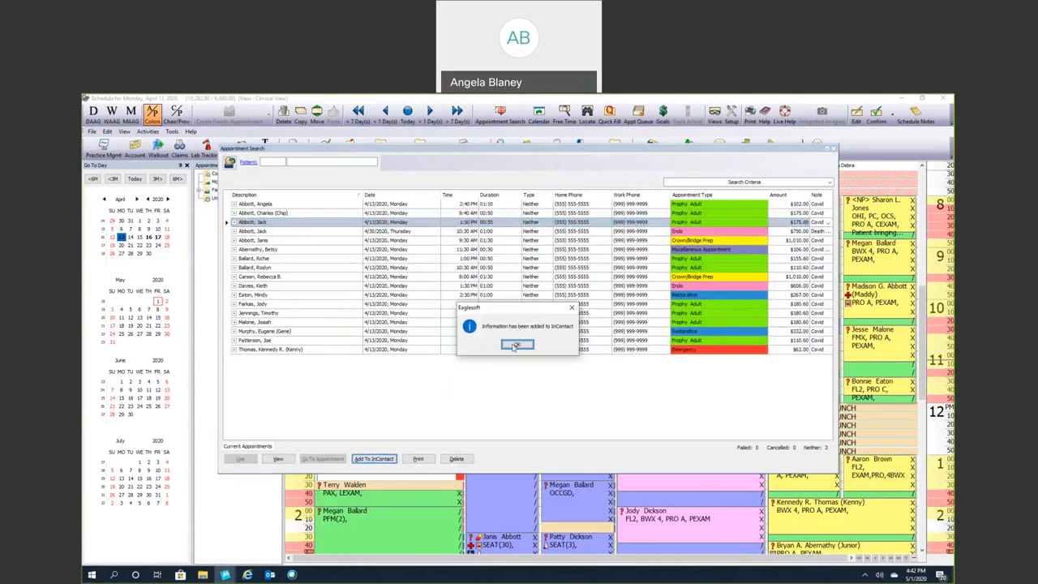
left_click(518, 344)
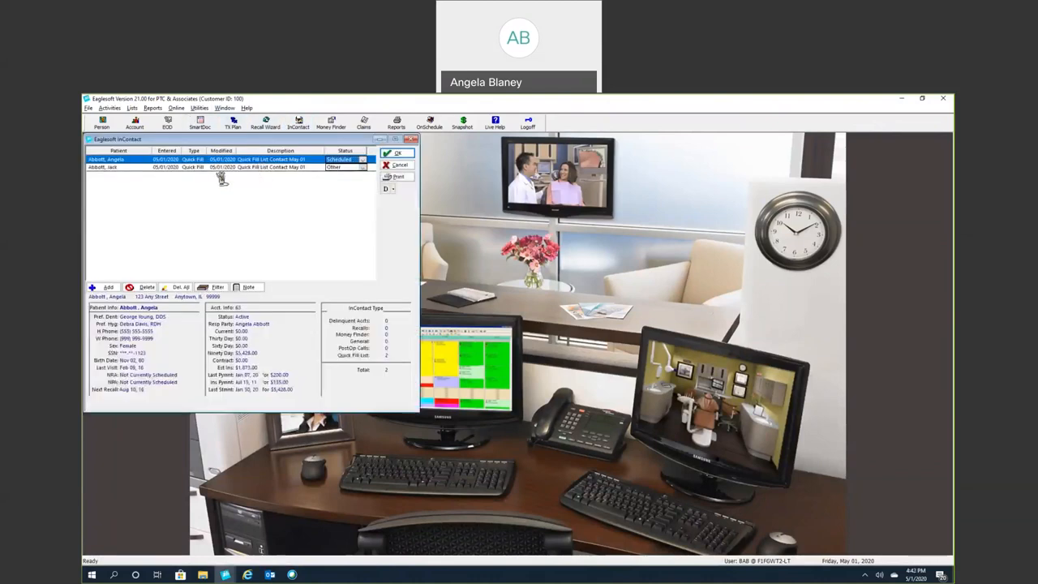
left_click(118, 167)
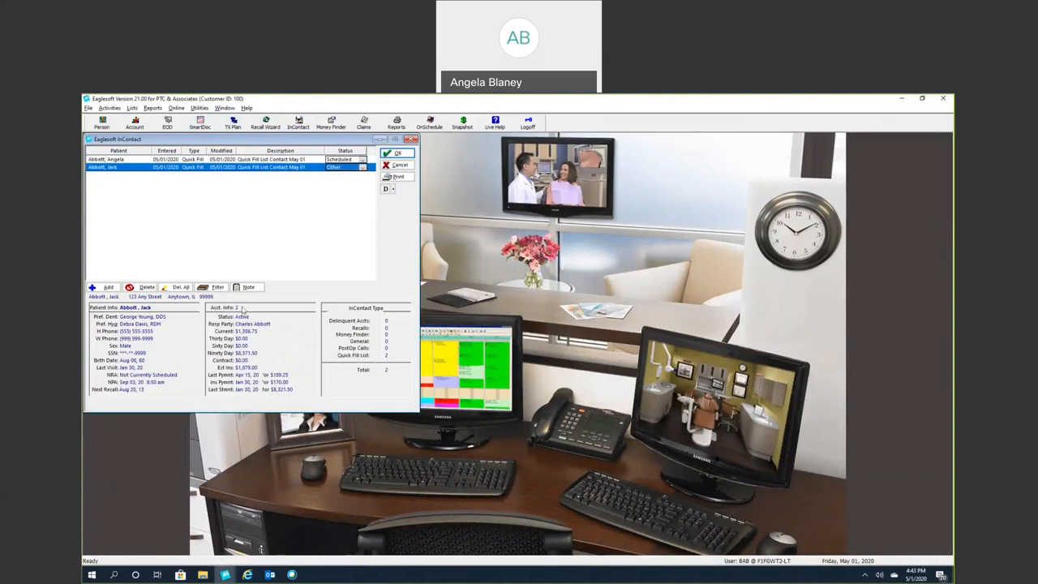
mouse_move(274, 367)
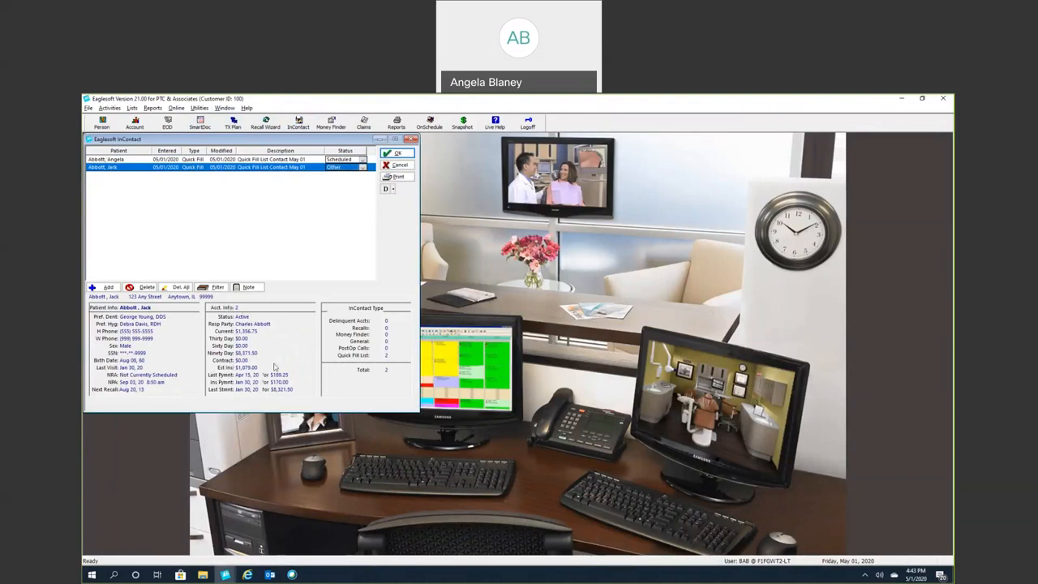
mouse_move(258, 172)
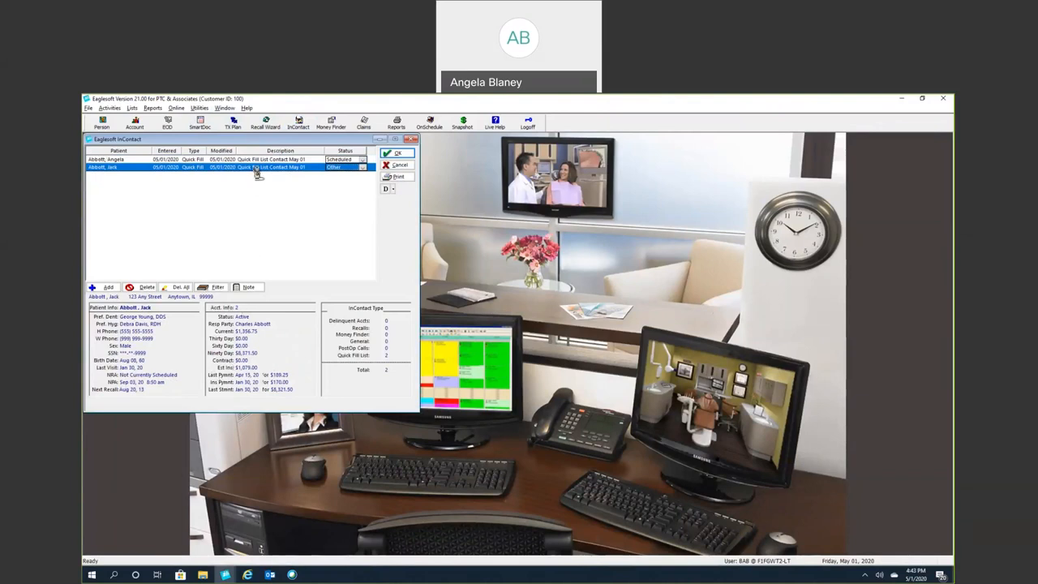
right_click(260, 167)
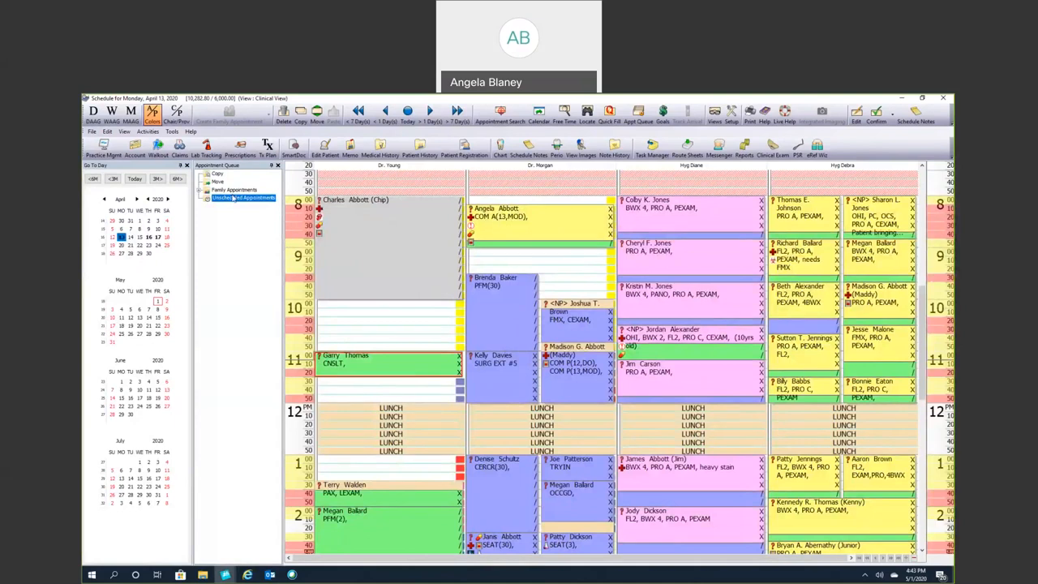
mouse_move(237, 208)
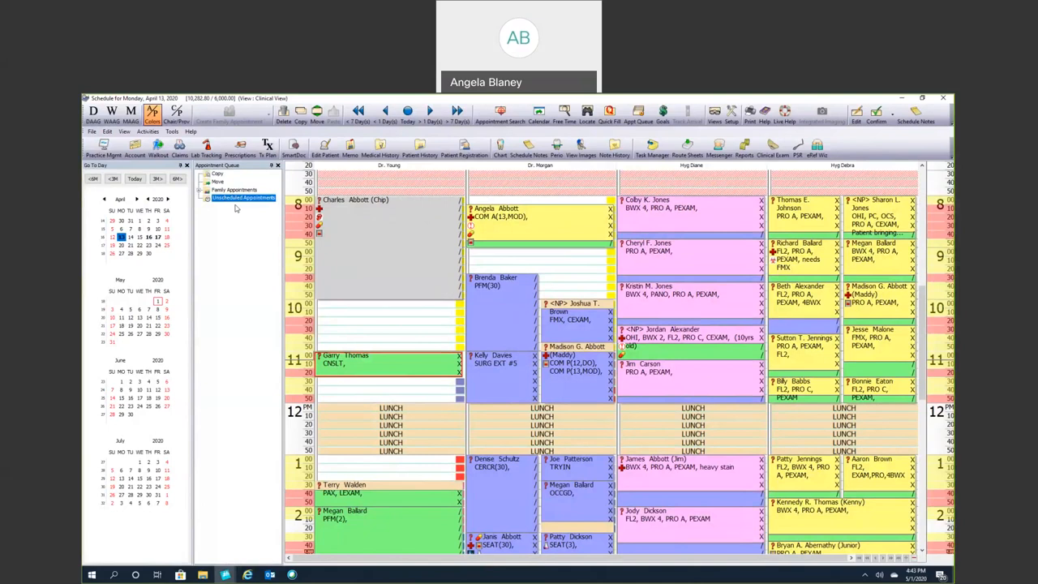
mouse_move(263, 233)
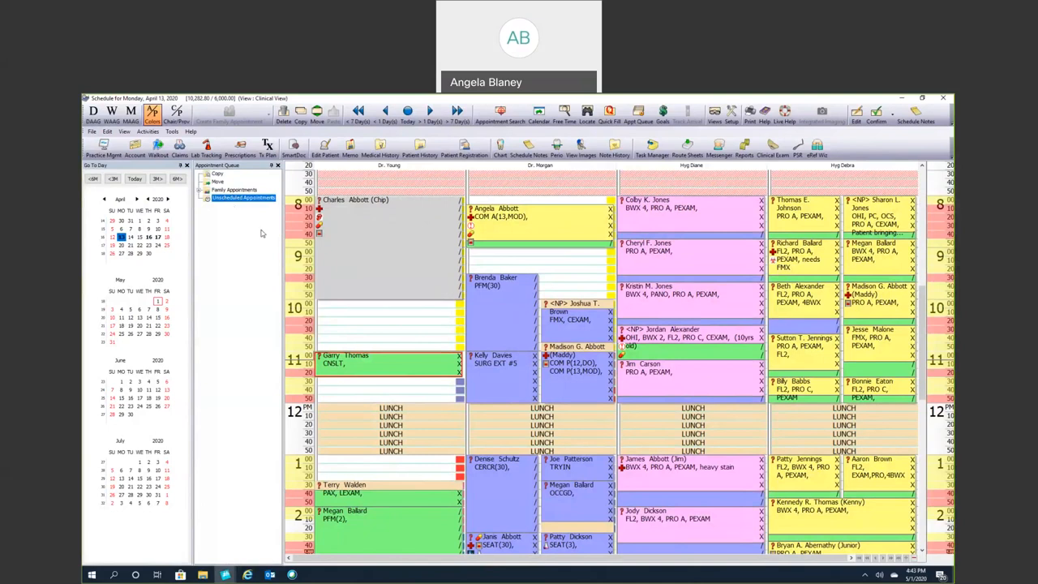
mouse_move(252, 264)
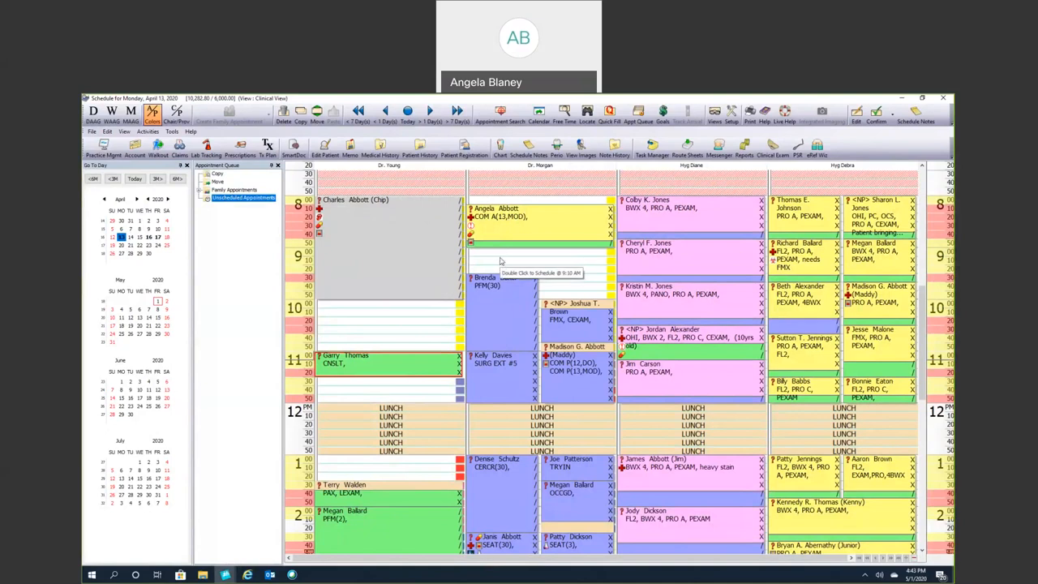
mouse_move(495, 266)
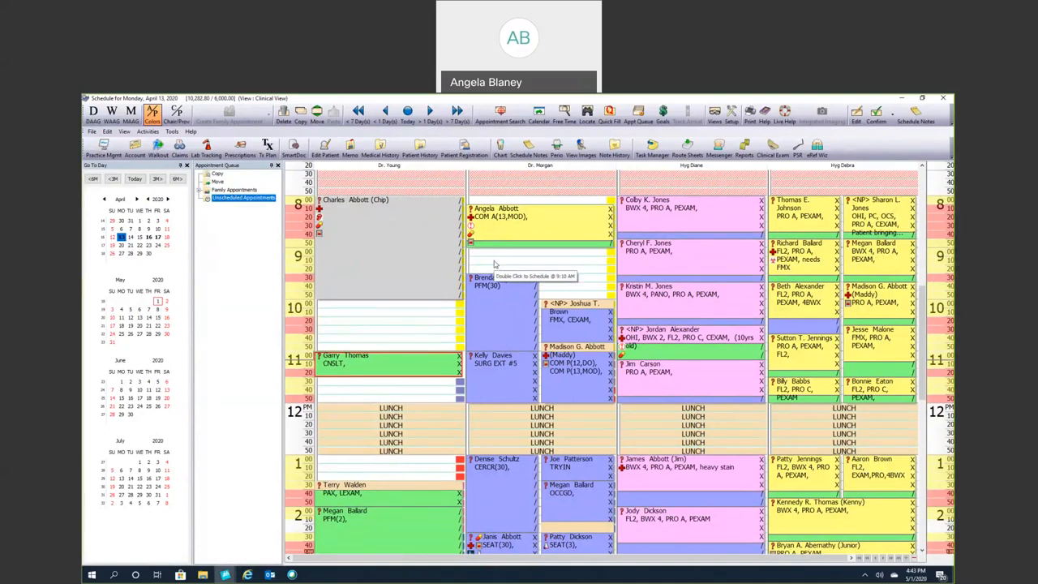